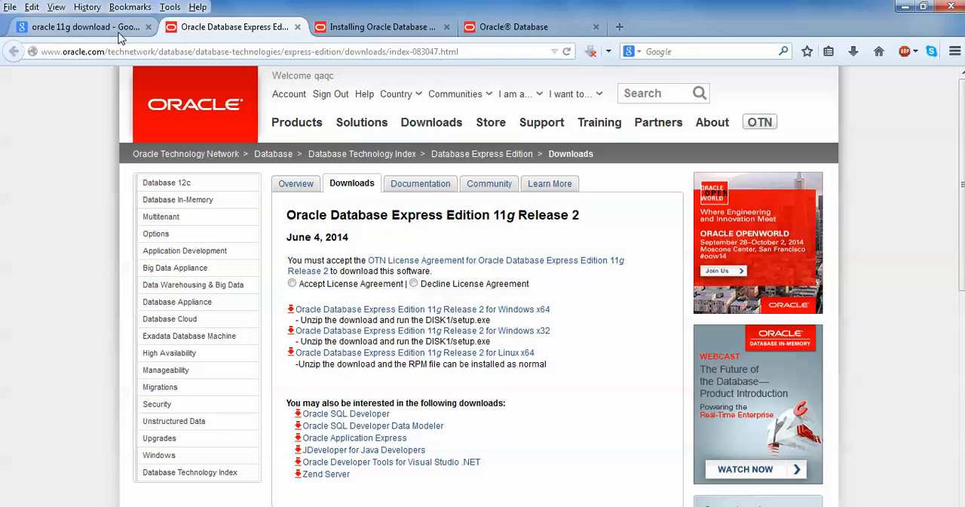
pyautogui.moveTo(295, 169)
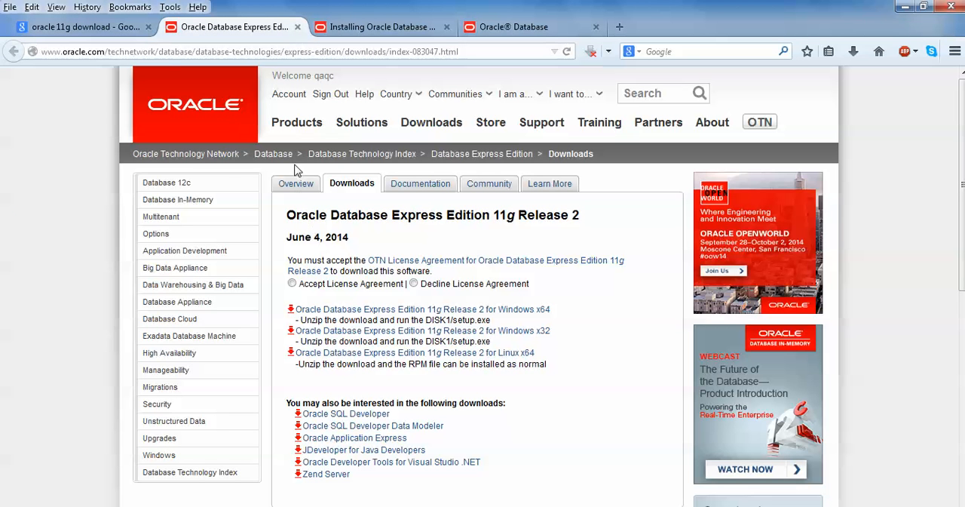
pyautogui.moveTo(266, 254)
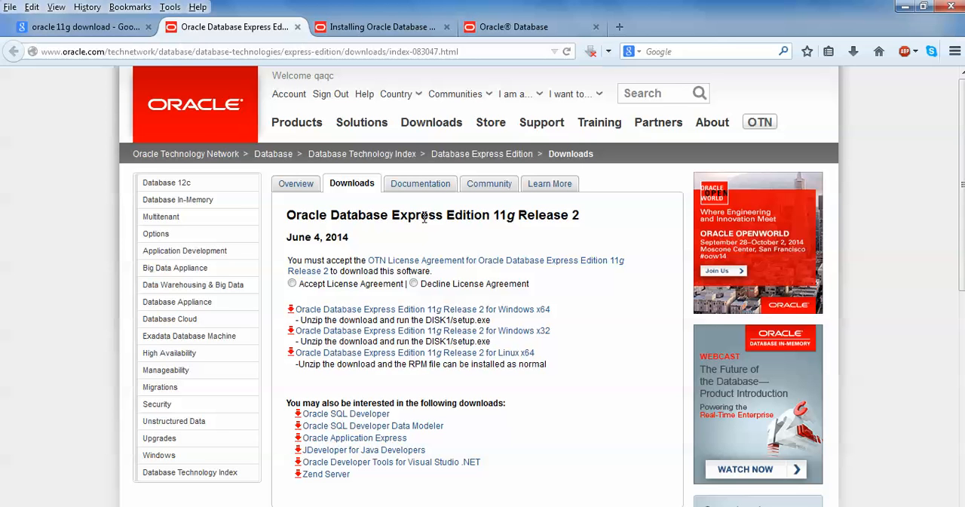
pyautogui.moveTo(347, 239)
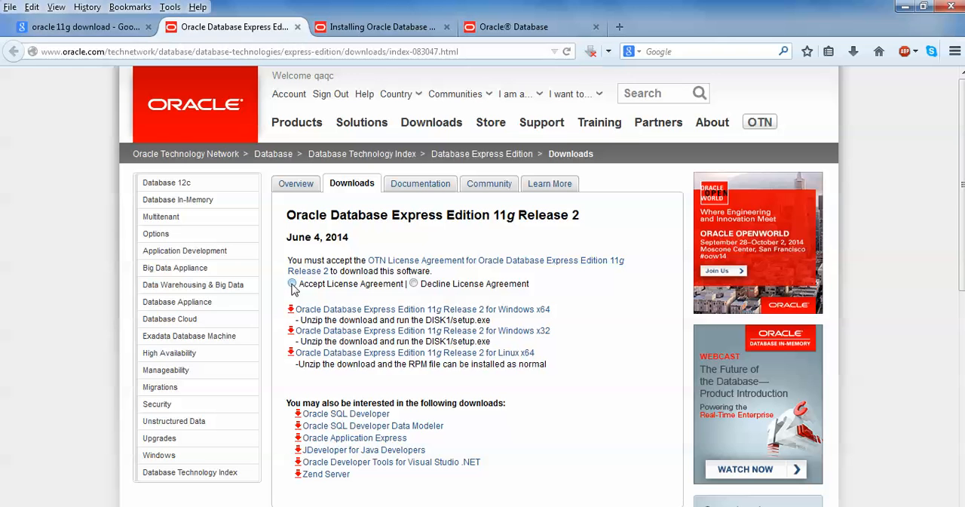
# Accept the license agreement for the Oracle Database Express Edition 11g Release 2 downloads
pyautogui.click(292, 284)
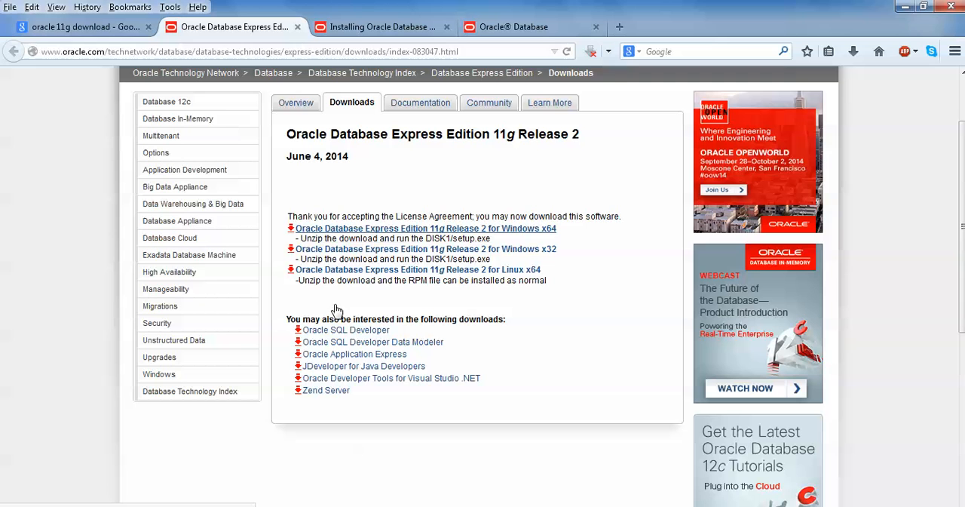
pyautogui.moveTo(522, 270)
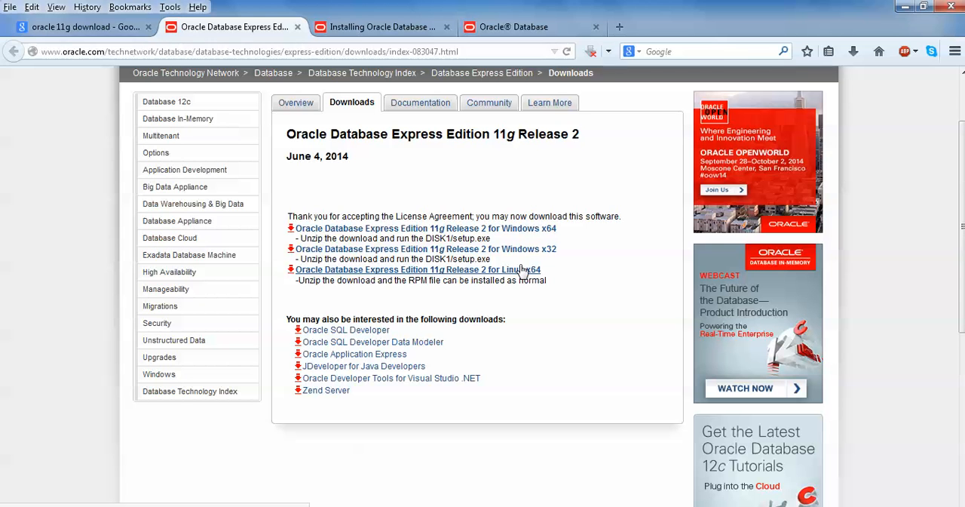
pyautogui.moveTo(525, 274)
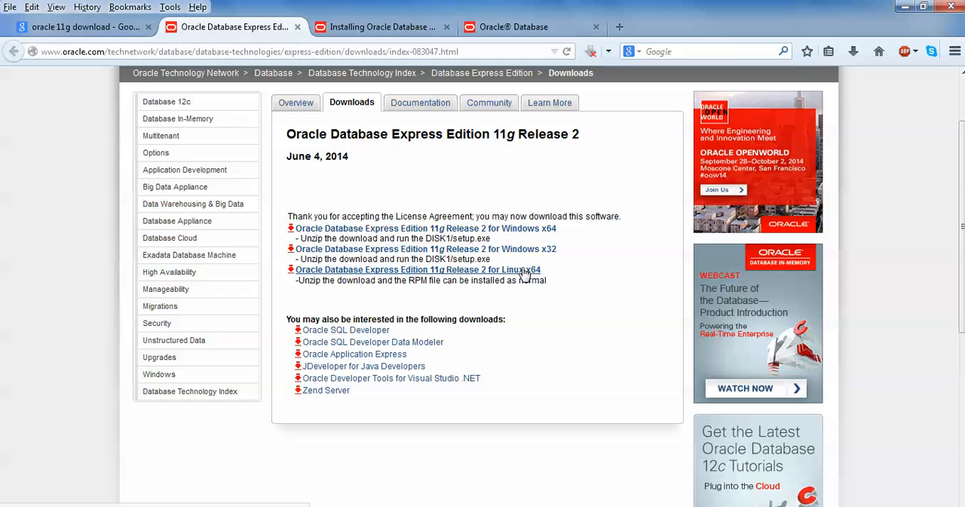
pyautogui.moveTo(425, 281)
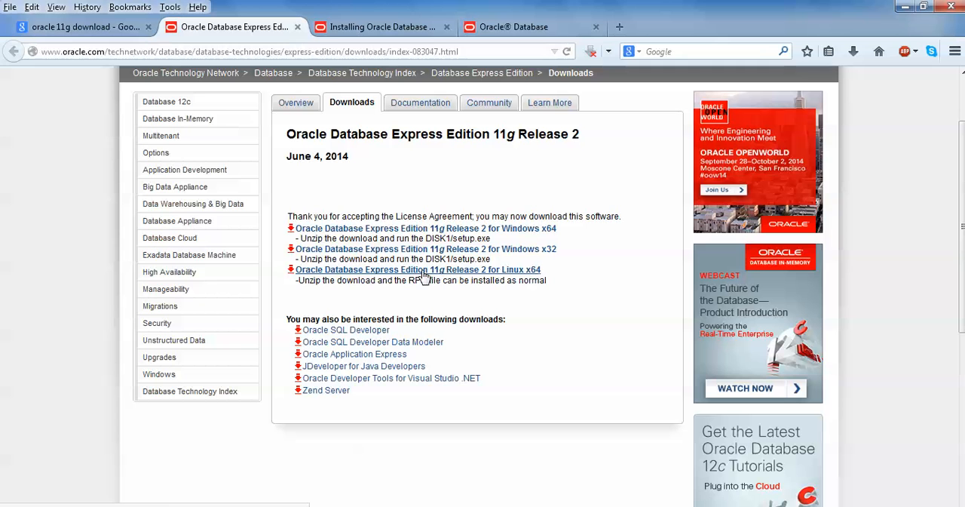
pyautogui.moveTo(543, 253)
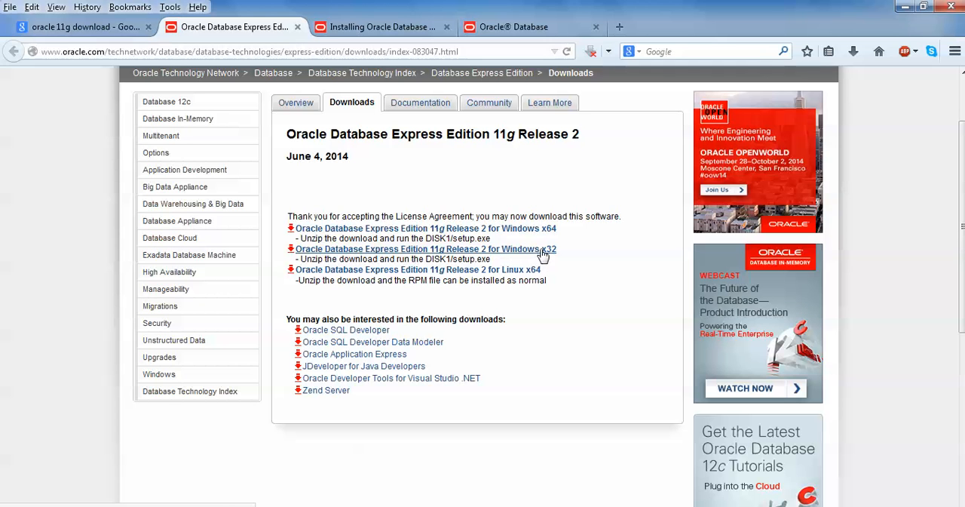
pyautogui.moveTo(504, 228)
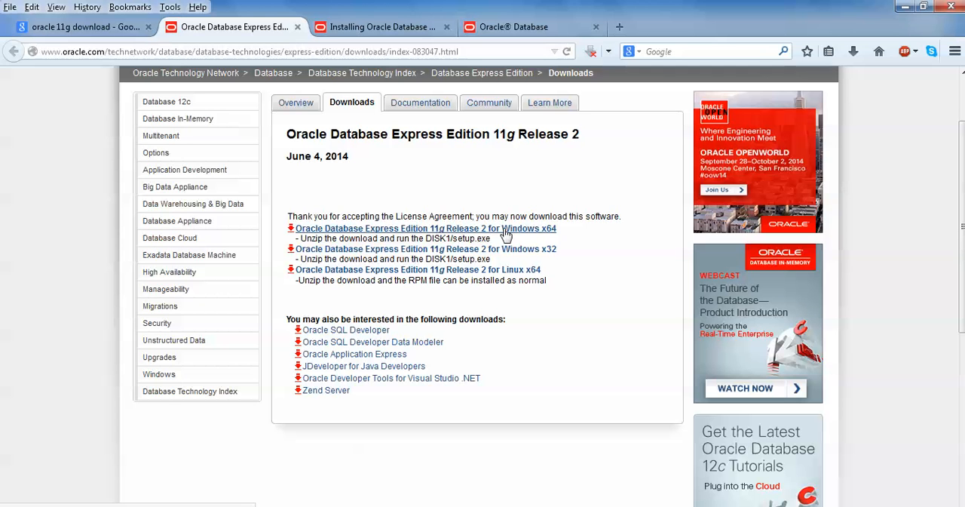
pyautogui.moveTo(398, 237)
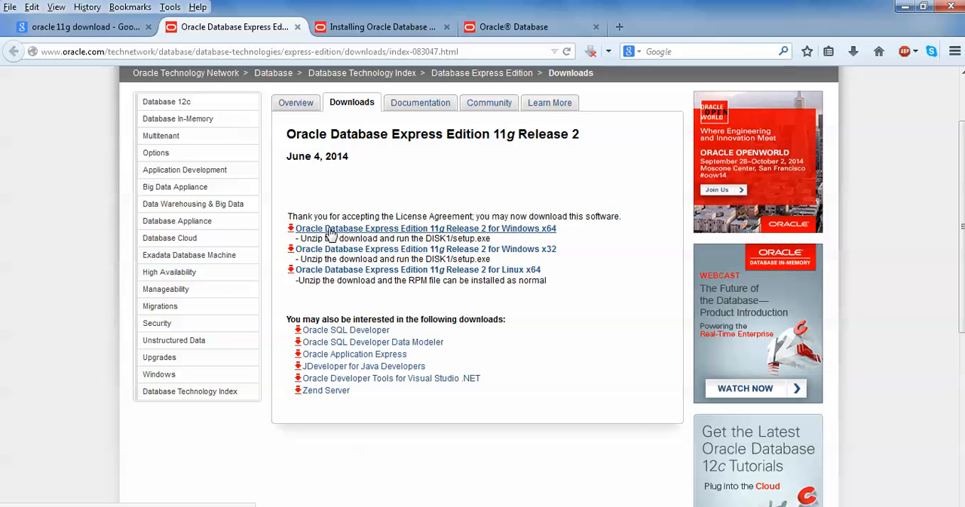
pyautogui.moveTo(339, 232)
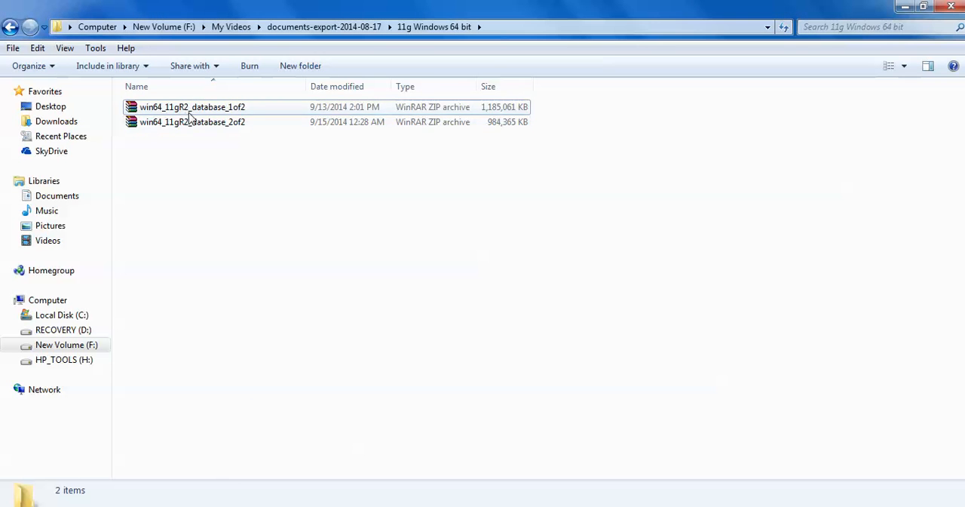
pyautogui.moveTo(227, 121)
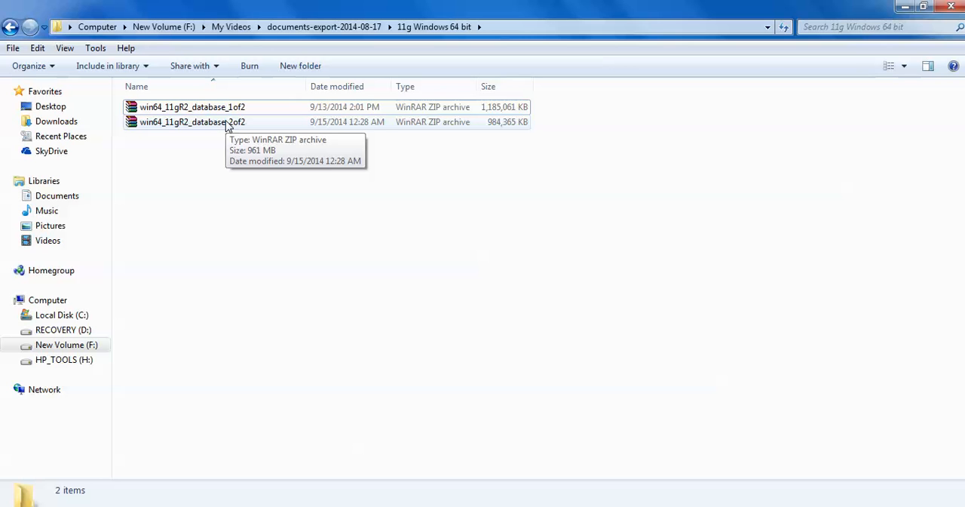
pyautogui.moveTo(195, 126)
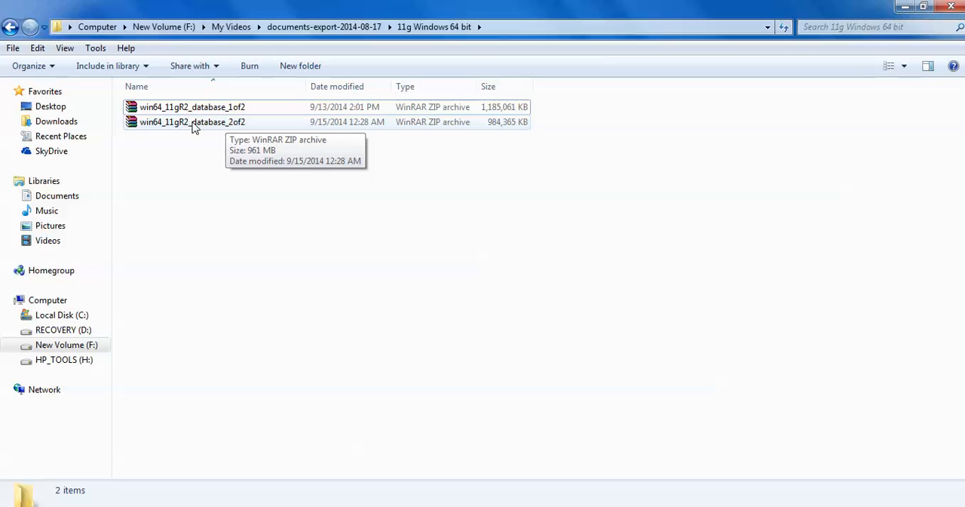
# View the combined 2.06 GB properties of the two win64 11gR2 archives and dismiss the summary
pyautogui.rightClick(194, 120)
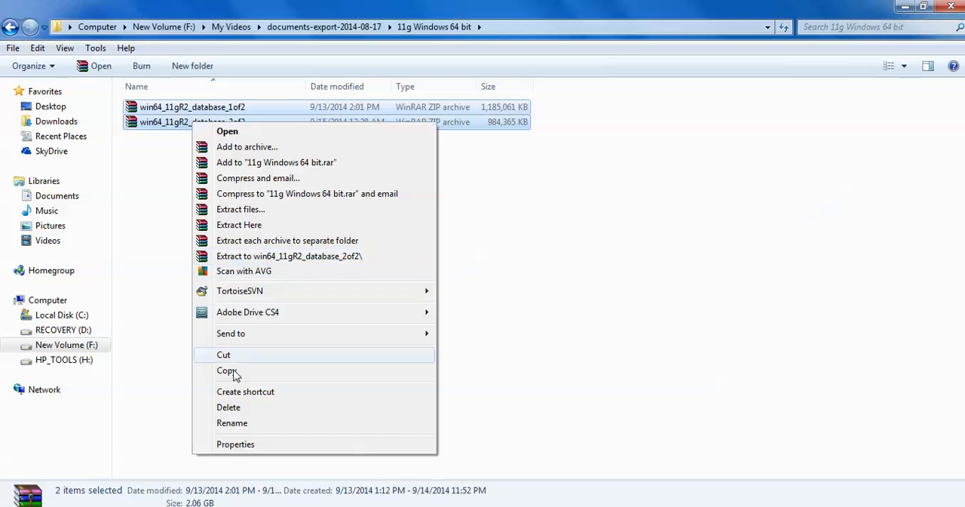
pyautogui.click(236, 443)
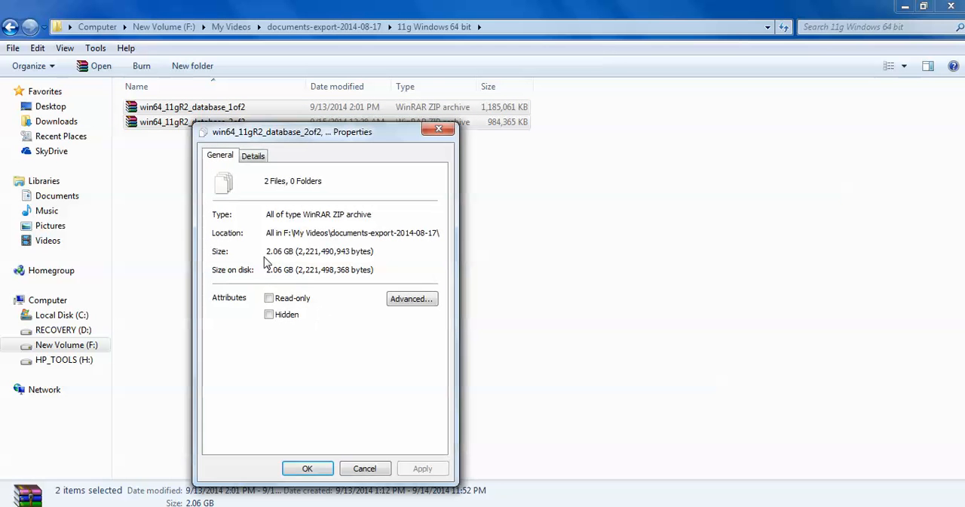
pyautogui.moveTo(350, 357)
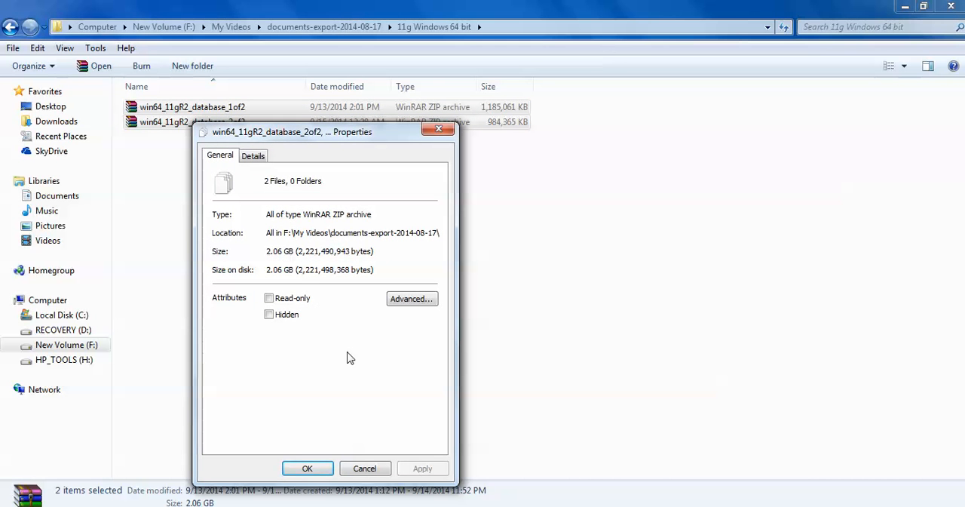
pyautogui.click(308, 467)
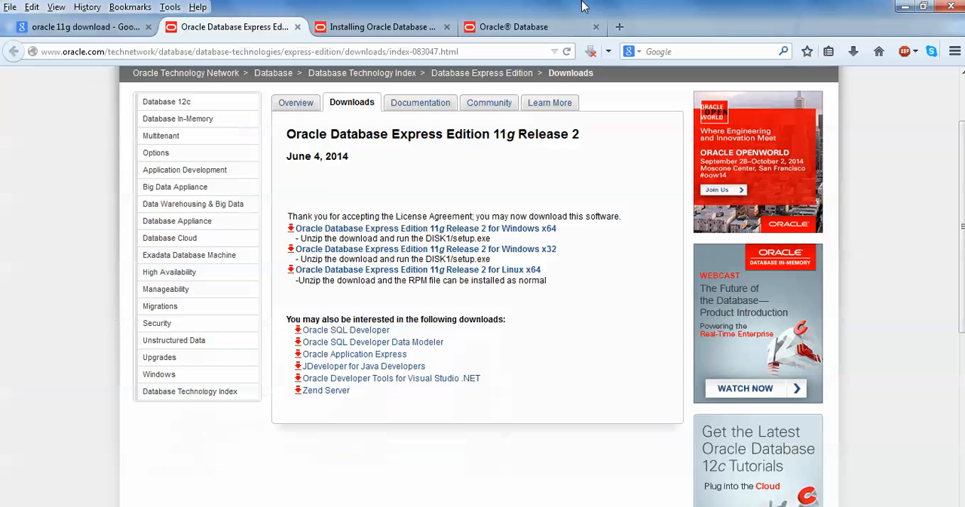
# Show the Windows x64 installation guide's hardware requirements page in Oracle Help Center
pyautogui.click(520, 27)
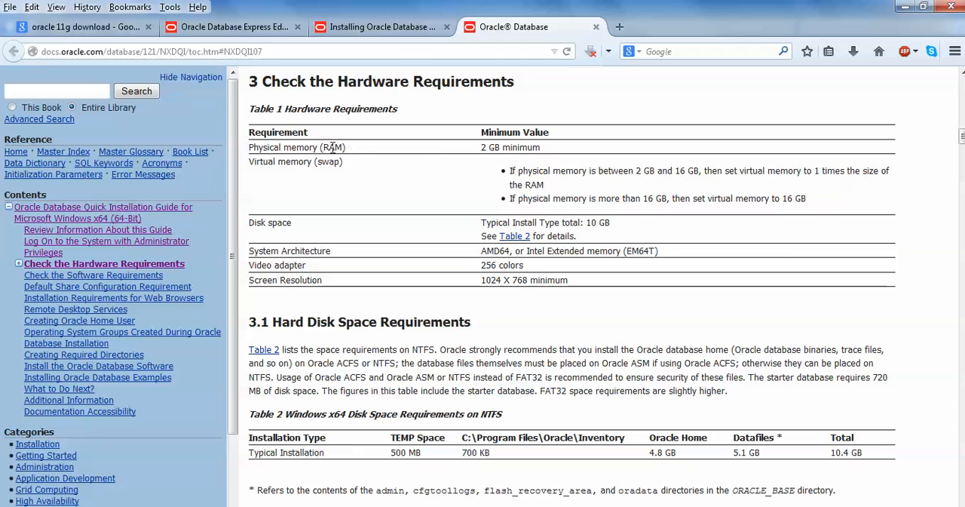
pyautogui.moveTo(507, 180)
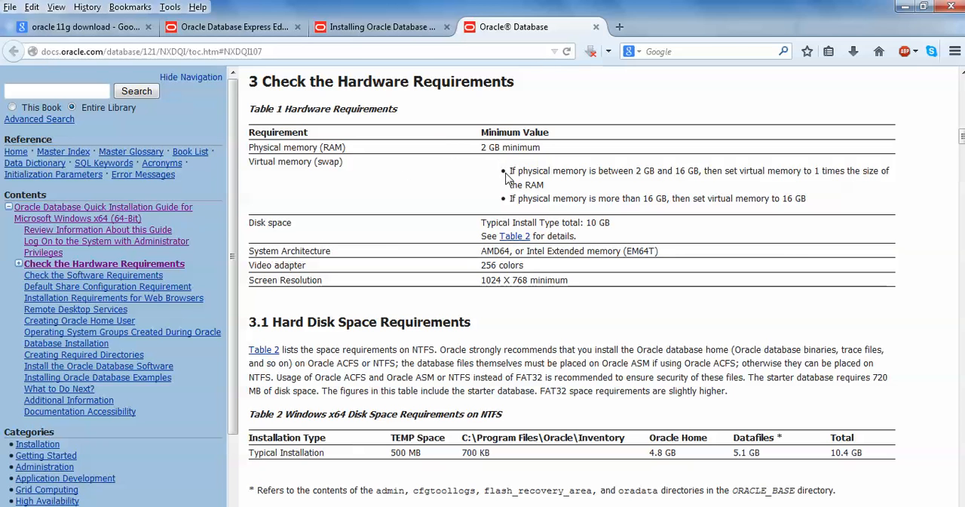
pyautogui.moveTo(506, 180)
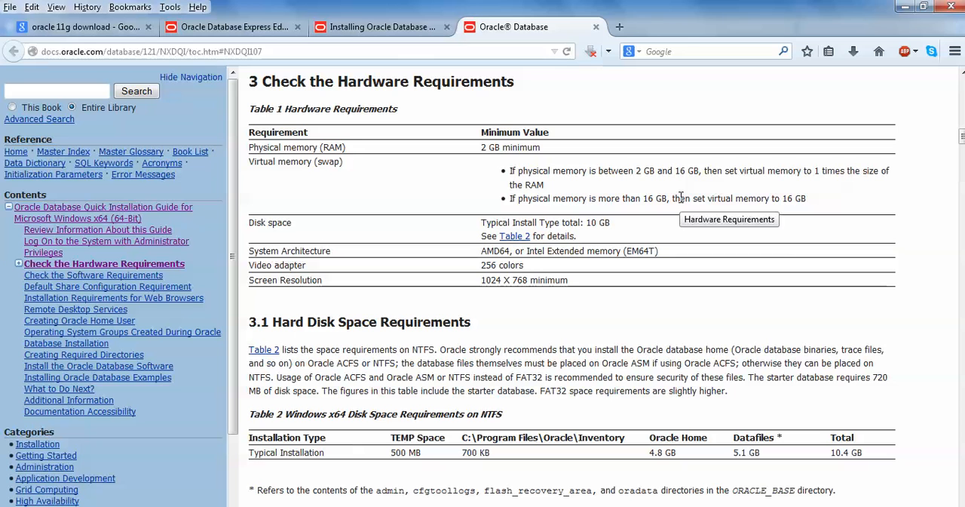
pyautogui.moveTo(274, 224)
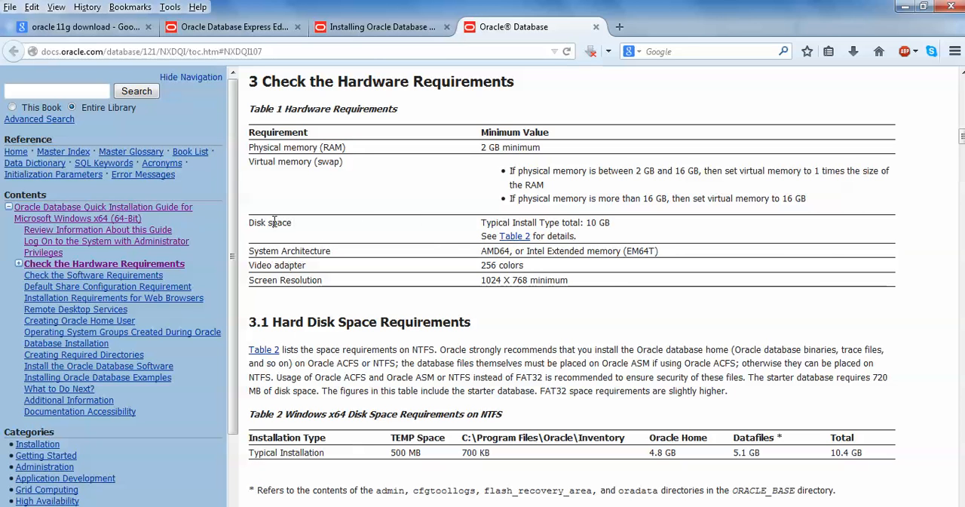
pyautogui.moveTo(576, 226)
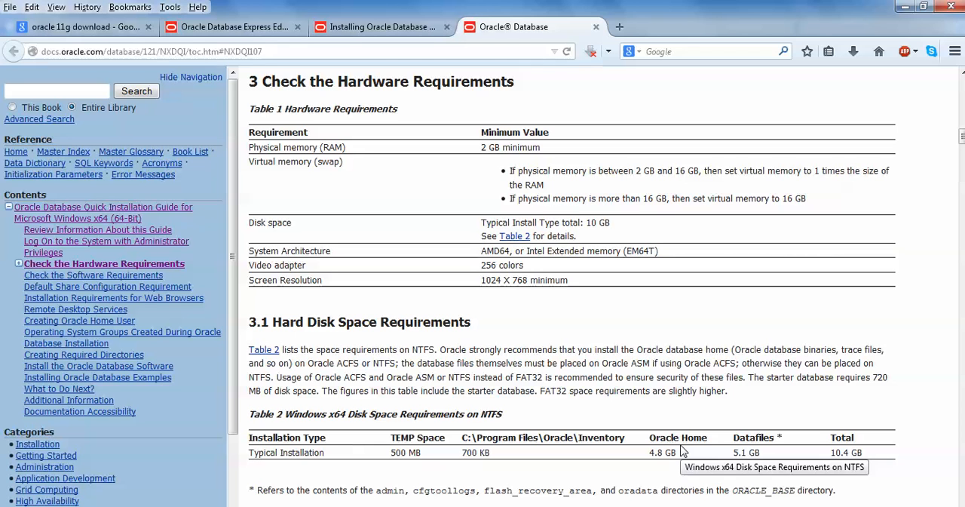
pyautogui.moveTo(763, 458)
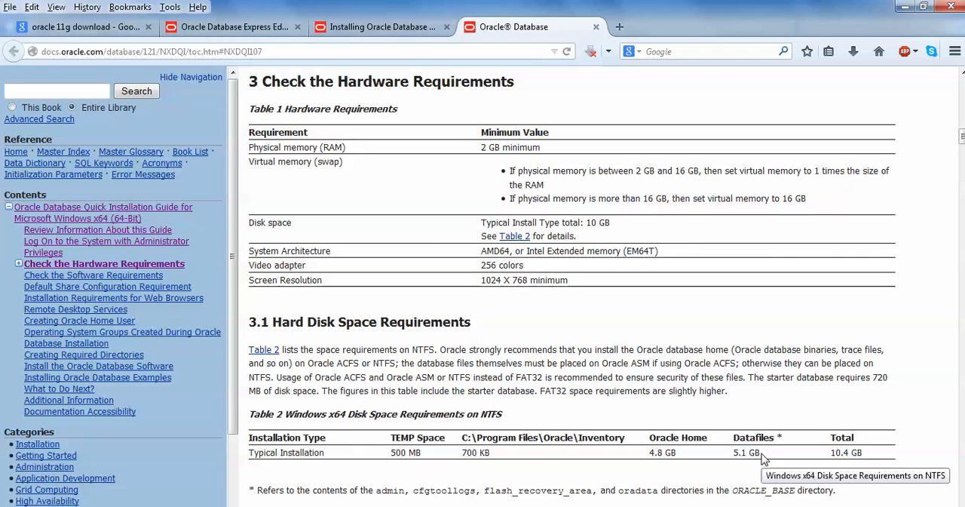
pyautogui.moveTo(491, 262)
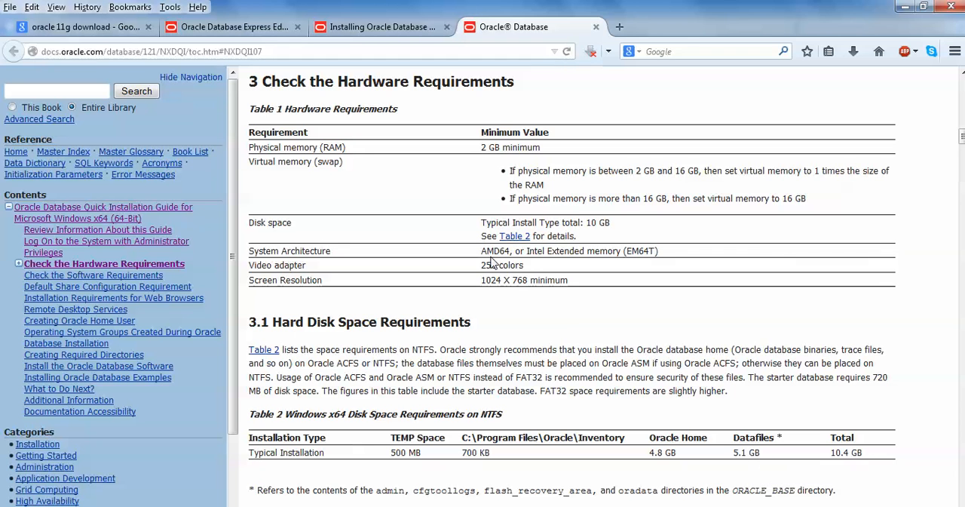
pyautogui.moveTo(340, 260)
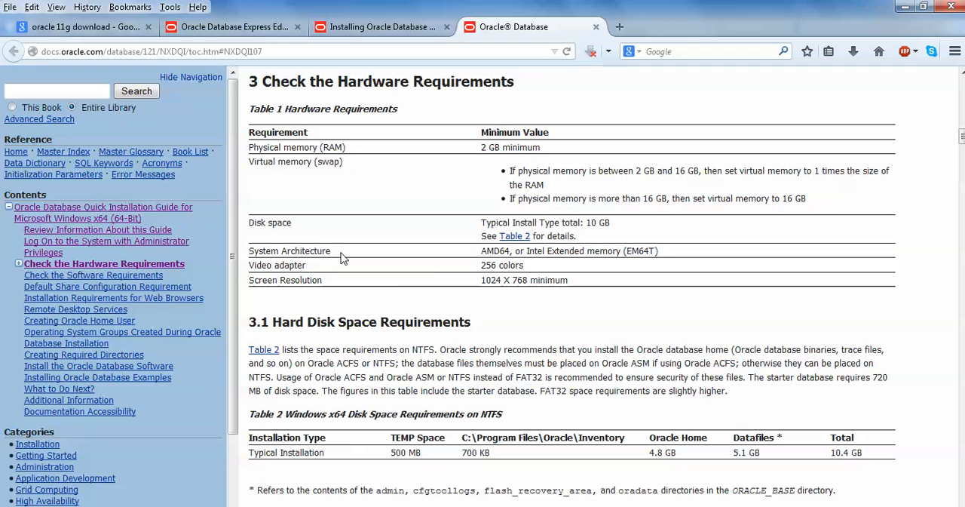
pyautogui.moveTo(341, 255)
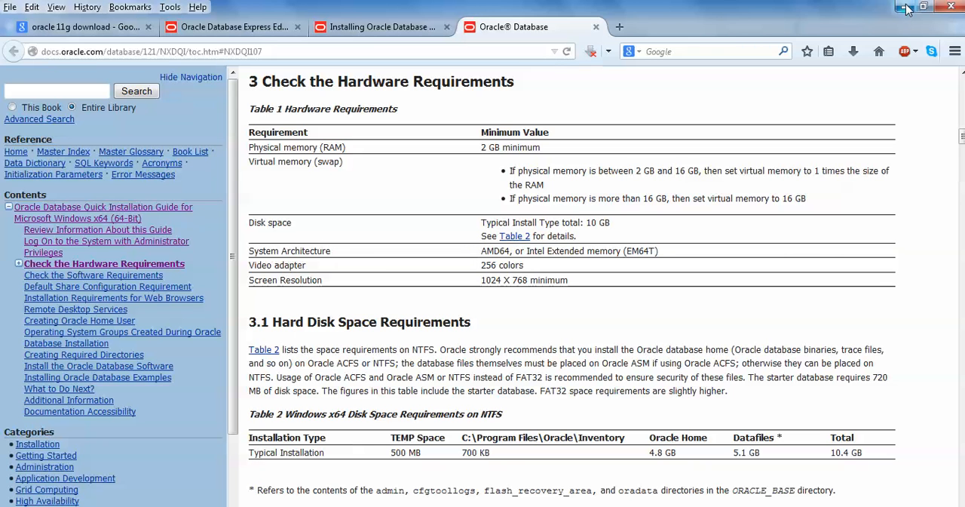
pyautogui.moveTo(905, 9)
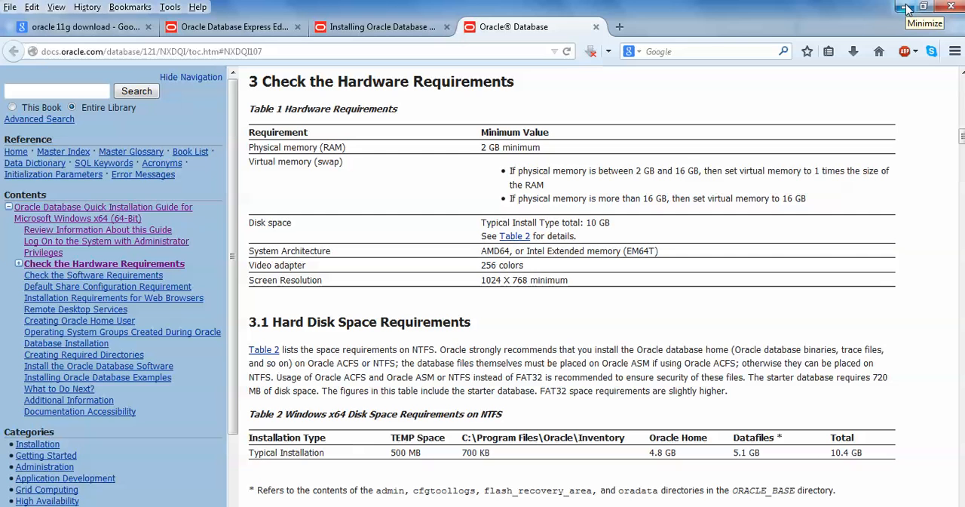
pyautogui.moveTo(906, 7)
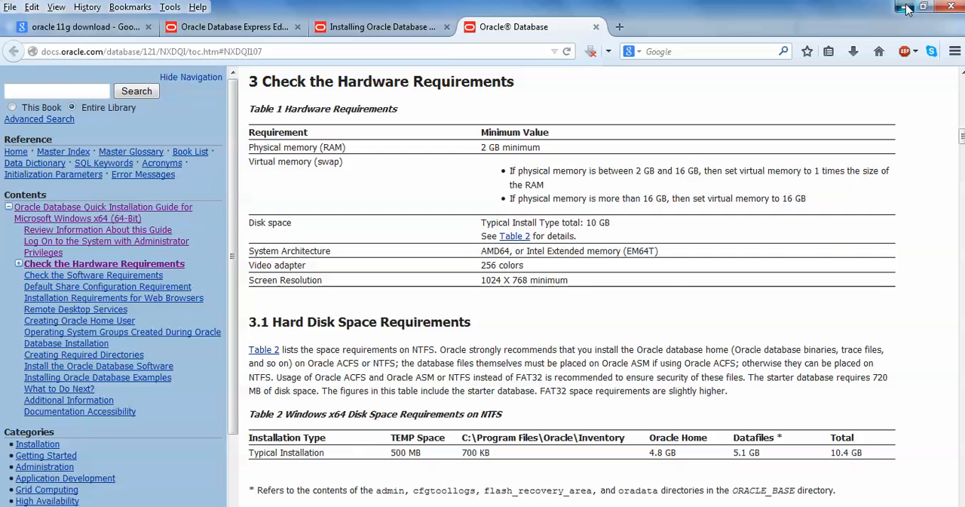
pyautogui.click(904, 6)
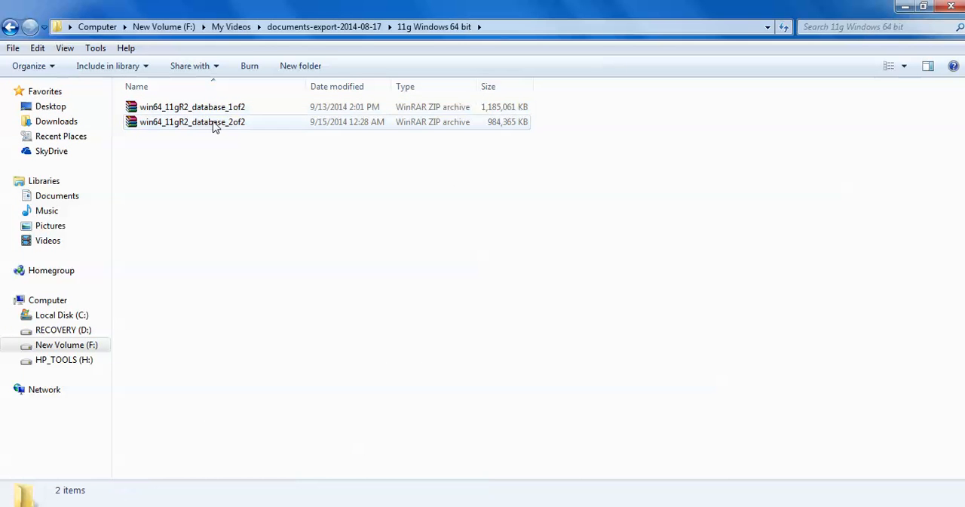
pyautogui.moveTo(193, 106)
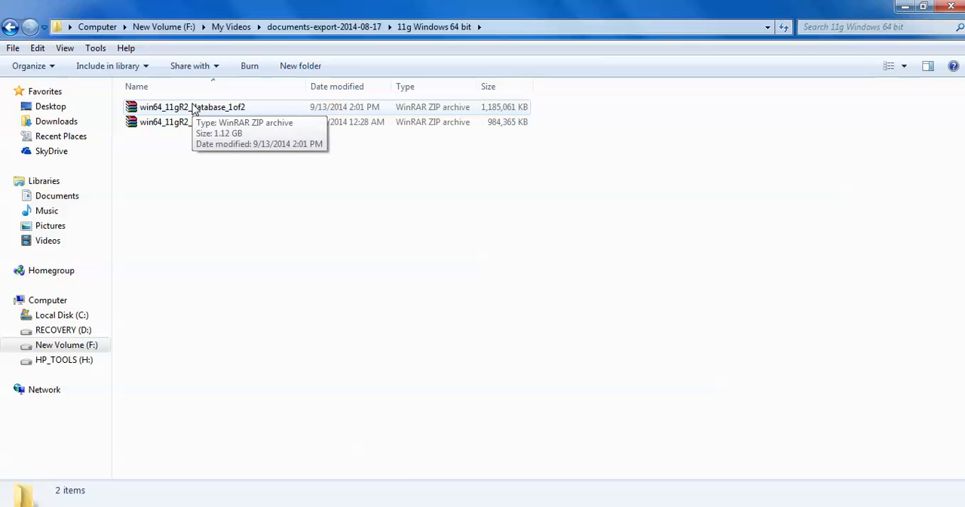
pyautogui.click(193, 106)
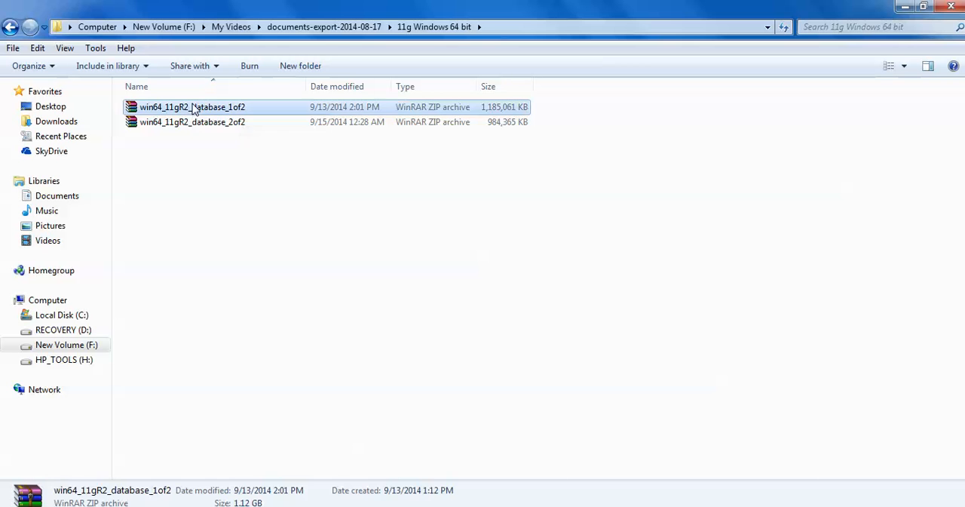
pyautogui.rightClick(193, 105)
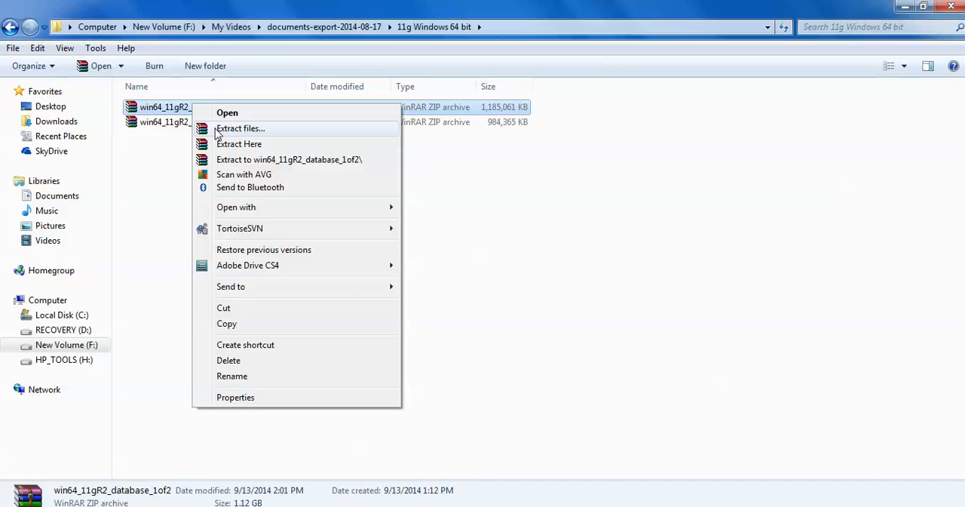
pyautogui.click(239, 128)
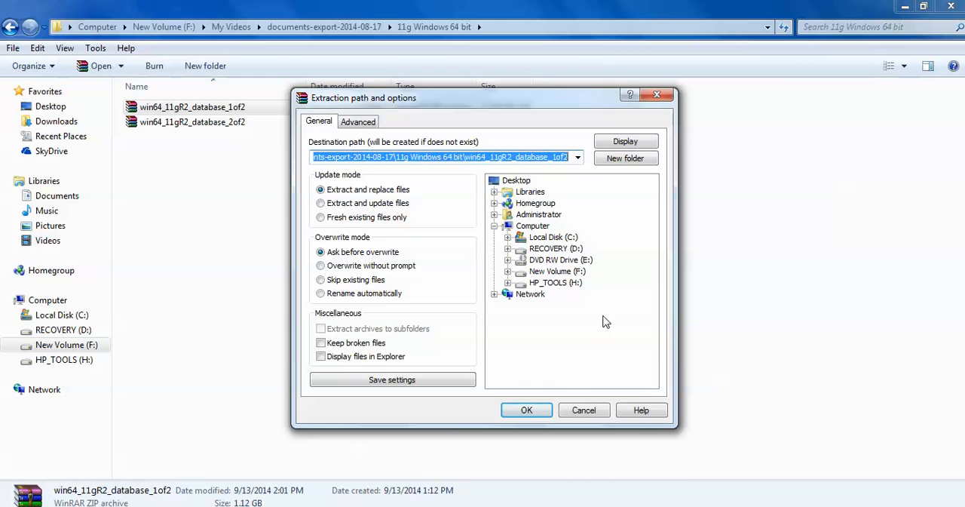
pyautogui.moveTo(584, 410)
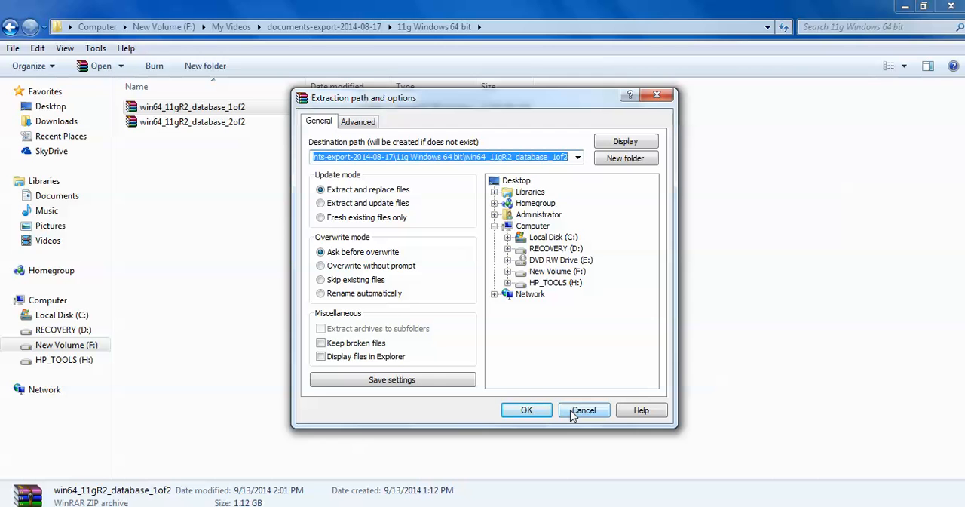
pyautogui.moveTo(551, 266)
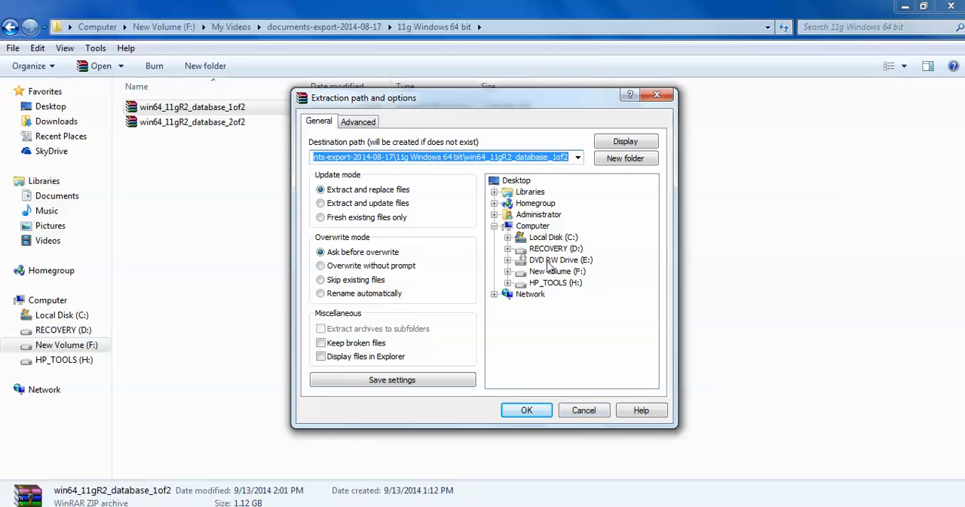
pyautogui.moveTo(566, 284)
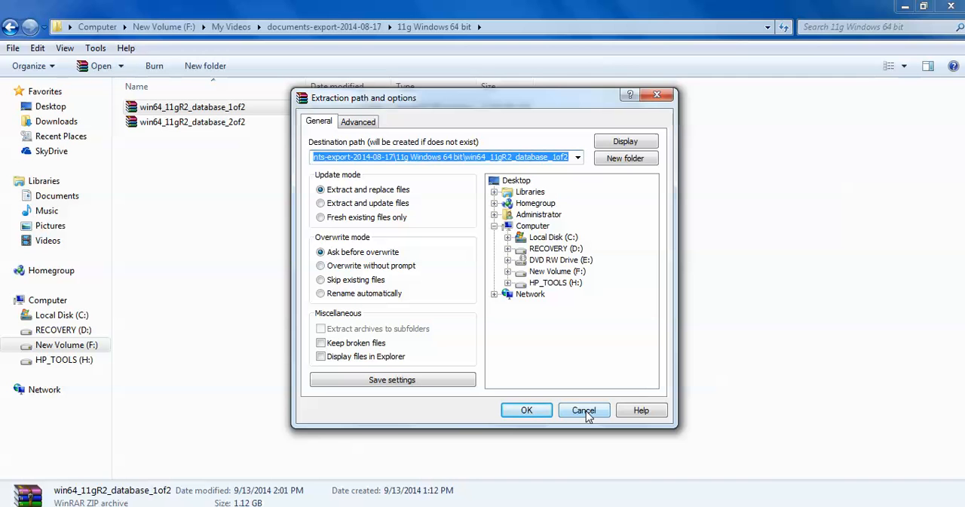
pyautogui.rightClick(193, 121)
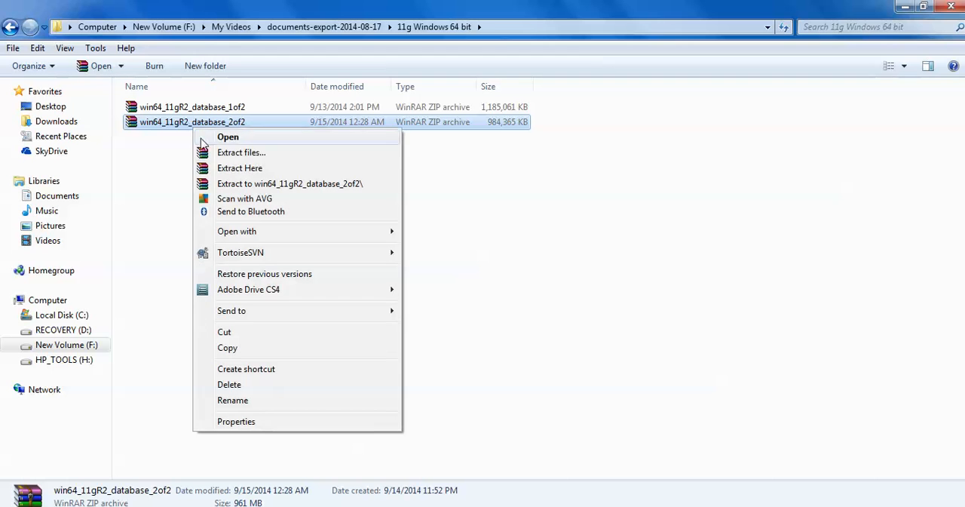
pyautogui.moveTo(581, 222)
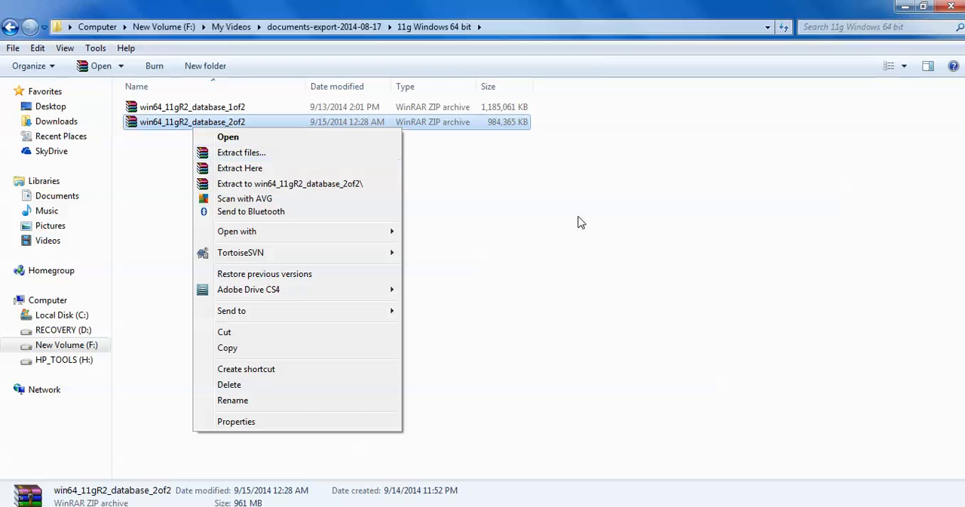
# Dismiss the archive context menu and open the extracted Oracle 11g database folder
pyautogui.click(581, 222)
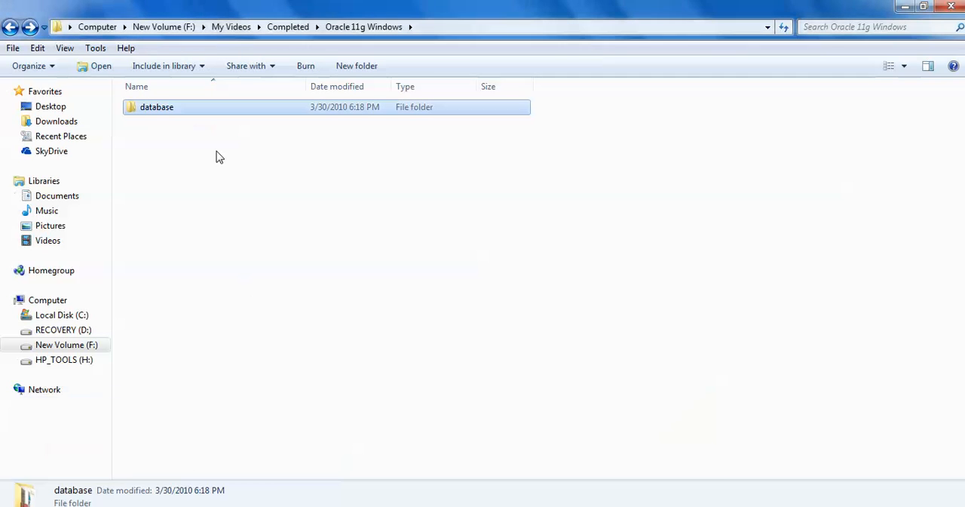
pyautogui.moveTo(199, 112)
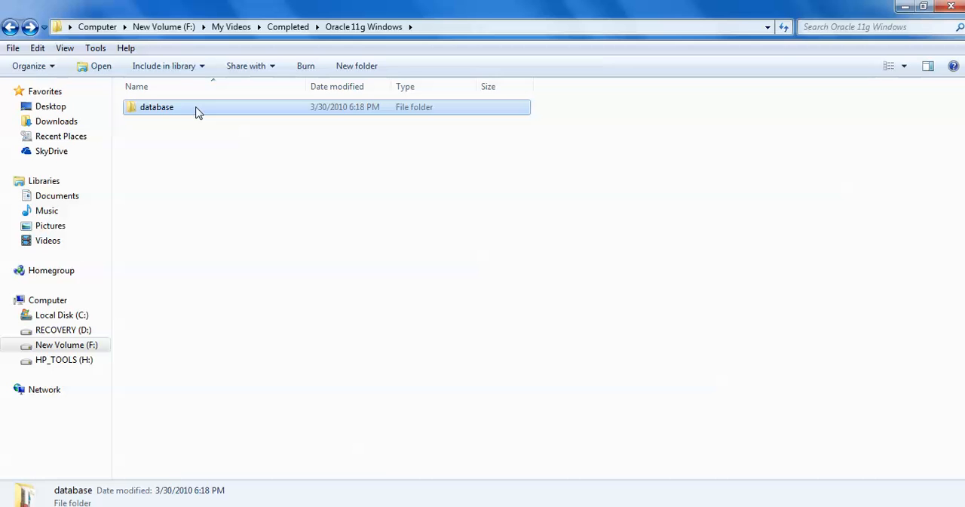
pyautogui.doubleClick(157, 106)
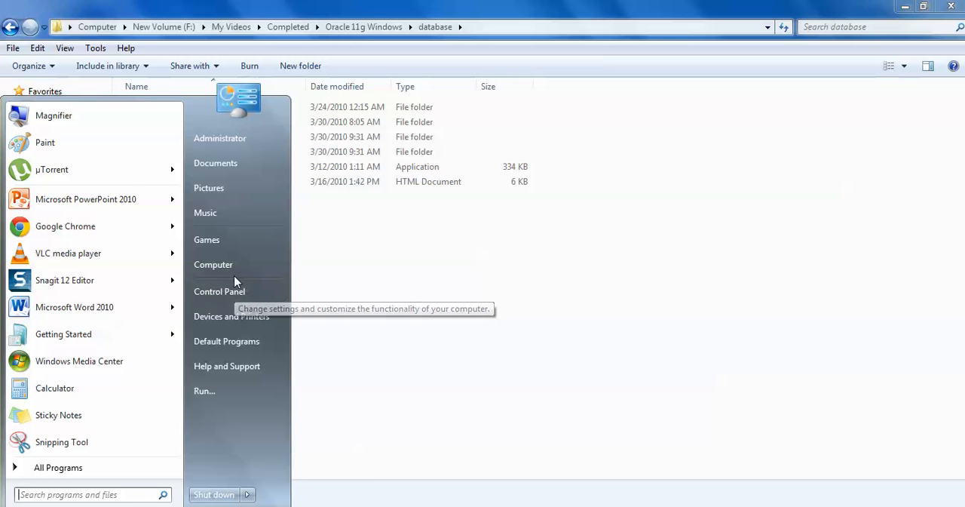
# Set User Account Control to never notify via Control Panel's User Accounts settings
pyautogui.click(220, 292)
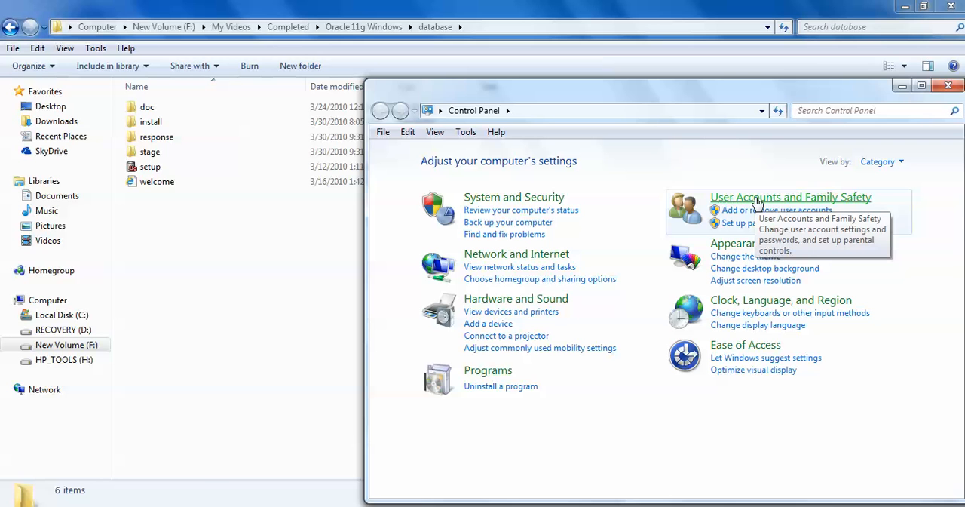
pyautogui.click(790, 196)
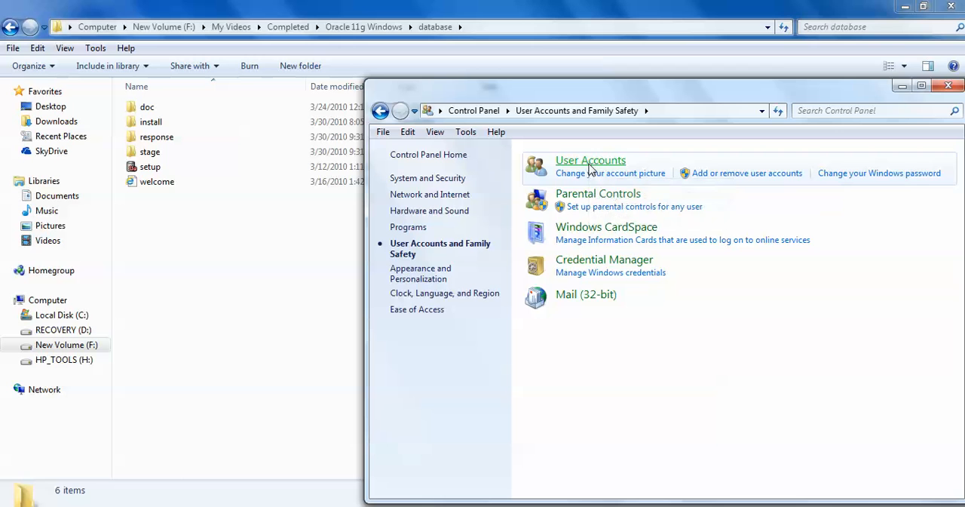
pyautogui.click(591, 160)
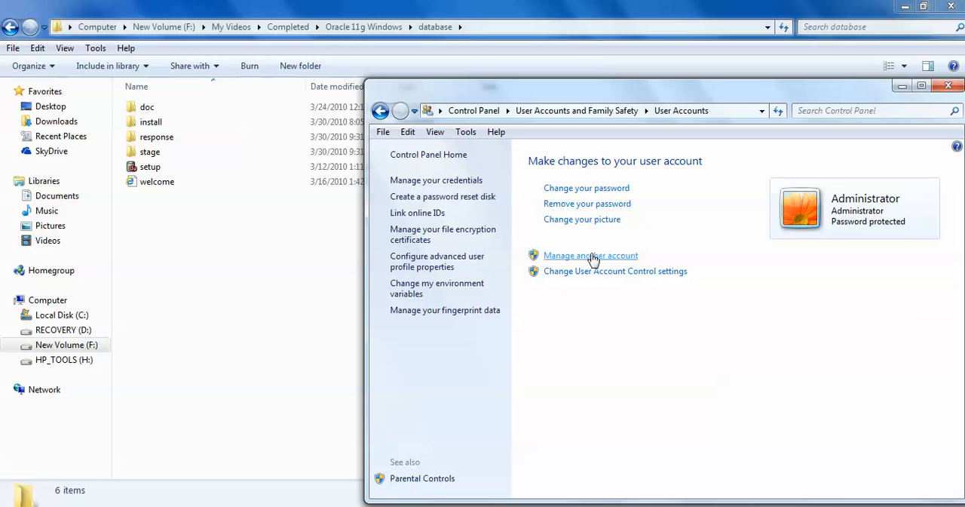
pyautogui.moveTo(591, 275)
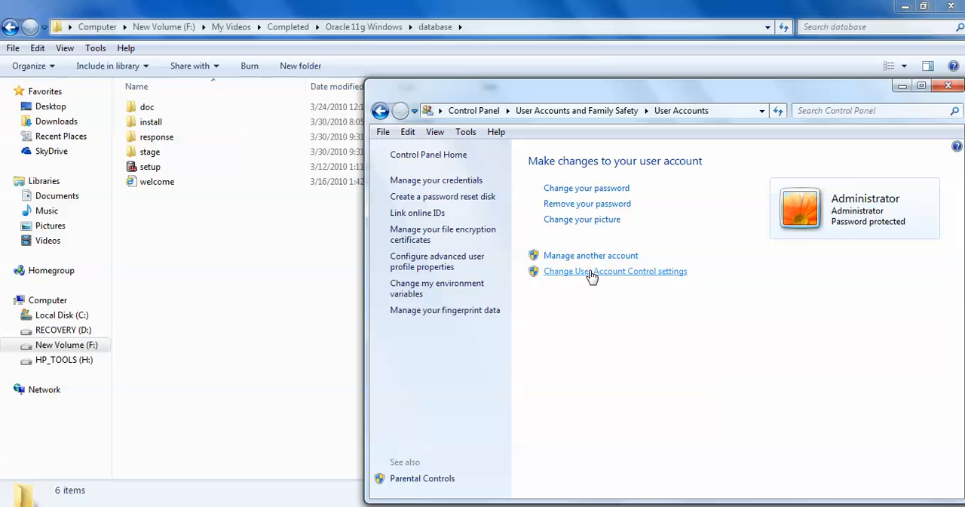
pyautogui.click(616, 271)
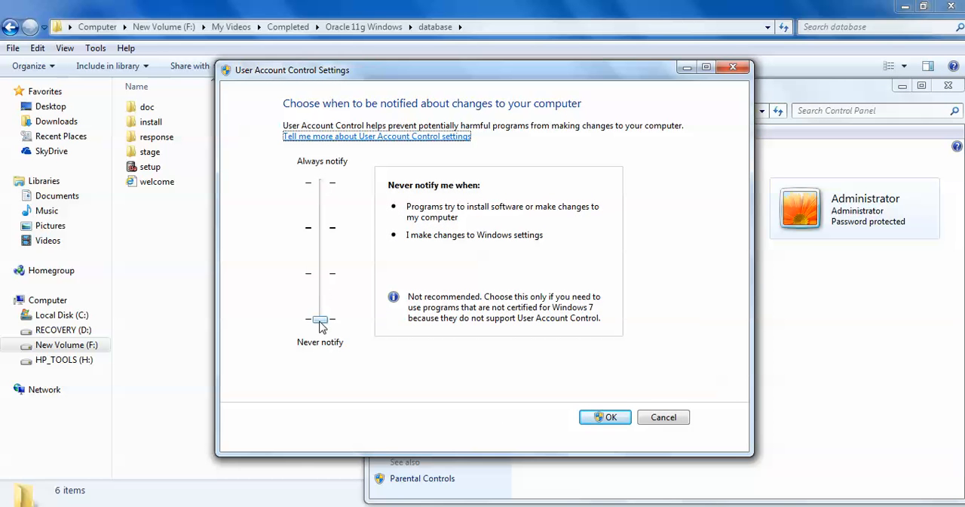
pyautogui.moveTo(377, 190)
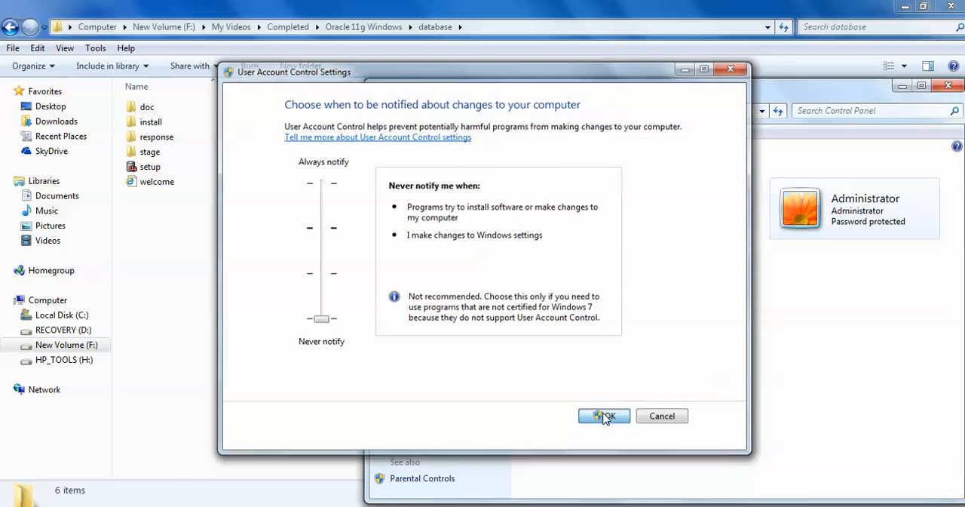
pyautogui.click(603, 417)
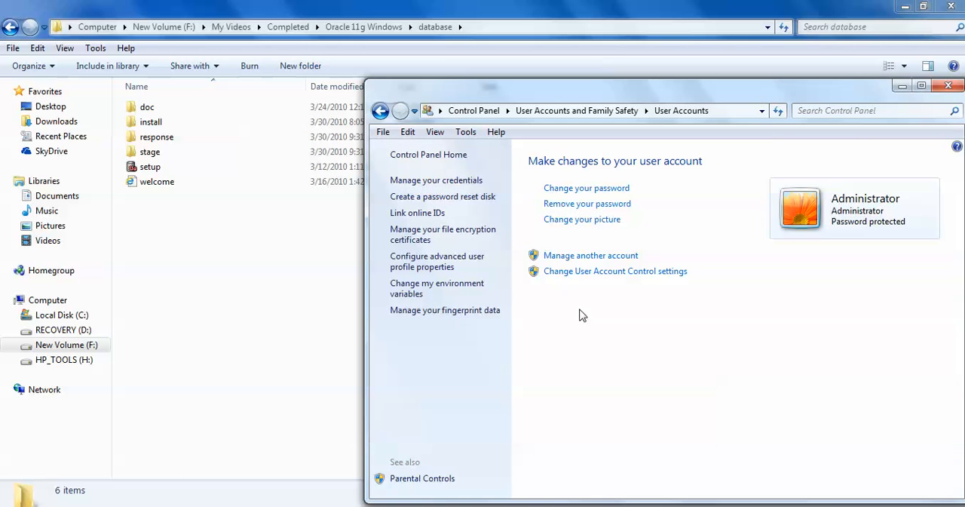
# Recheck the UAC notification setting, cancel out, and close Control Panel
pyautogui.click(615, 272)
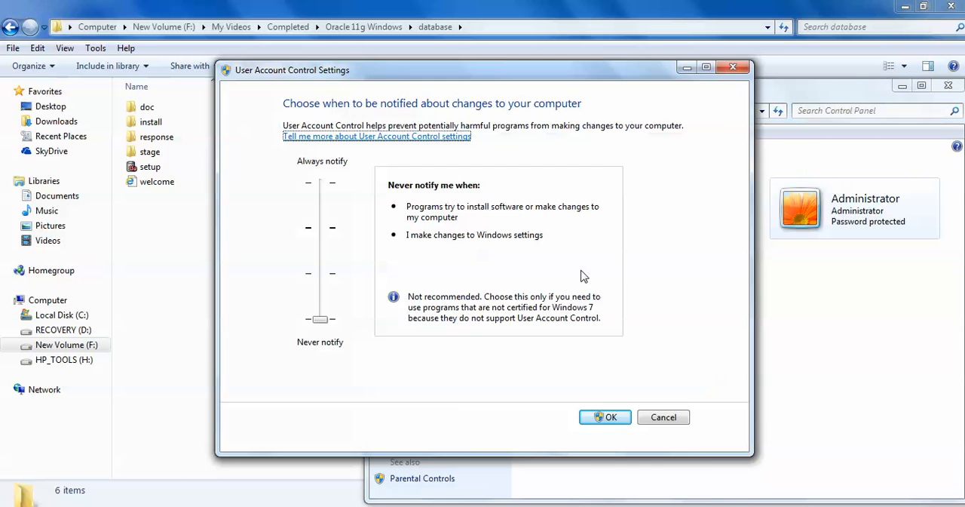
pyautogui.moveTo(658, 416)
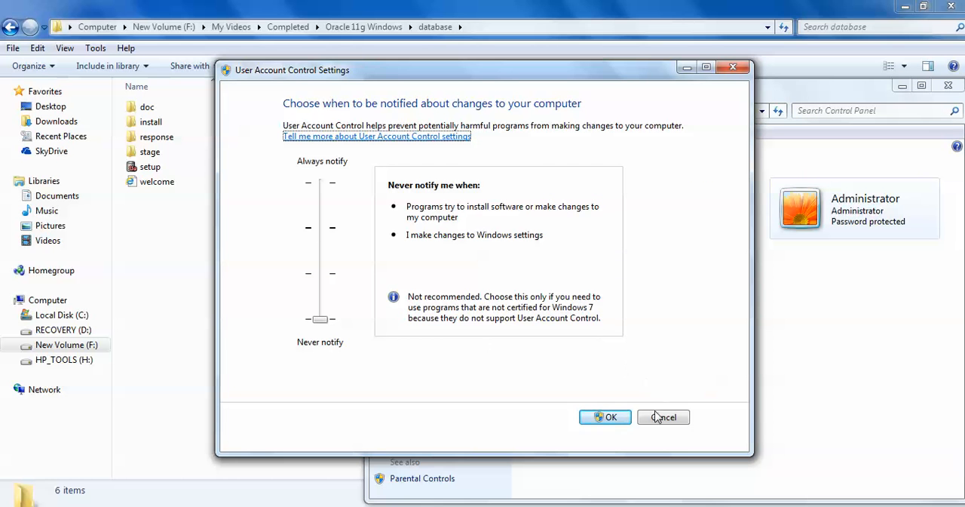
pyautogui.click(664, 416)
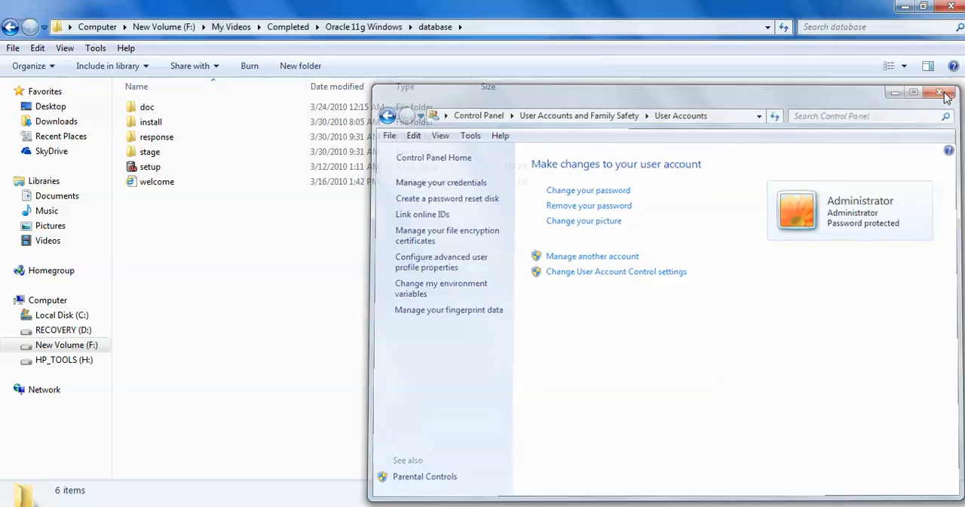
pyautogui.click(944, 92)
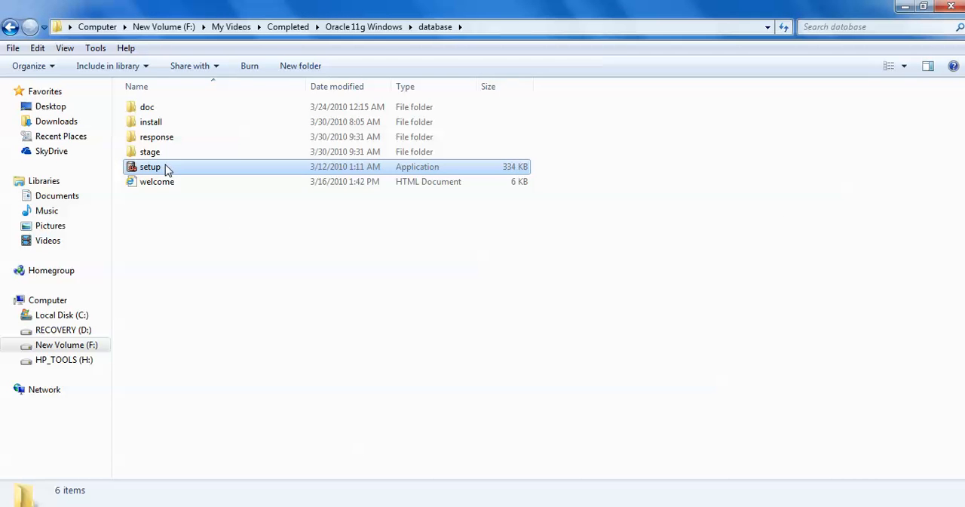
# Launch setup from the database folder and clear the console and Explorer windows aside
pyautogui.doubleClick(151, 166)
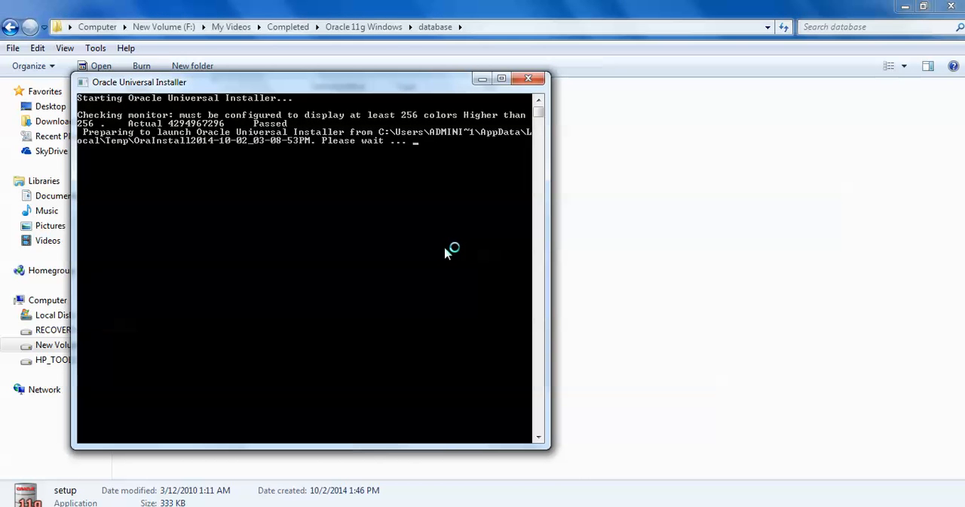
pyautogui.moveTo(384, 190)
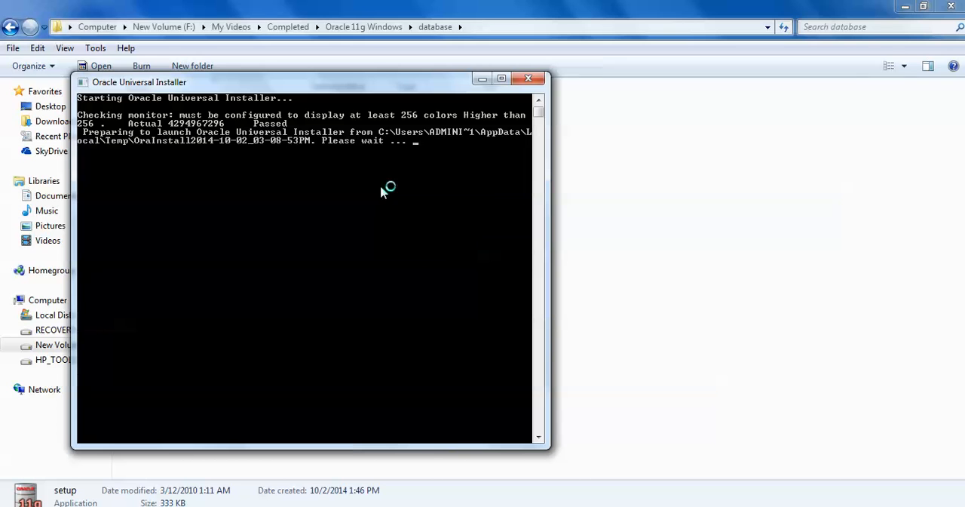
pyautogui.moveTo(98, 120)
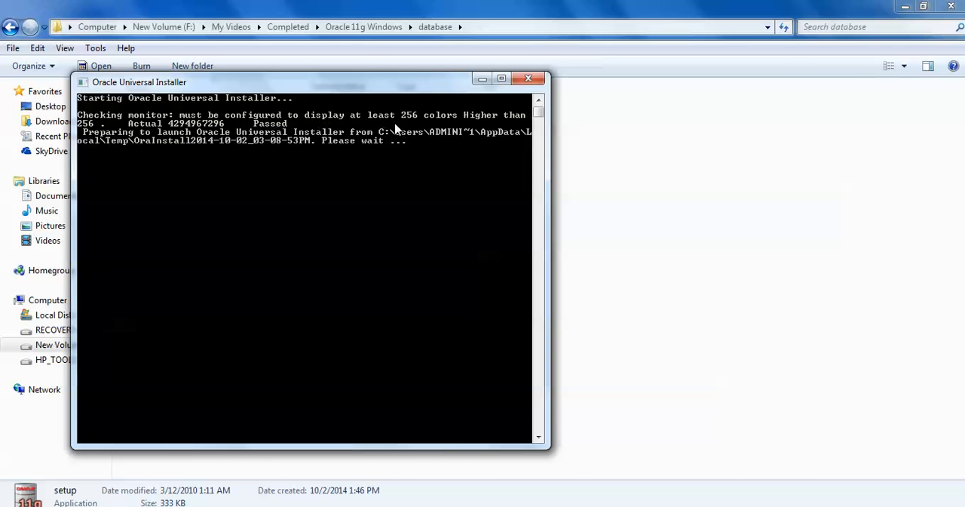
pyautogui.click(528, 79)
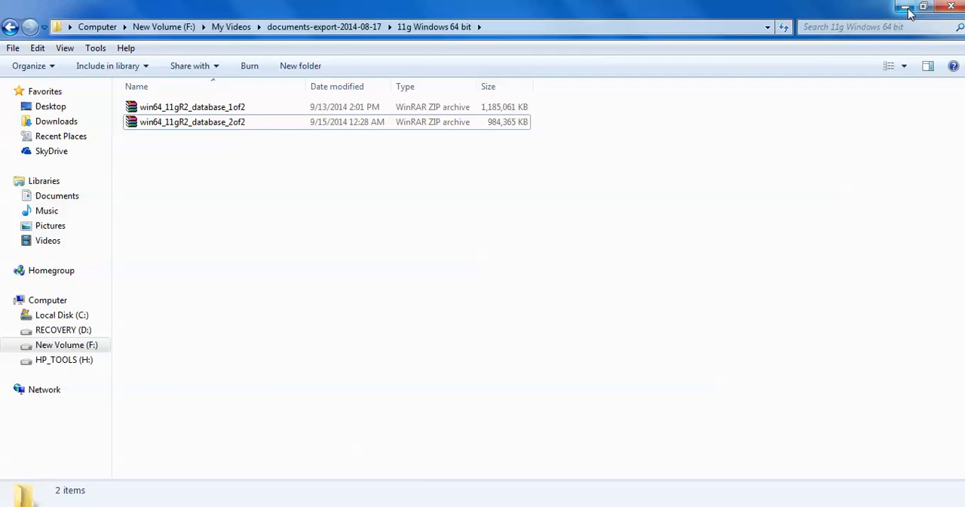
pyautogui.click(905, 6)
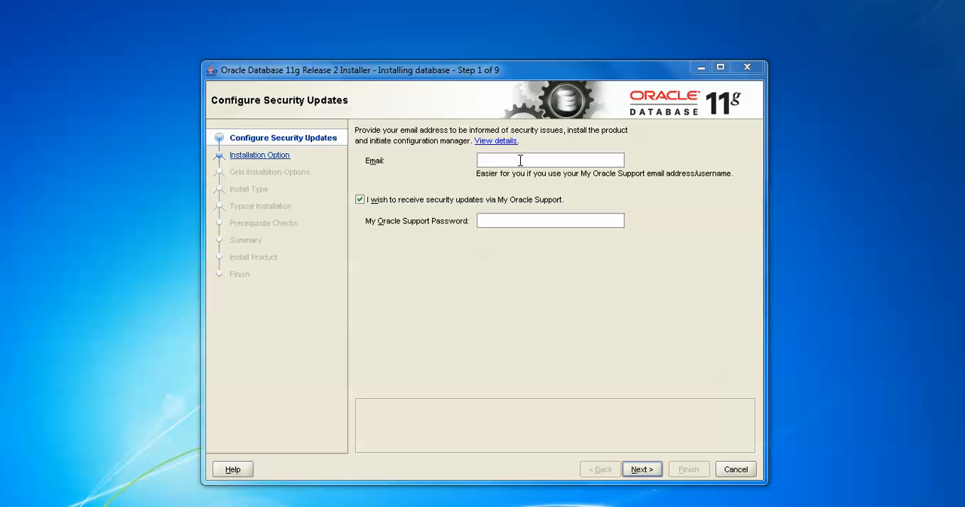
pyautogui.moveTo(420, 155)
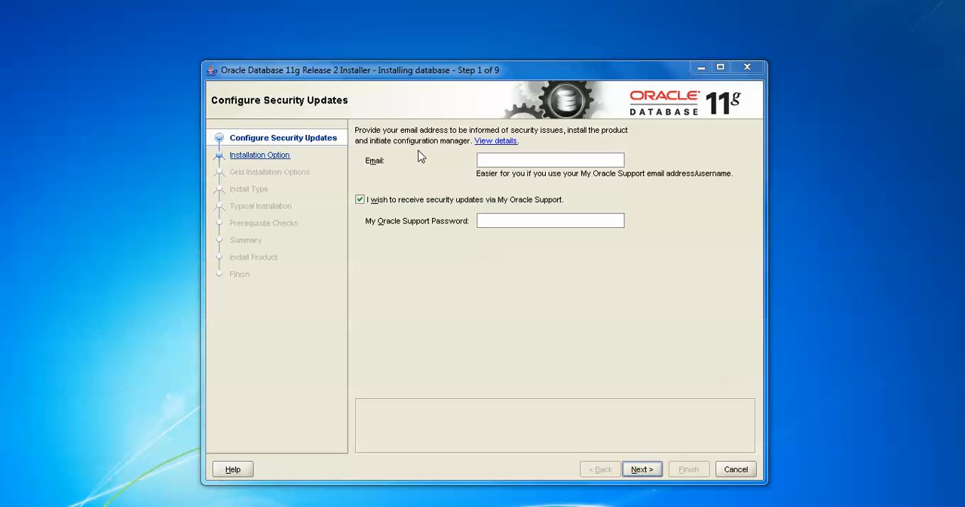
pyautogui.moveTo(555, 187)
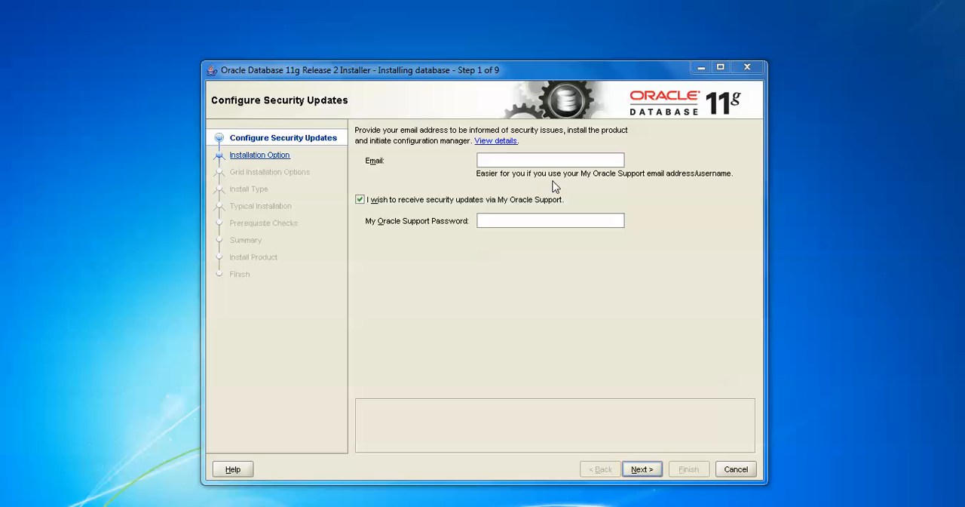
pyautogui.moveTo(707, 184)
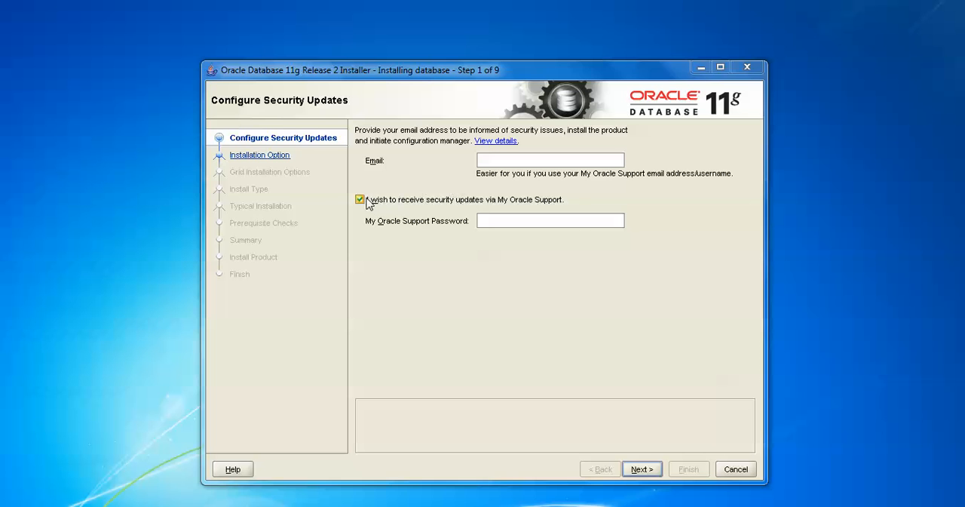
# Opt out of My Oracle Support security updates and continue past the step
pyautogui.click(359, 199)
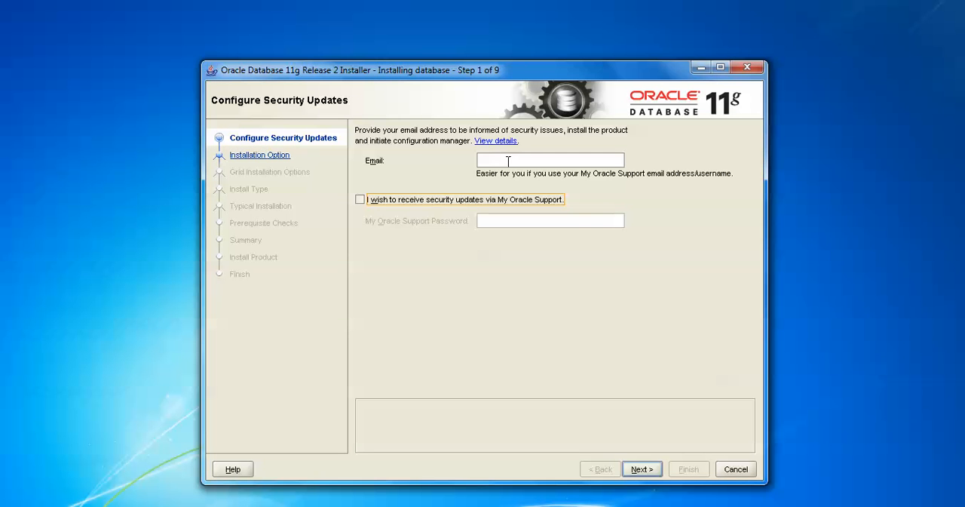
pyautogui.click(641, 467)
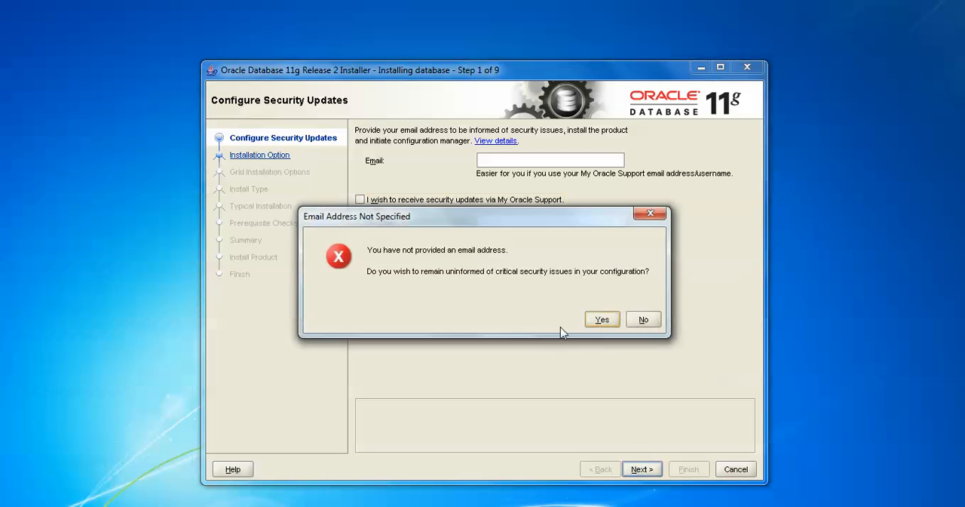
pyautogui.moveTo(480, 258)
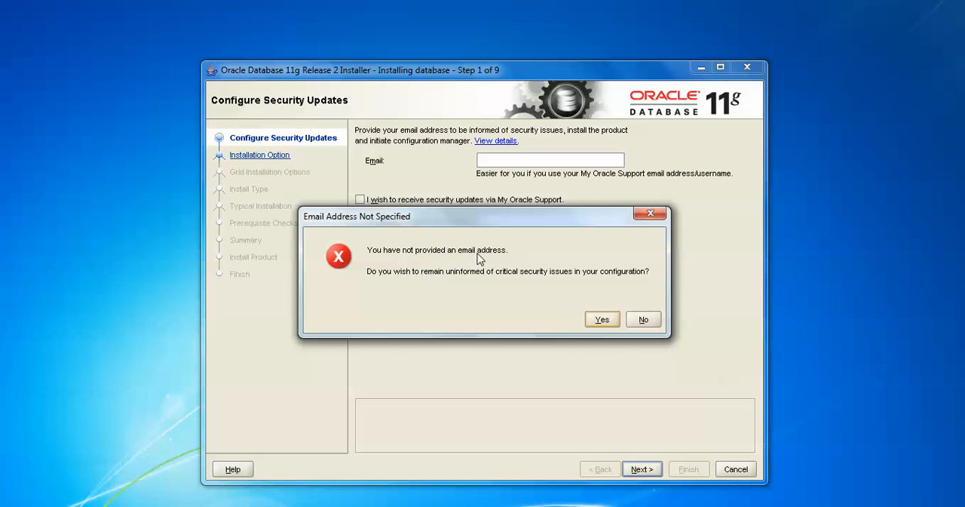
pyautogui.moveTo(462, 279)
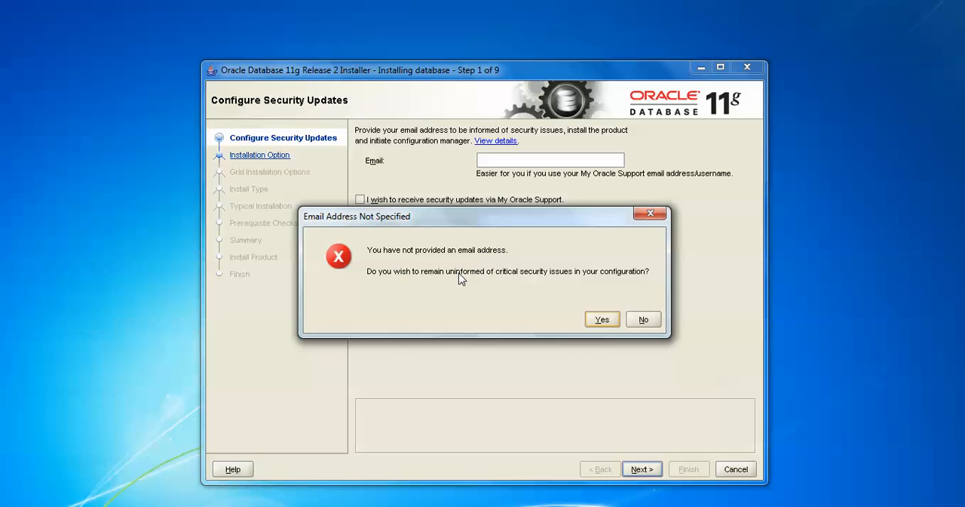
pyautogui.moveTo(582, 282)
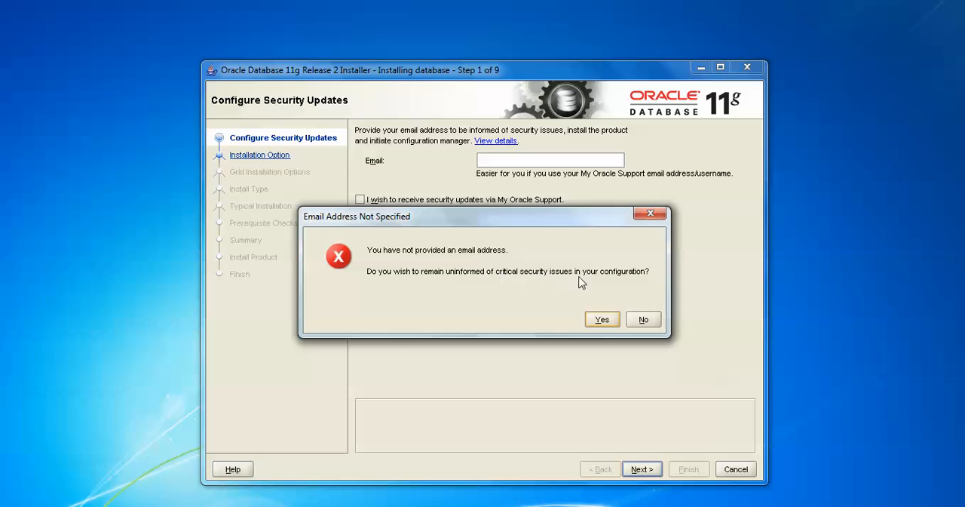
pyautogui.moveTo(647, 322)
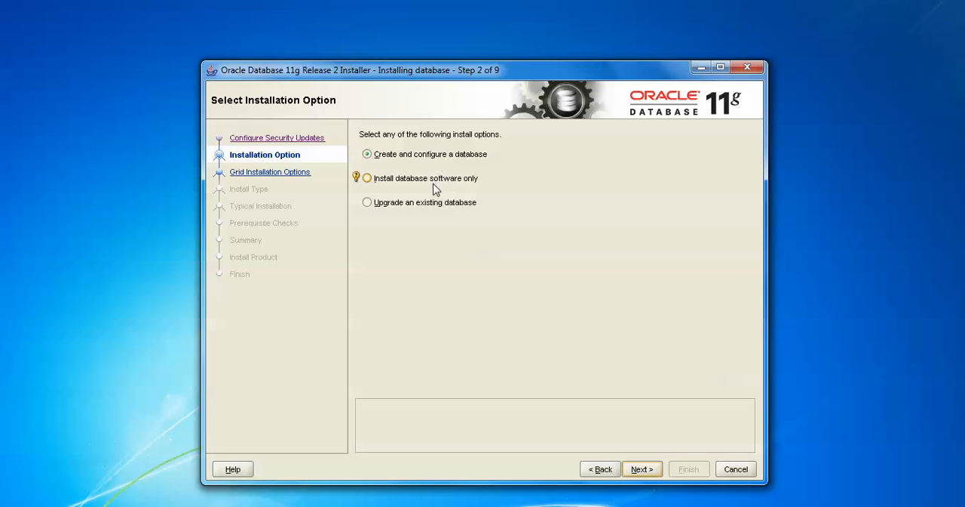
pyautogui.moveTo(466, 214)
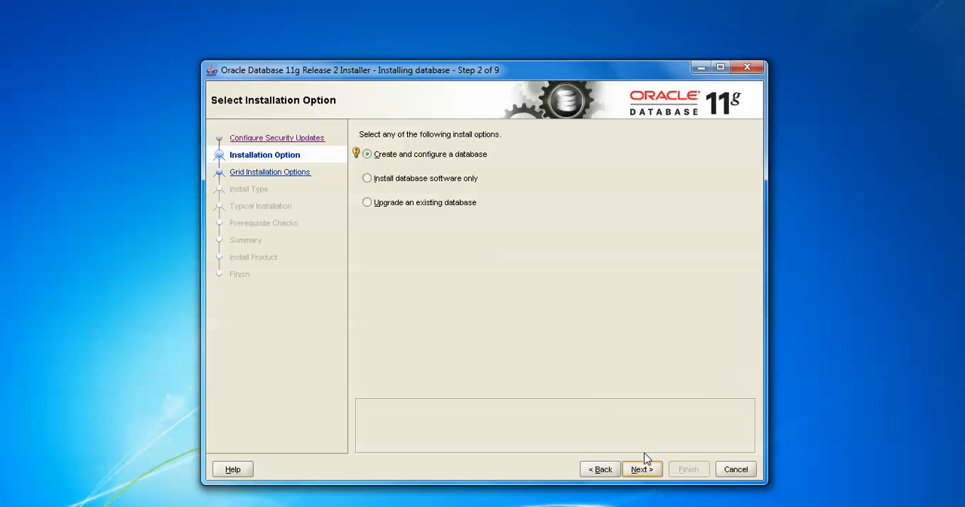
# Choose create-and-configure database, Server Class, single instance and Typical install
pyautogui.click(640, 467)
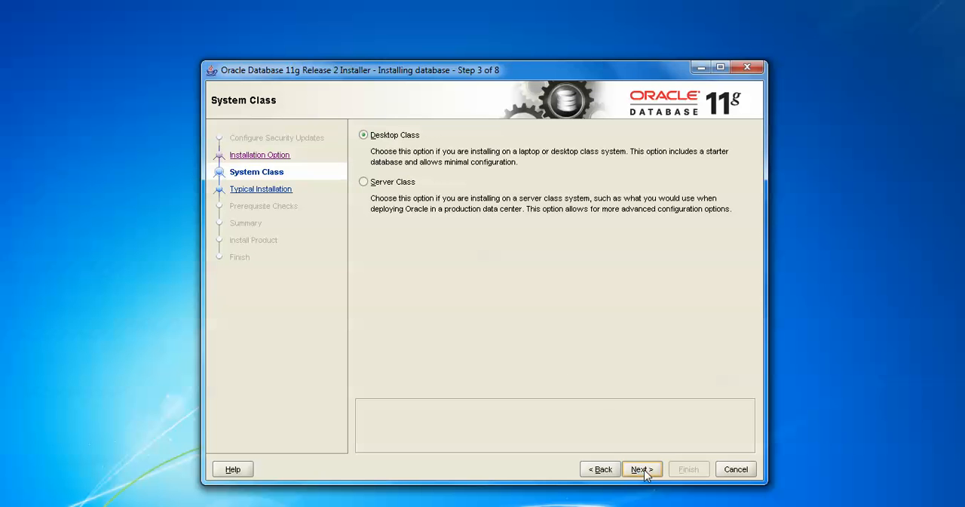
pyautogui.moveTo(410, 159)
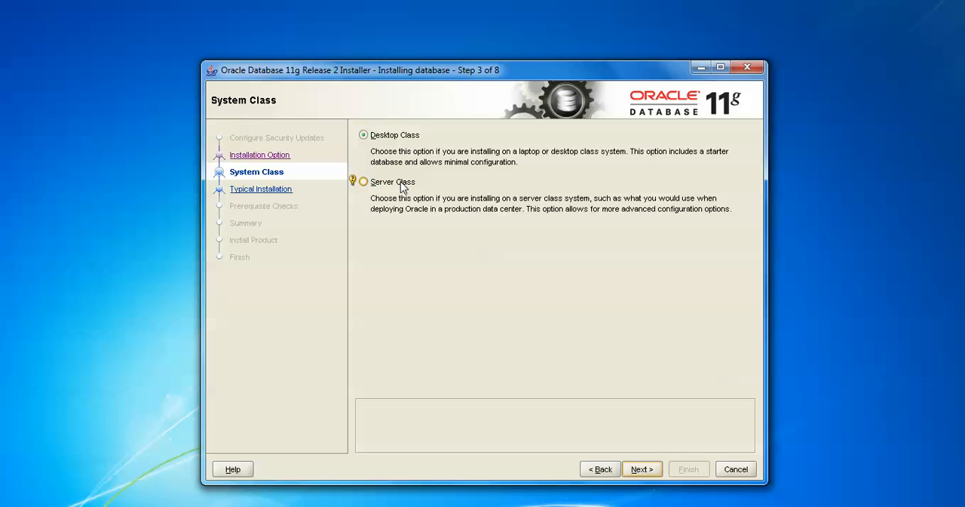
pyautogui.click(363, 181)
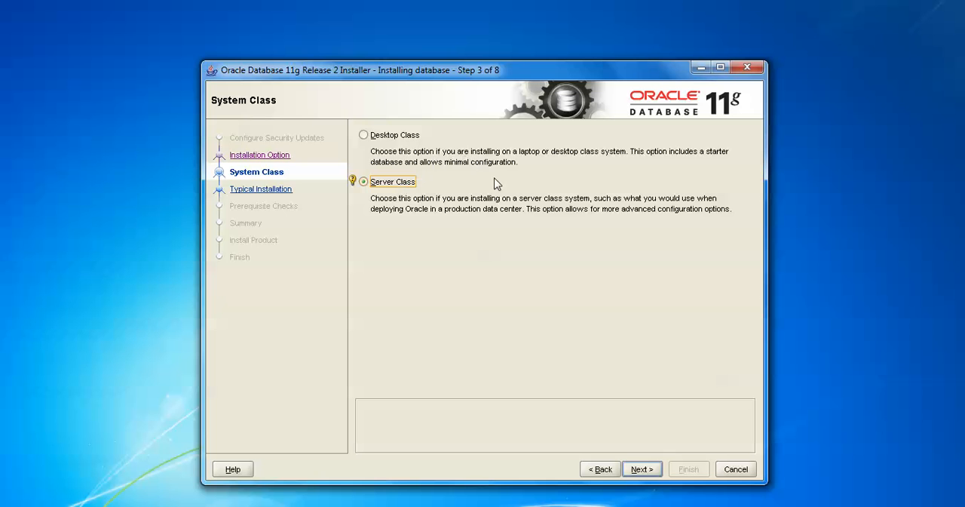
pyautogui.moveTo(642, 468)
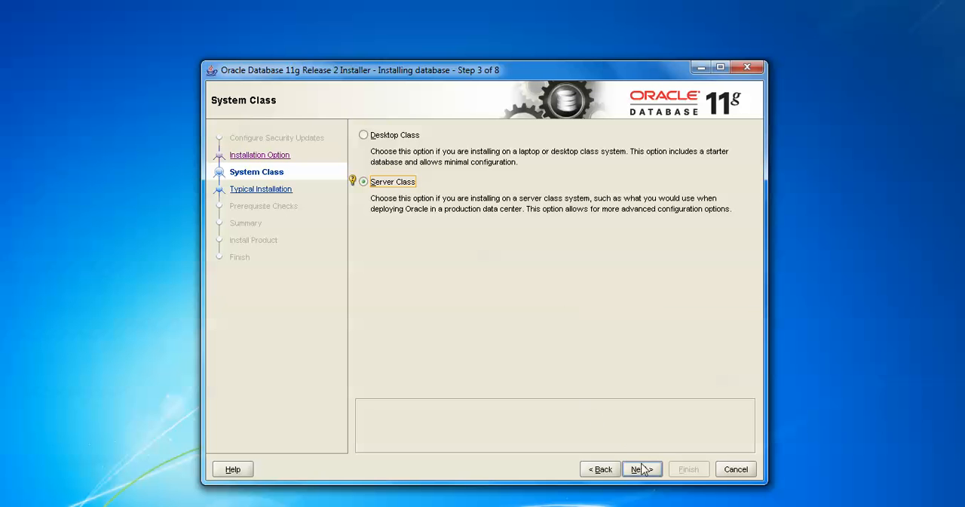
pyautogui.click(642, 467)
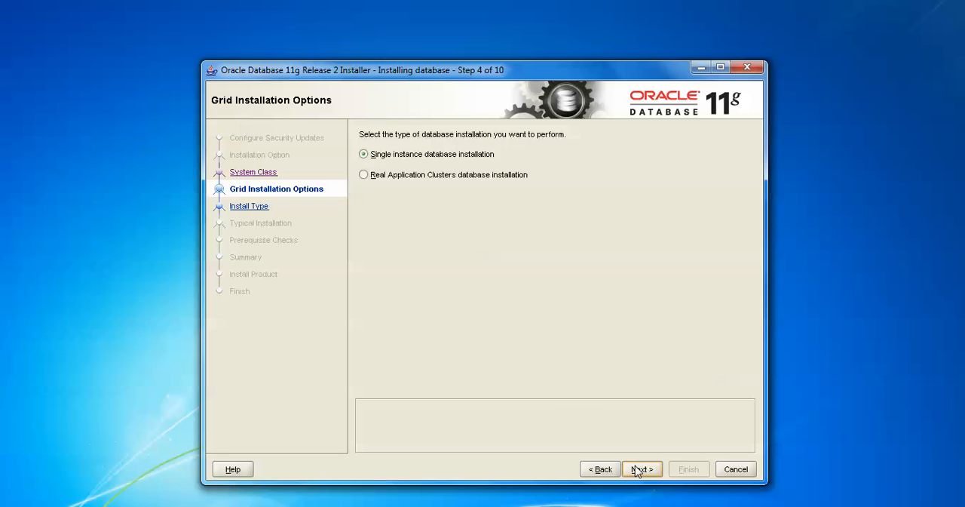
pyautogui.click(640, 468)
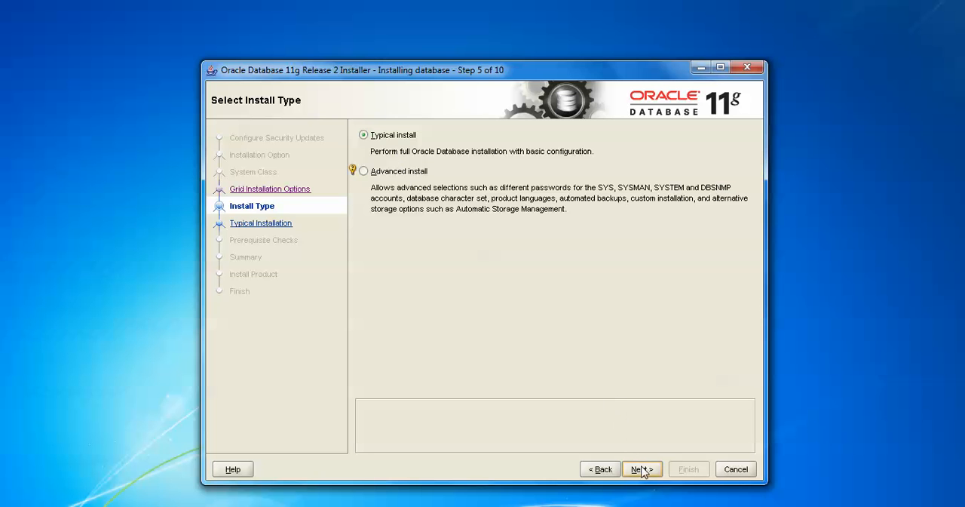
pyautogui.click(642, 467)
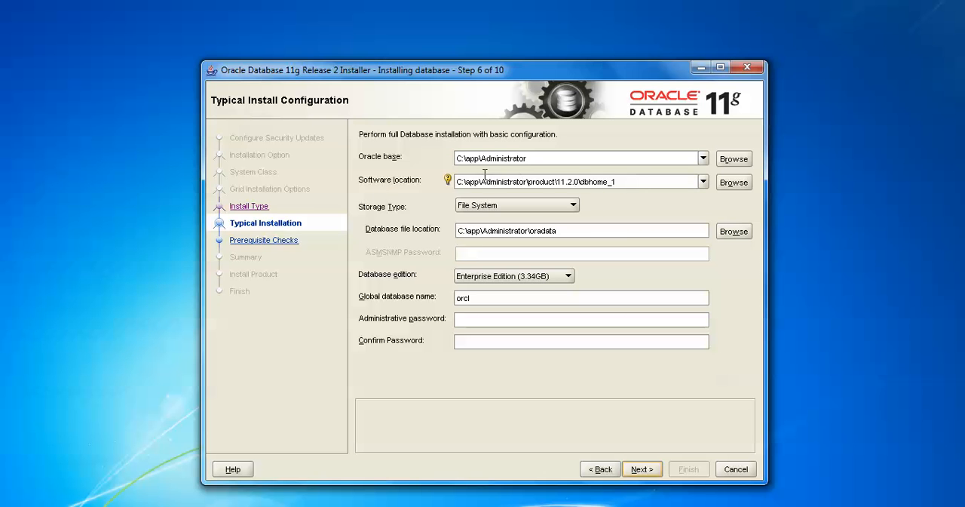
pyautogui.moveTo(656, 184)
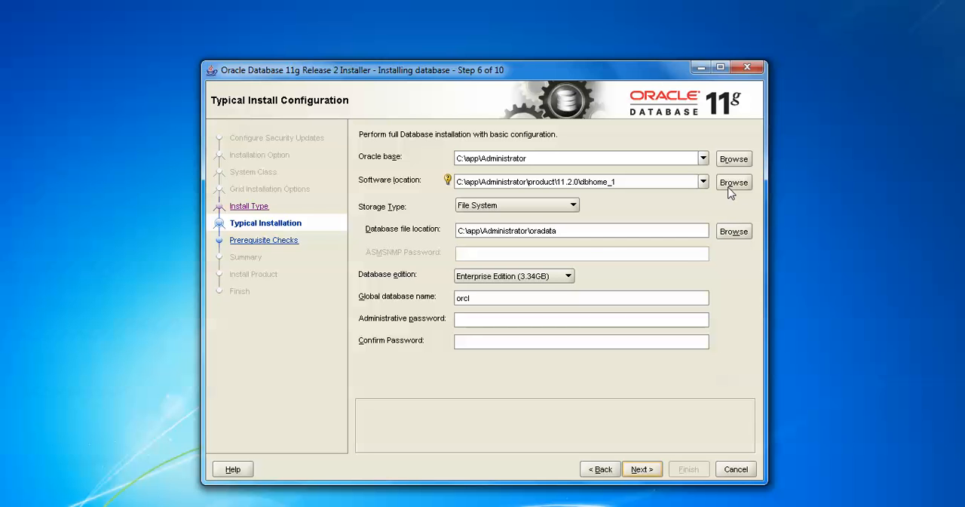
pyautogui.moveTo(503, 175)
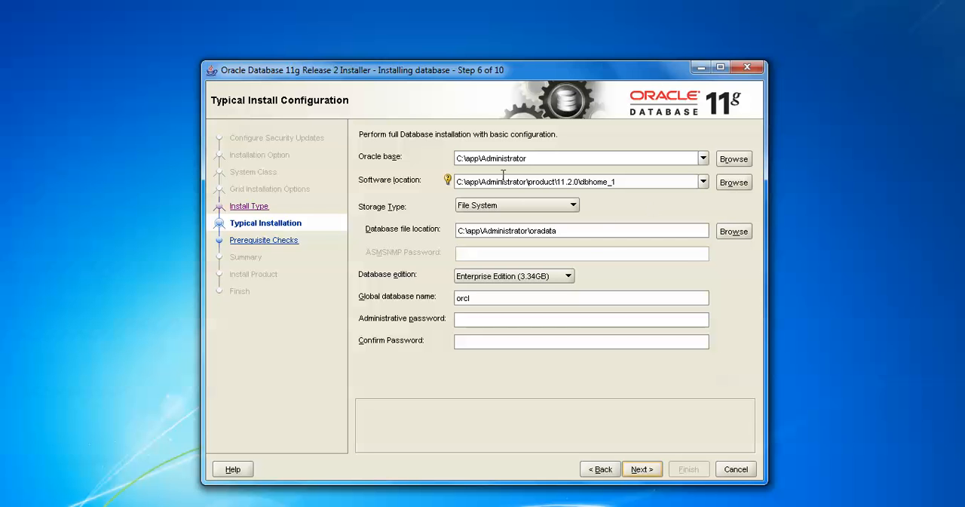
pyautogui.moveTo(504, 211)
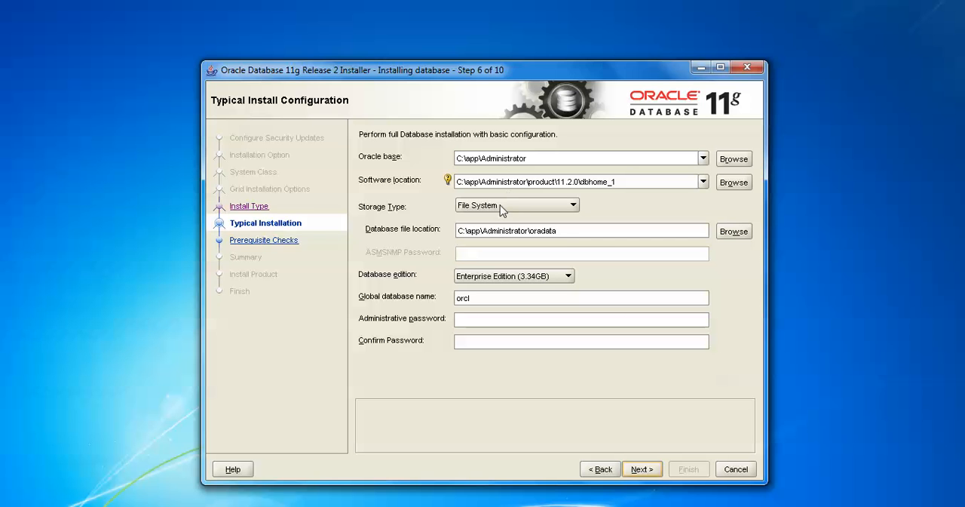
pyautogui.moveTo(468, 269)
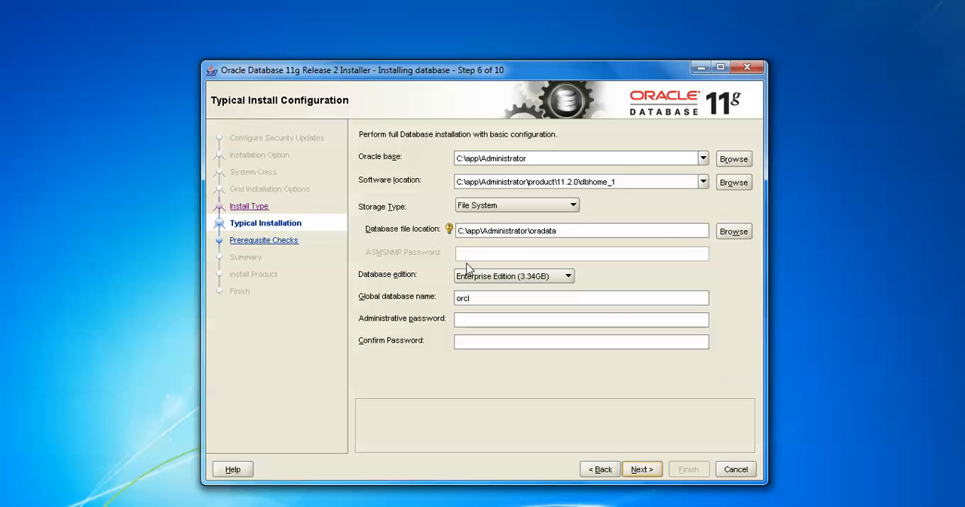
# Keep Enterprise Edition as the database edition and begin entering the administrative password
pyautogui.click(567, 274)
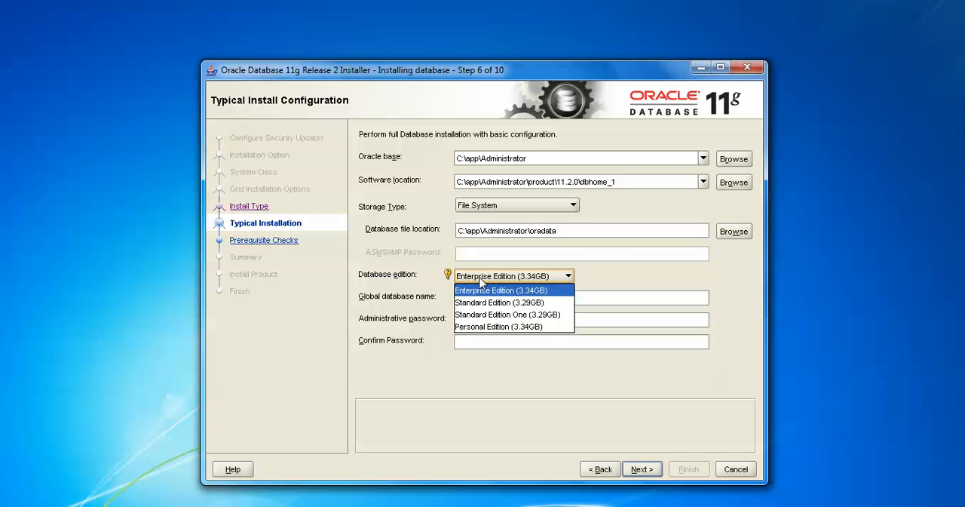
pyautogui.moveTo(485, 290)
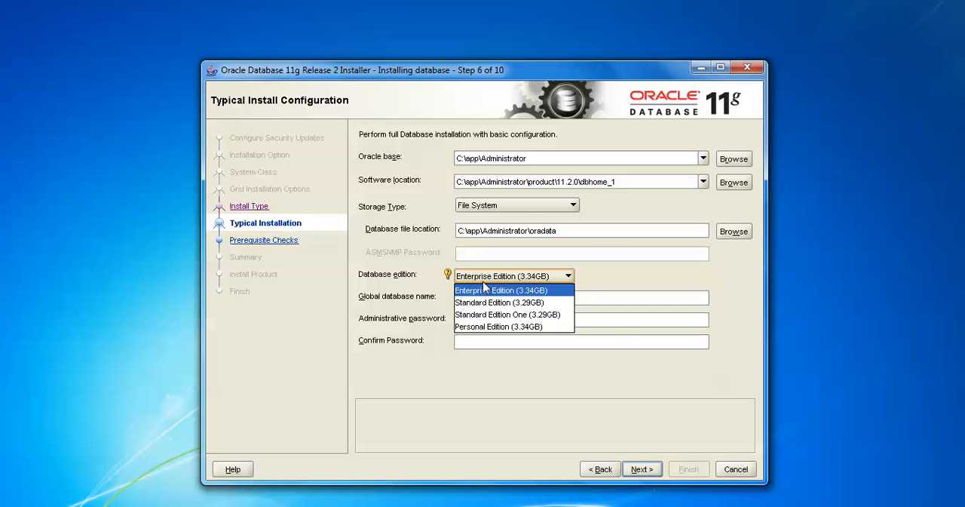
pyautogui.click(503, 290)
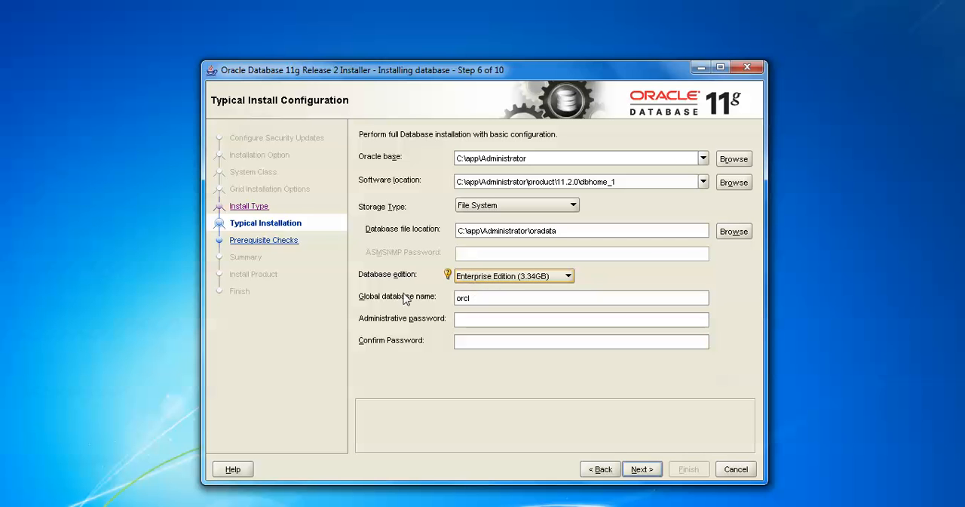
pyautogui.click(581, 320)
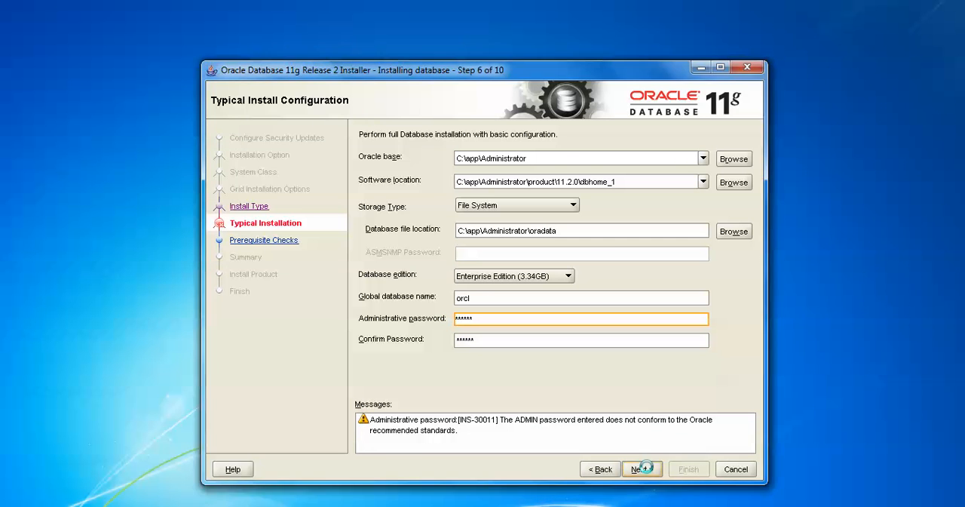
# Continue and accept the INS-30011 non-conforming password warning to reach prerequisite checks
pyautogui.click(639, 468)
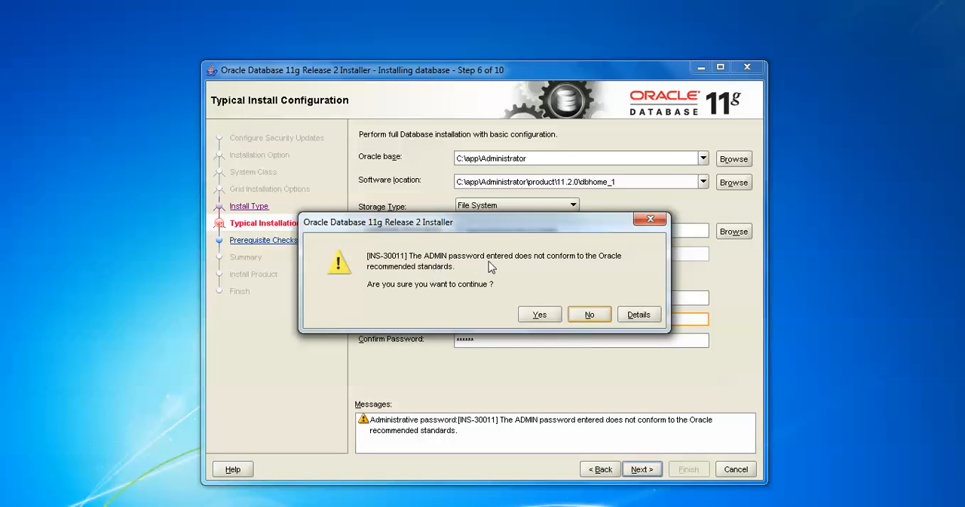
pyautogui.moveTo(507, 274)
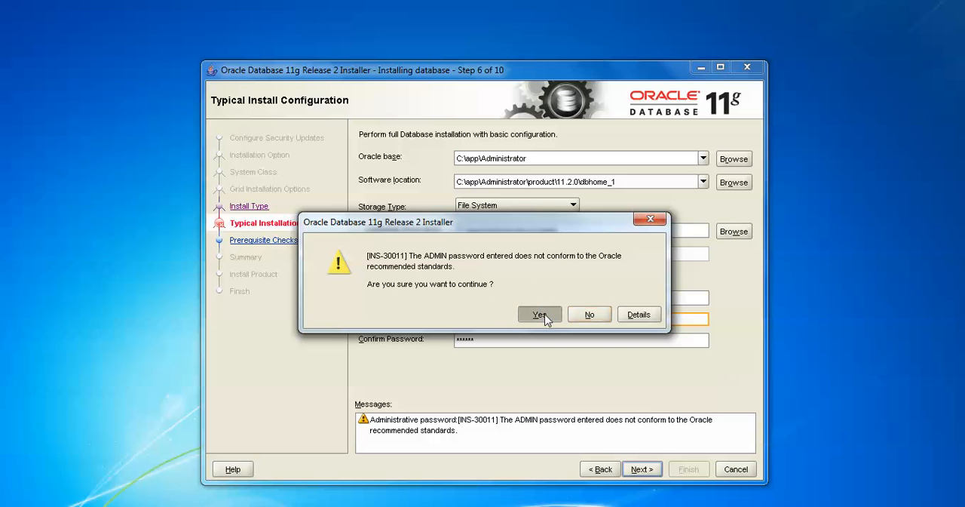
pyautogui.click(539, 314)
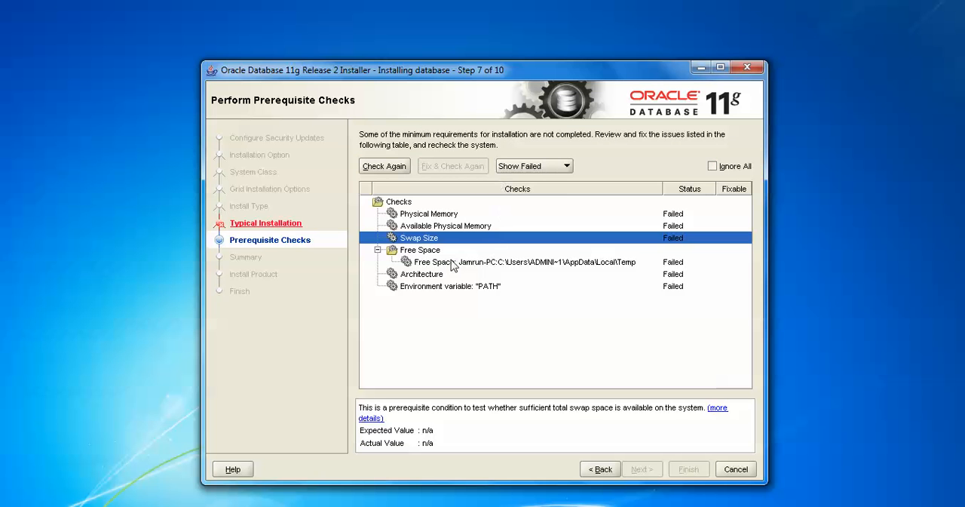
pyautogui.moveTo(467, 235)
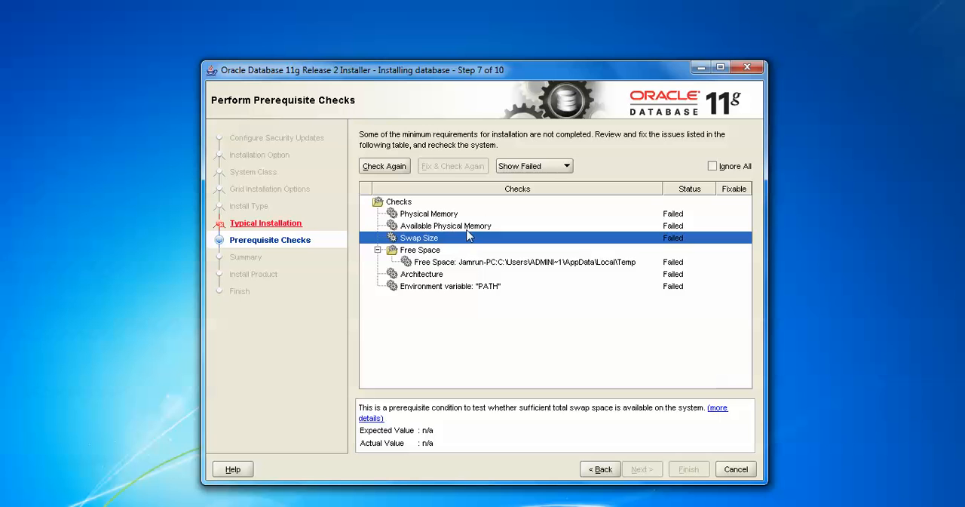
pyautogui.moveTo(440, 237)
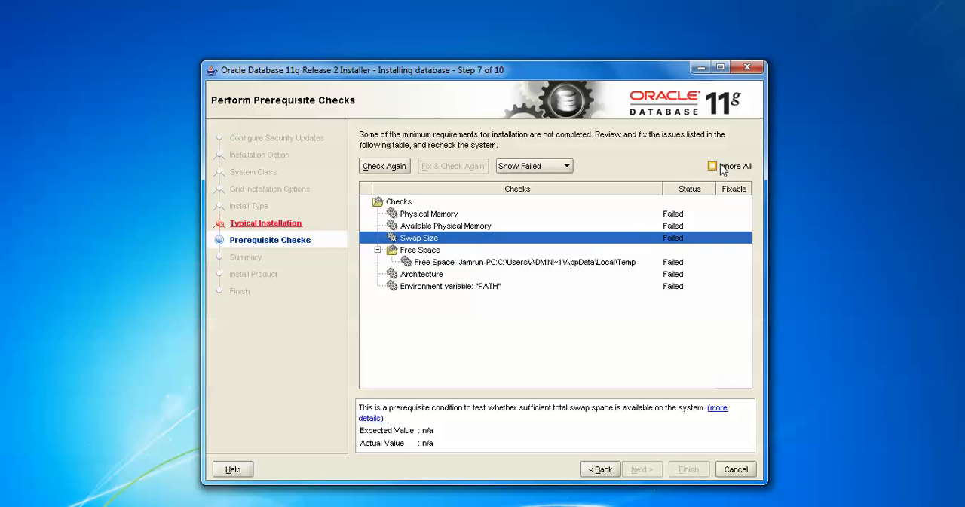
# Mark every failed prerequisite check as ignored and proceed to the Summary step
pyautogui.click(712, 166)
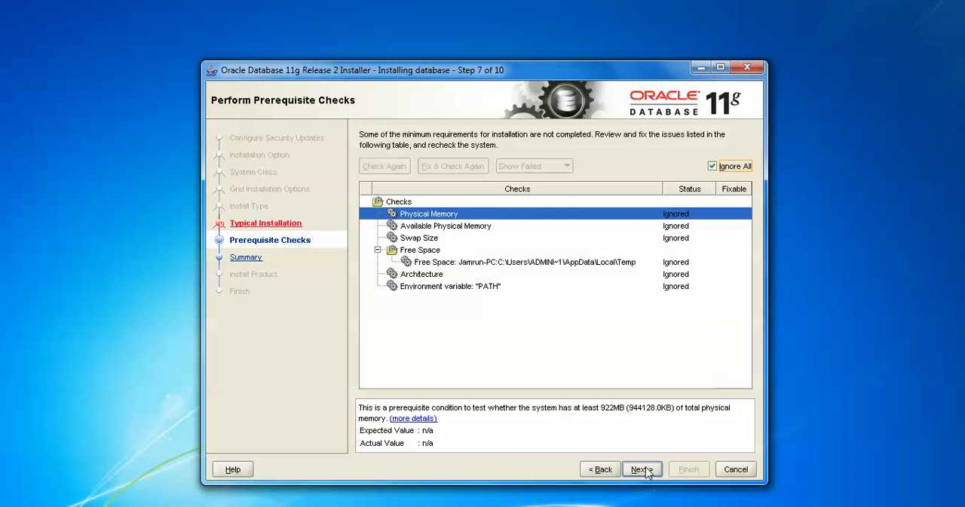
pyautogui.click(643, 467)
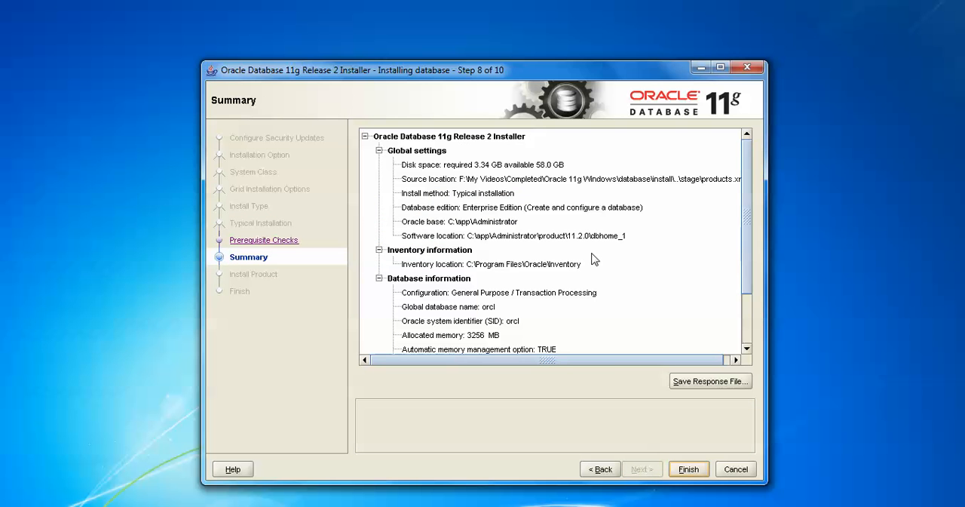
# Review the orcl typical installation settings on the Summary page and start the installation with Finish
pyautogui.scroll(-3)
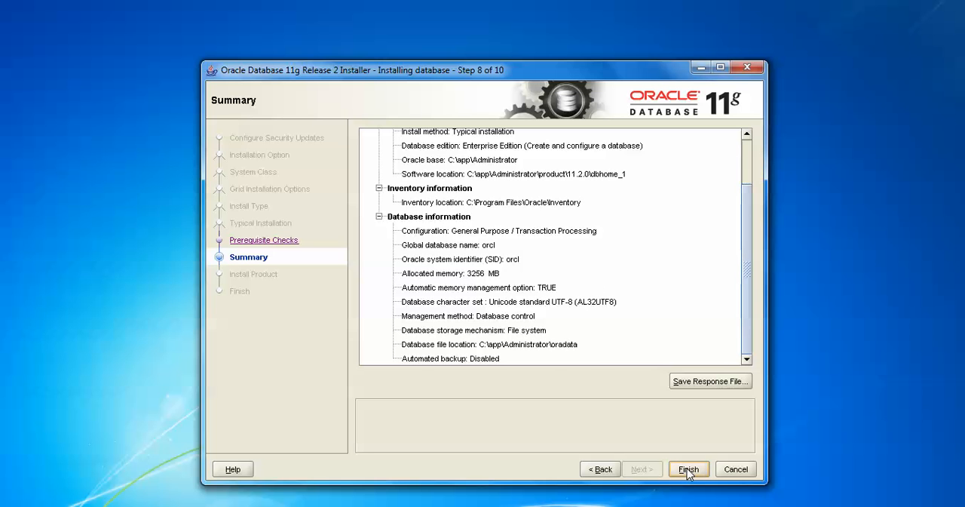
pyautogui.scroll(3)
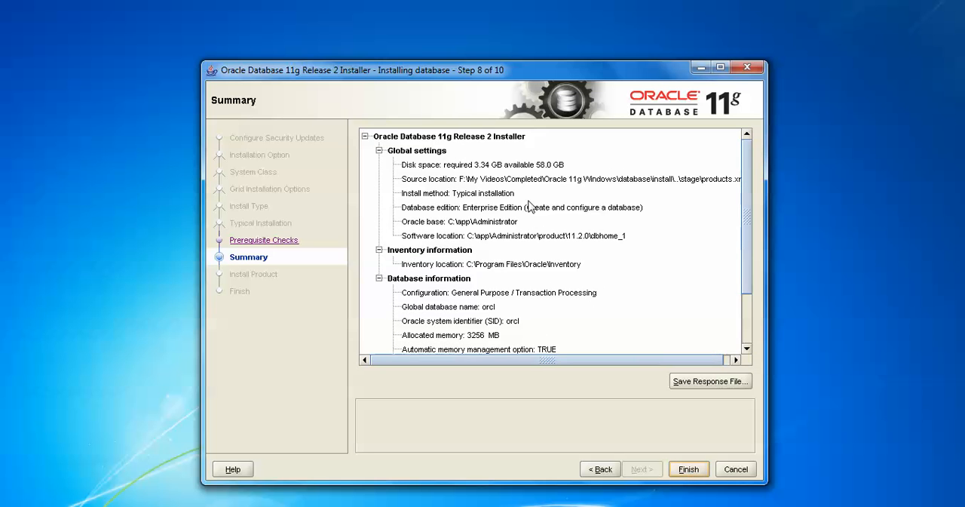
pyautogui.moveTo(597, 257)
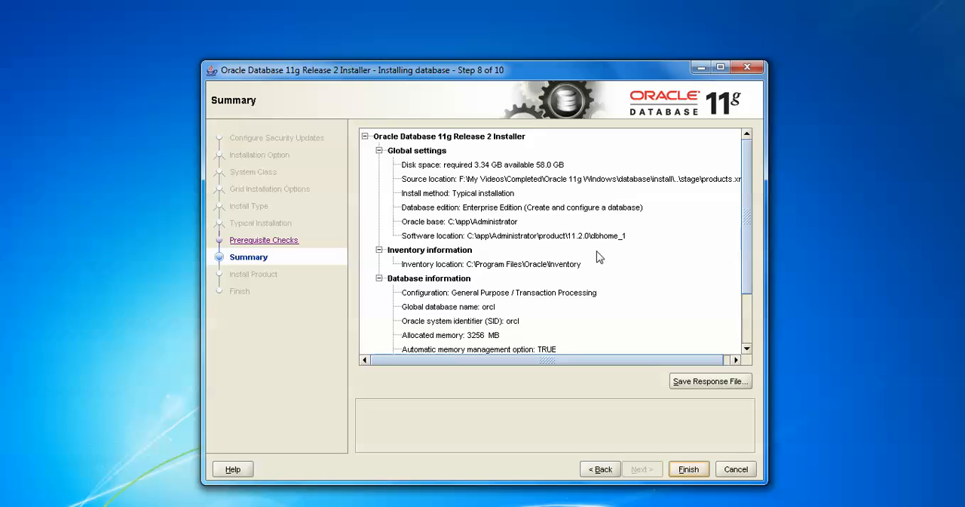
pyautogui.scroll(-3)
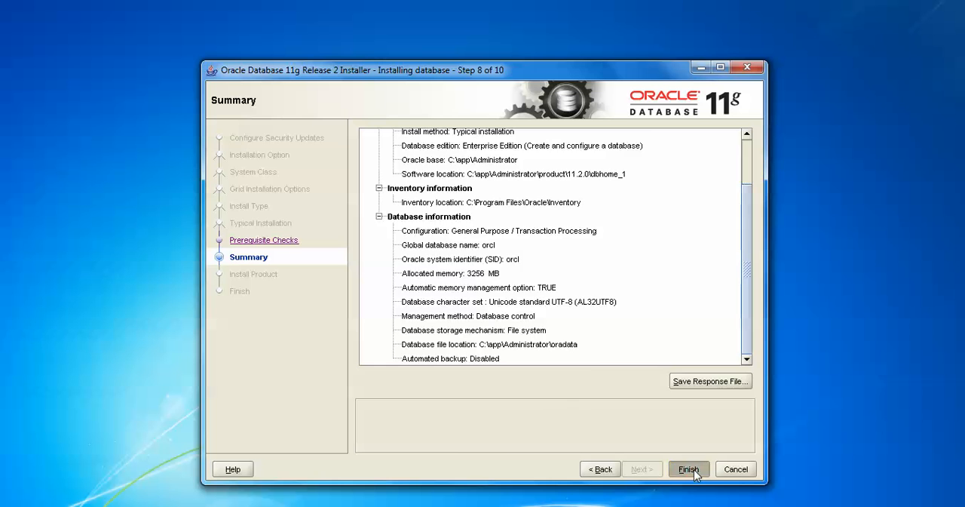
pyautogui.click(688, 467)
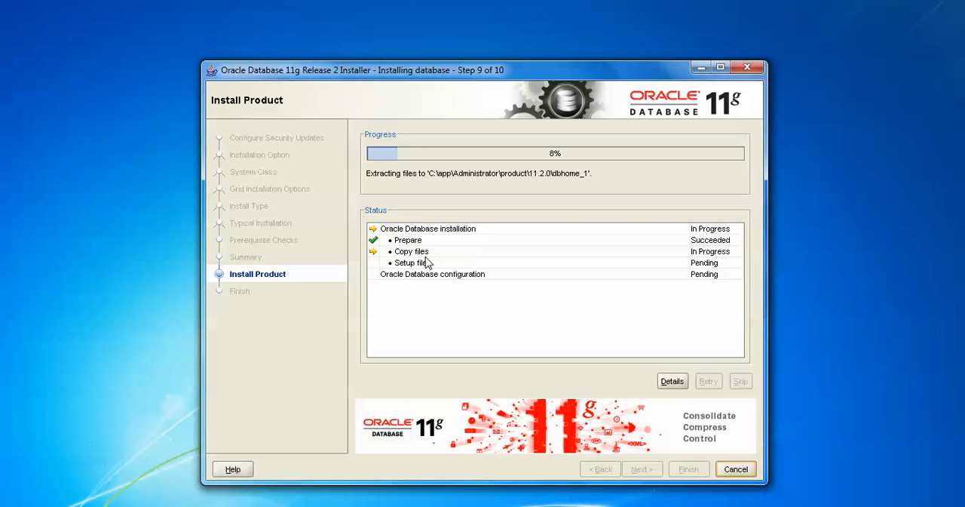
pyautogui.moveTo(463, 287)
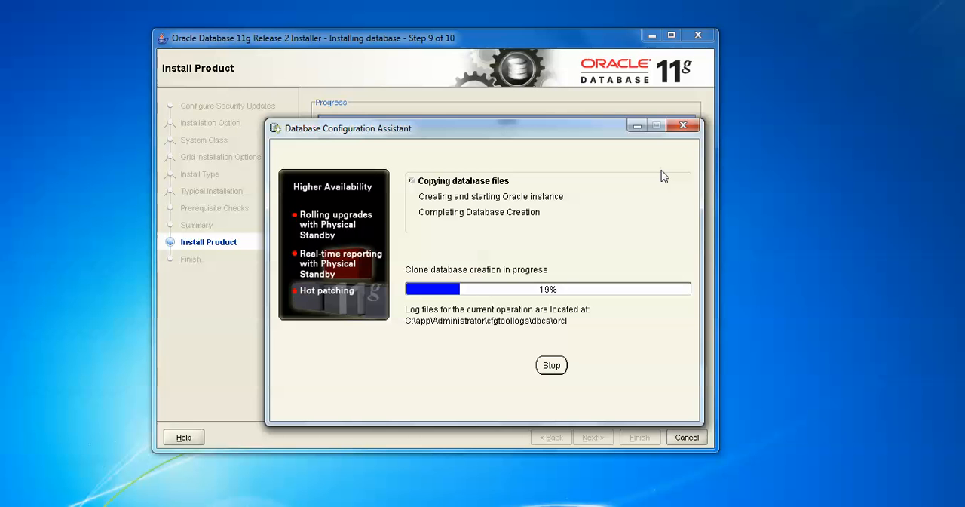
# Wait while files are copied and the Database Configuration Assistant creates the orcl database
pyautogui.moveTo(483, 127); pyautogui.dragTo(419, 142)
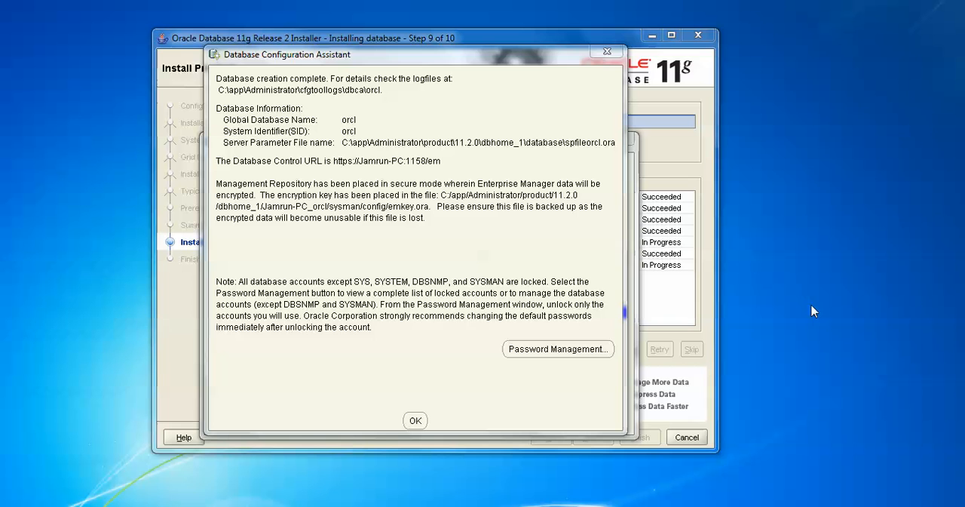
pyautogui.moveTo(321, 106)
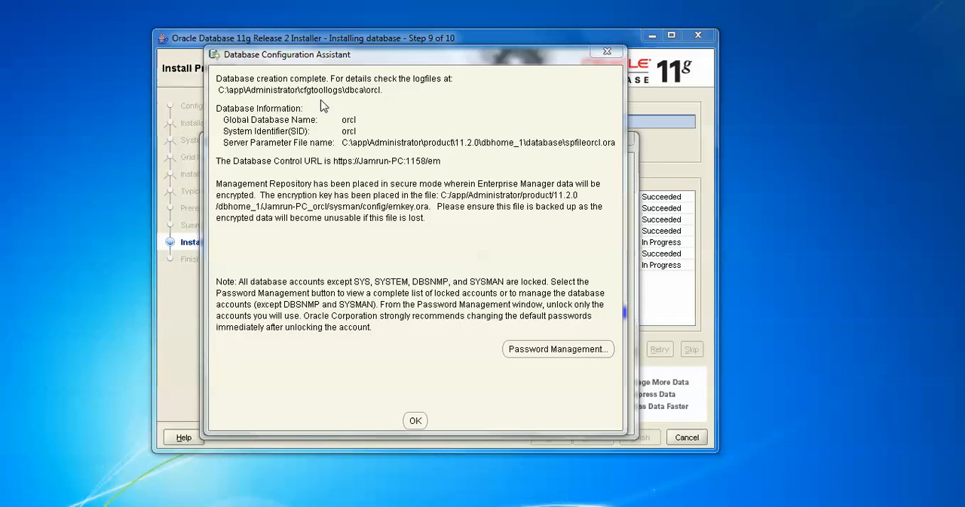
pyautogui.moveTo(223, 92)
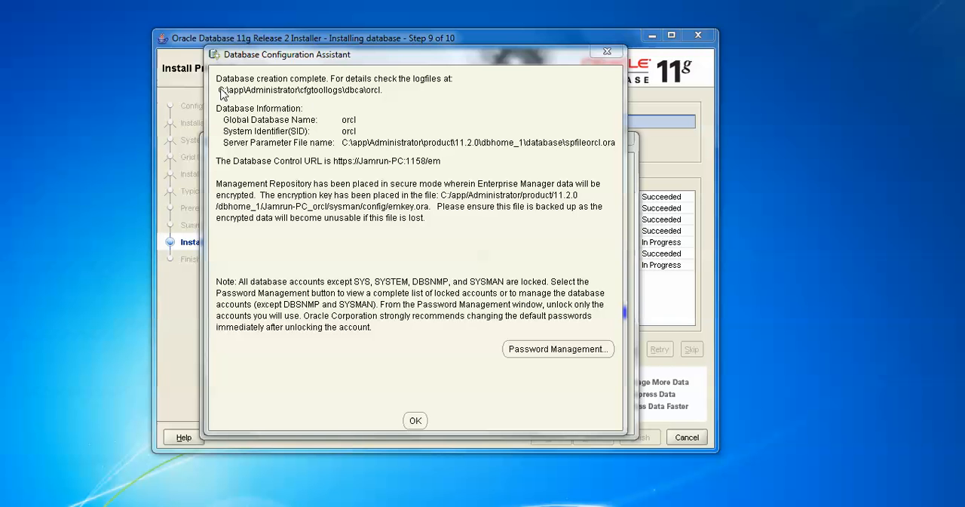
pyautogui.moveTo(301, 86)
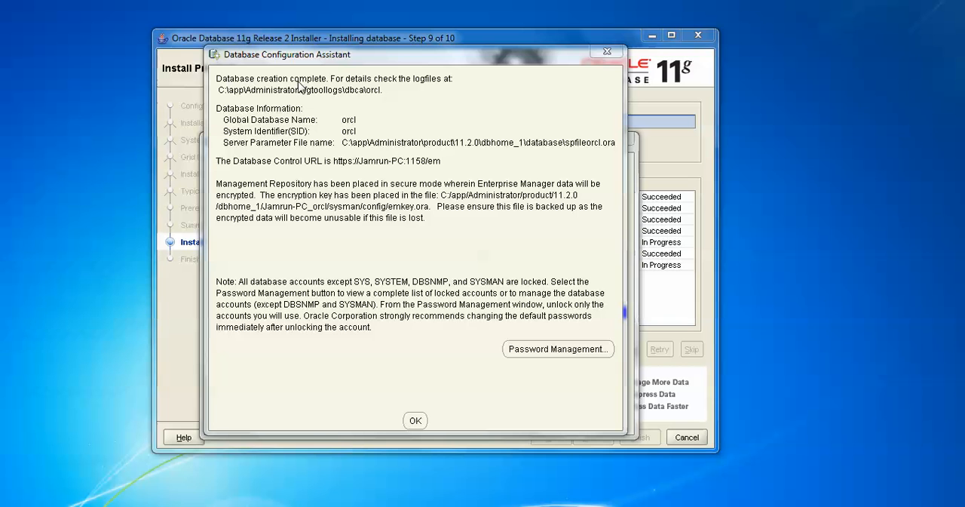
pyautogui.moveTo(250, 98)
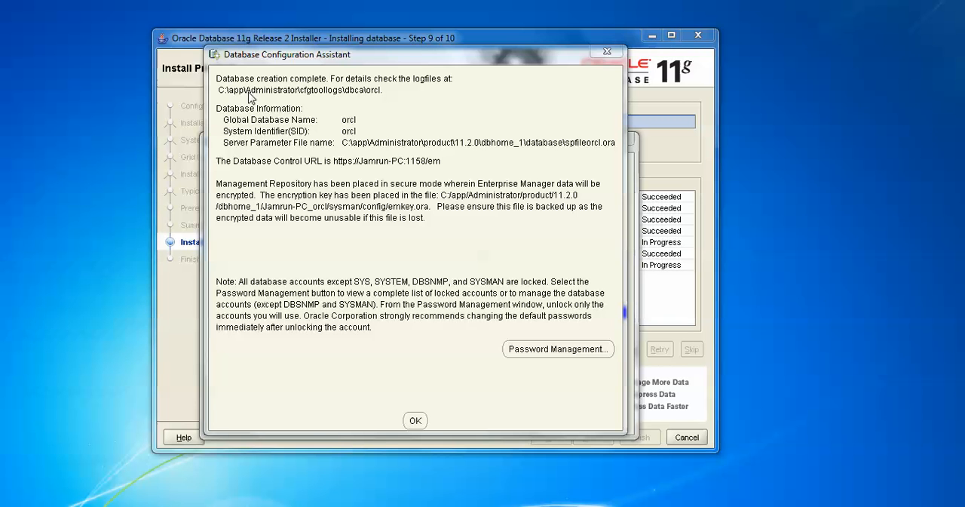
pyautogui.moveTo(368, 98)
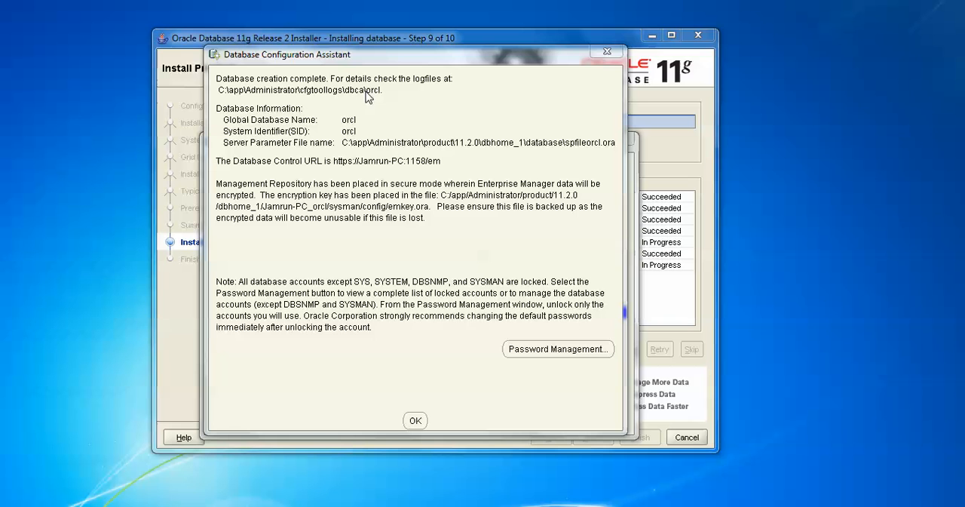
pyautogui.moveTo(241, 120)
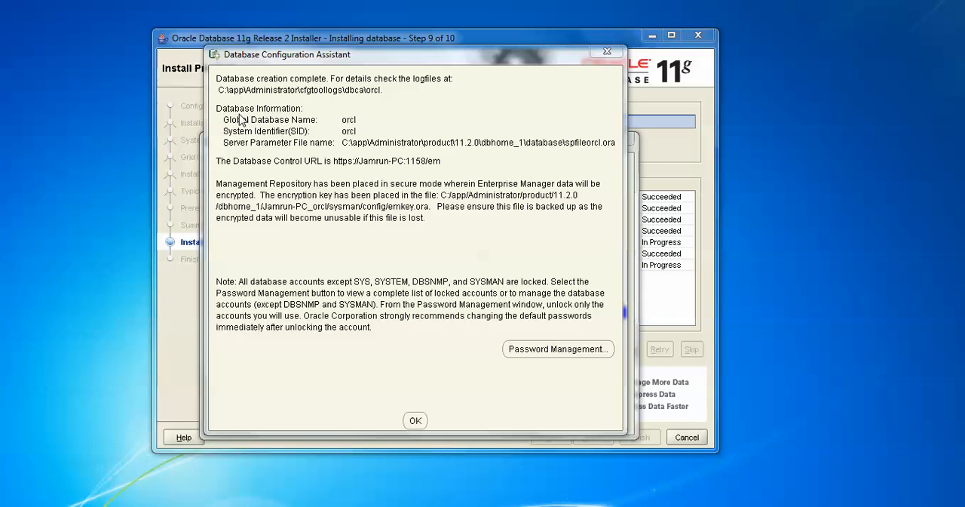
pyautogui.moveTo(239, 127)
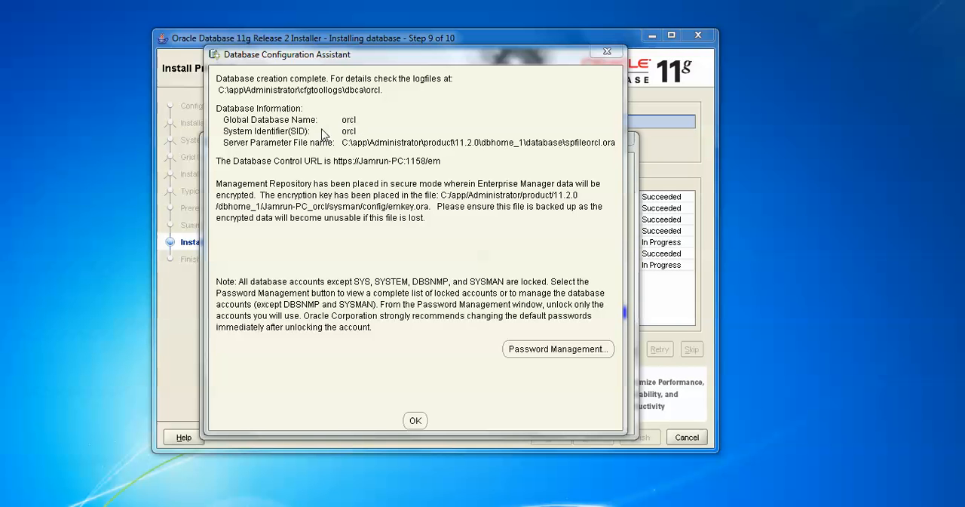
pyautogui.moveTo(350, 131)
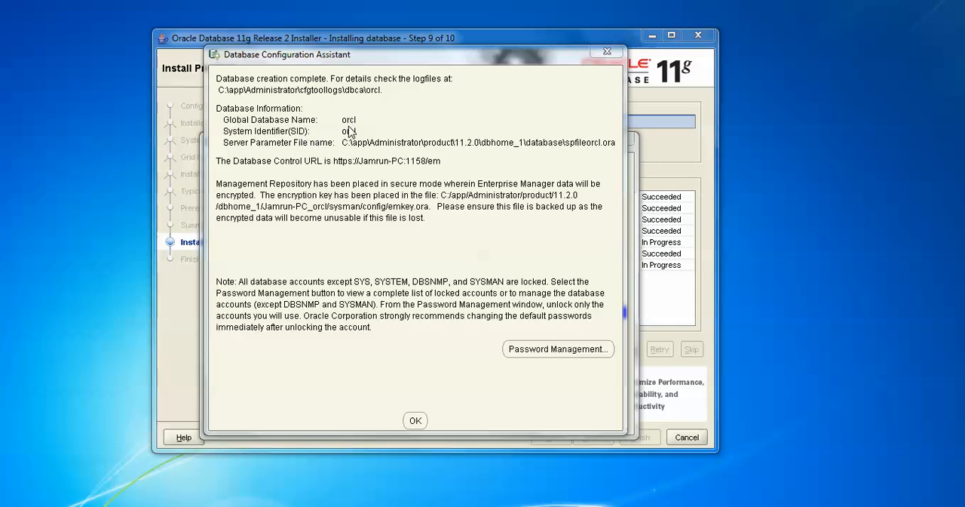
pyautogui.moveTo(335, 148)
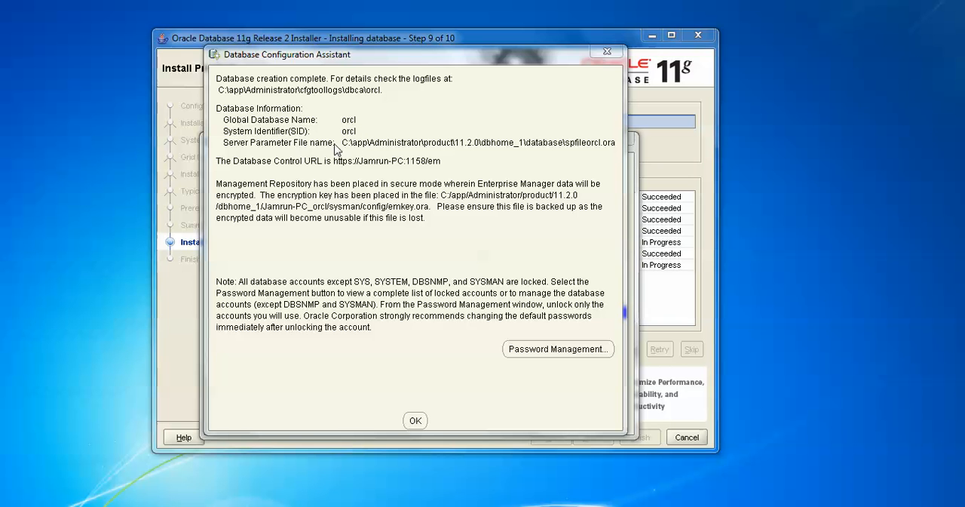
pyautogui.moveTo(256, 172)
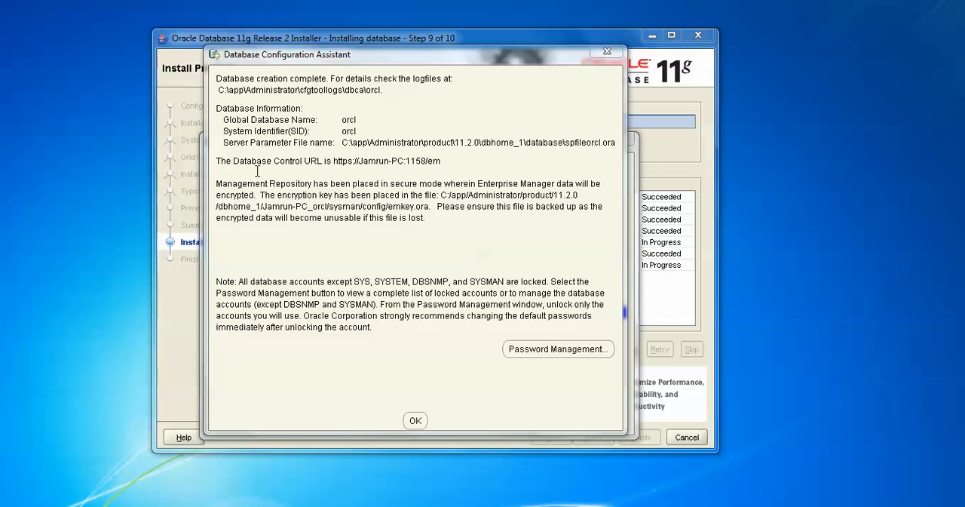
pyautogui.moveTo(325, 161)
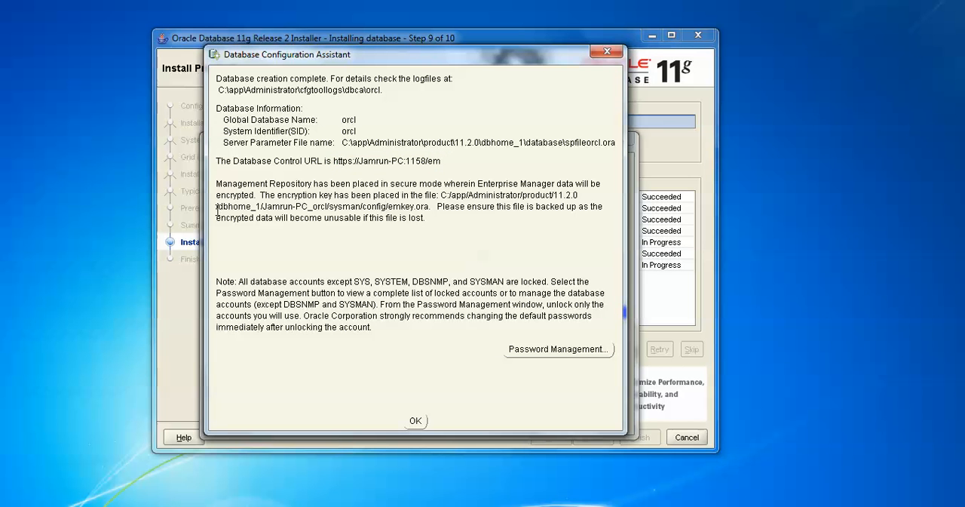
pyautogui.moveTo(539, 317)
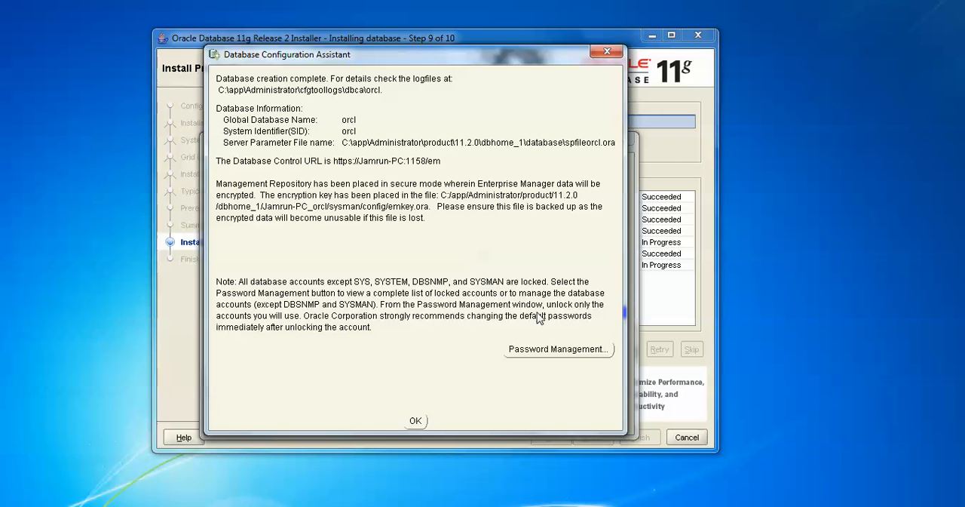
pyautogui.moveTo(565, 356)
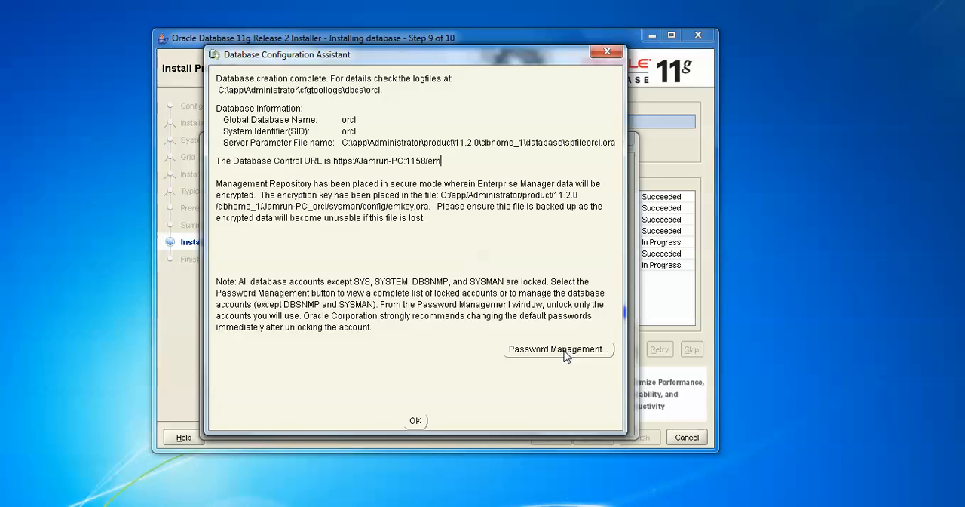
pyautogui.moveTo(546, 354)
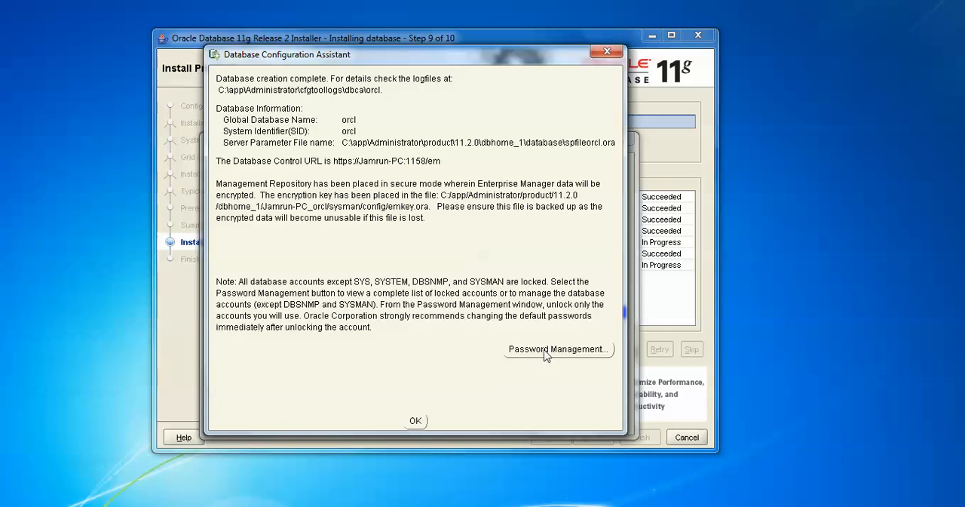
pyautogui.click(558, 349)
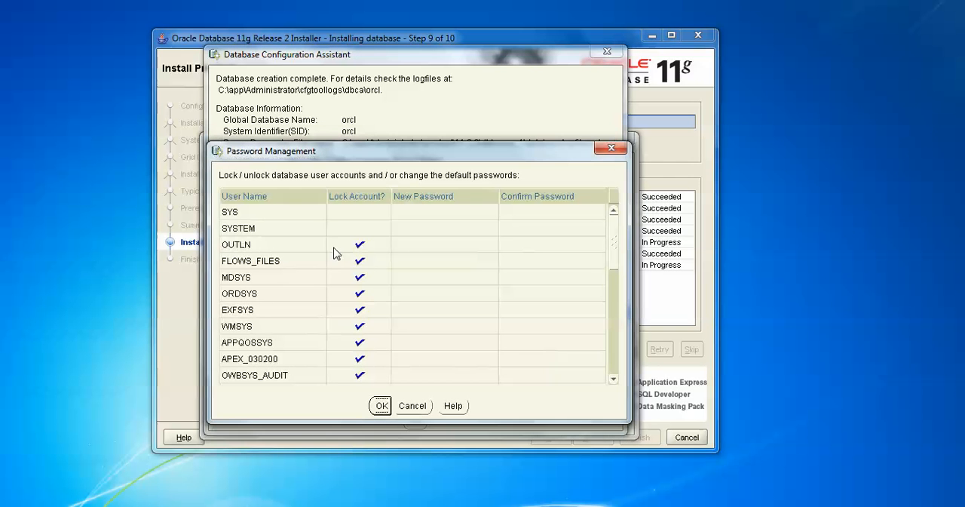
pyautogui.moveTo(418, 259)
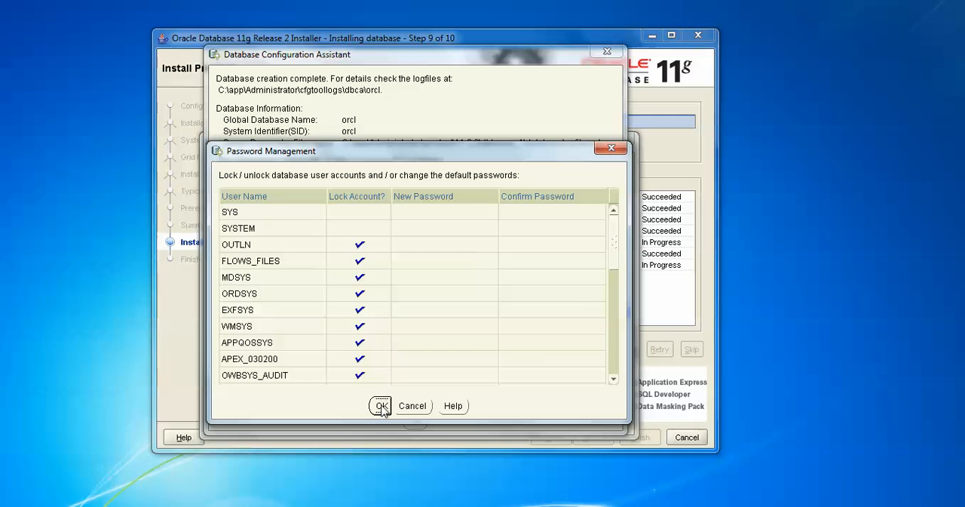
pyautogui.scroll(-3)
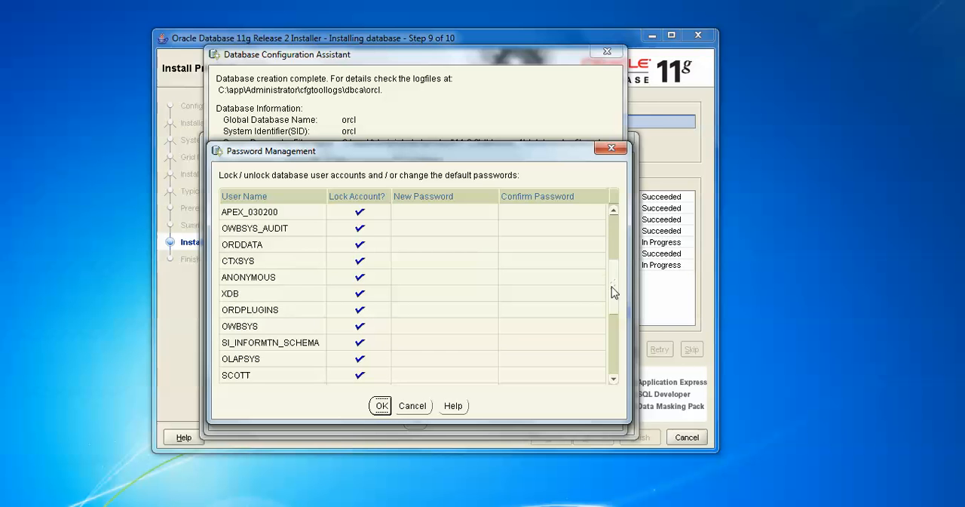
pyautogui.scroll(-3)
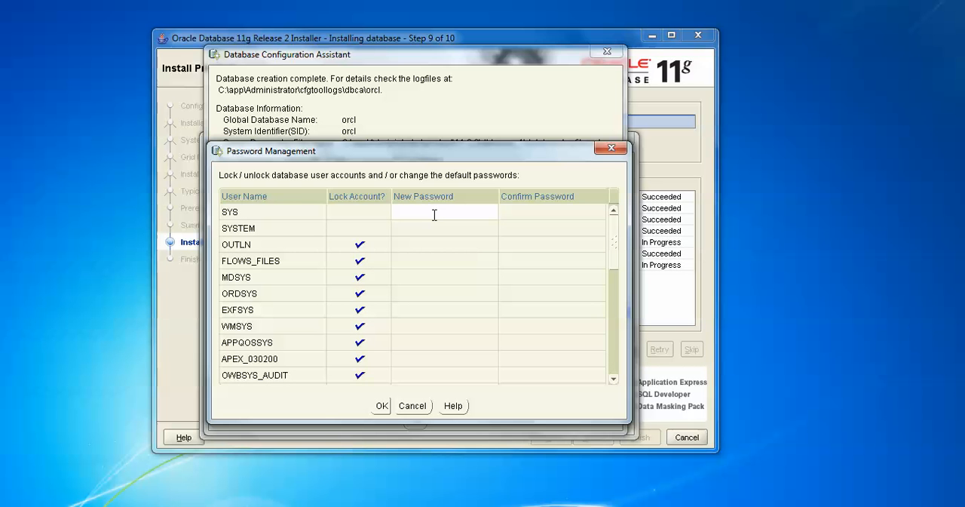
pyautogui.write('*')
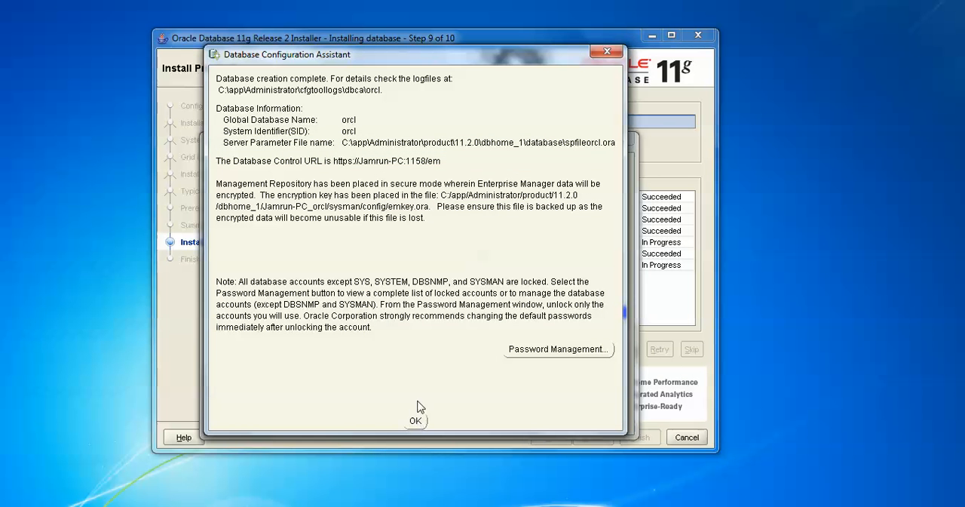
# Acknowledge the Database Configuration Assistant completion dialog with OK to reach Finish, step 10 of 10
pyautogui.doubleClick(384, 160)
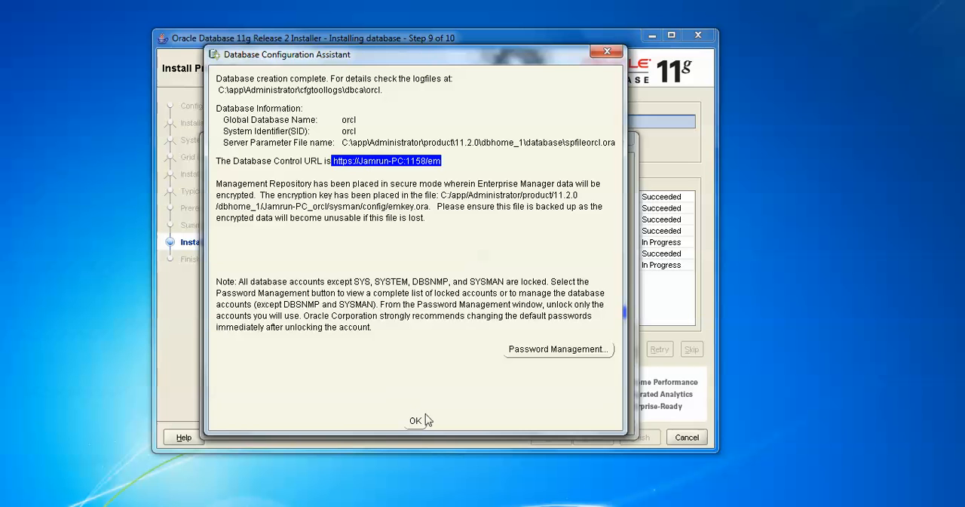
pyautogui.click(415, 419)
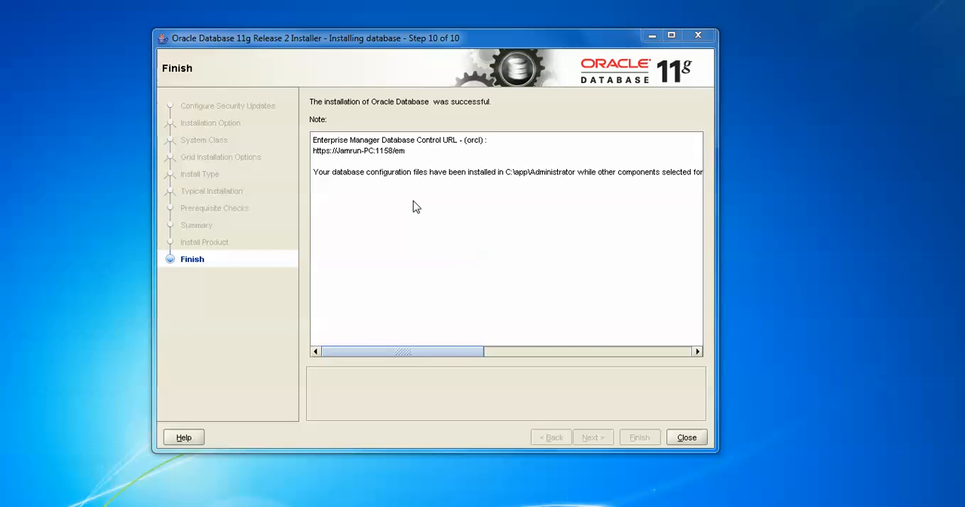
pyautogui.moveTo(464, 184)
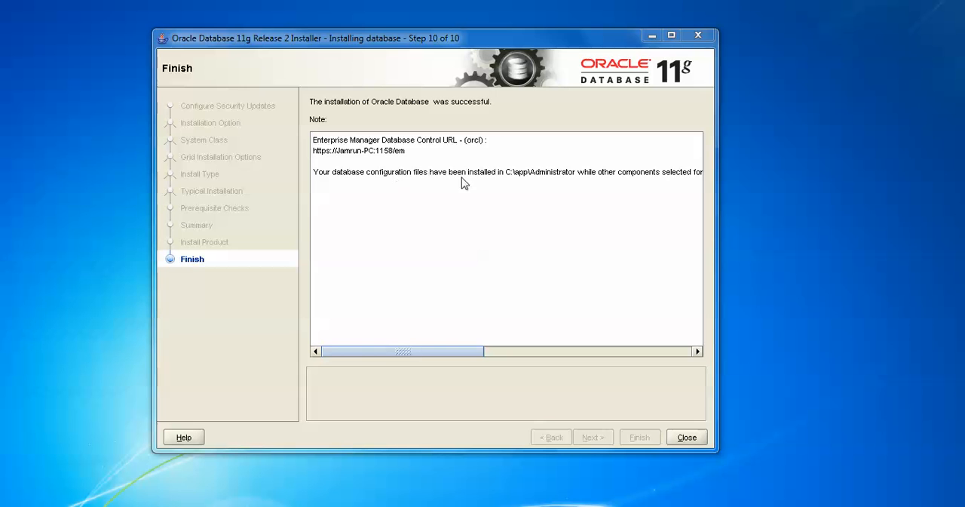
pyautogui.moveTo(546, 183)
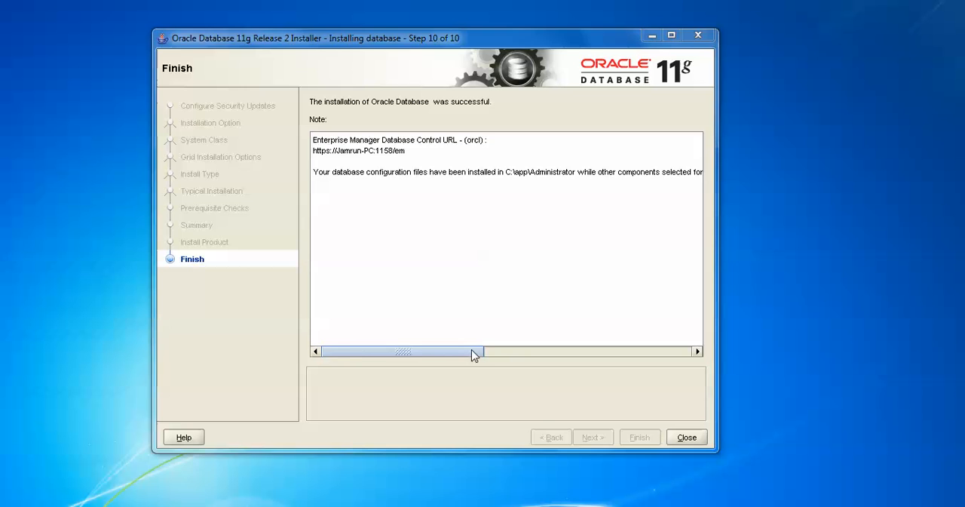
pyautogui.moveTo(405, 350); pyautogui.dragTo(570, 350)
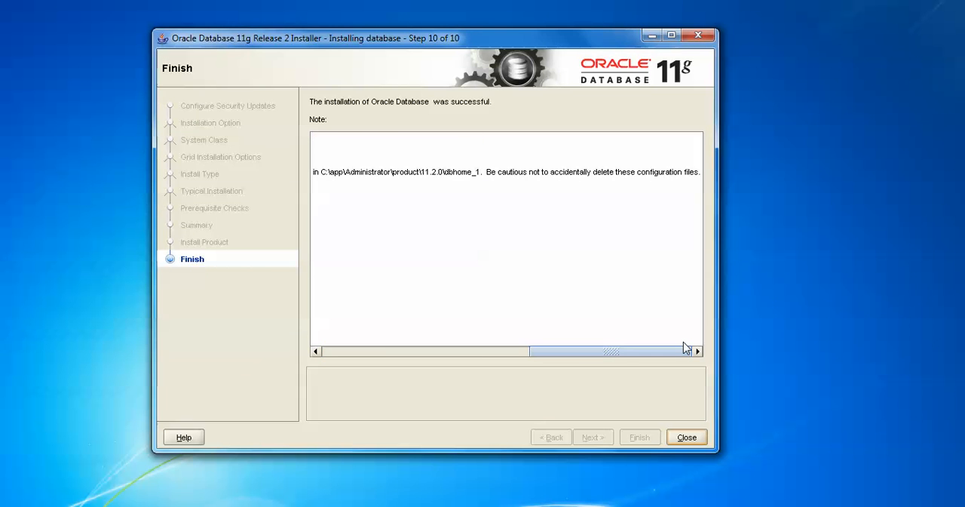
pyautogui.hscroll(-3)
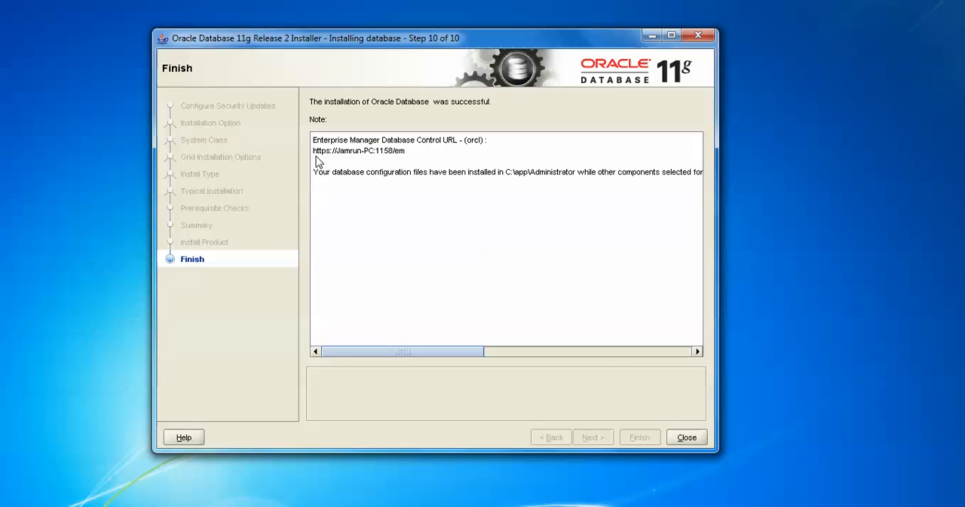
pyautogui.doubleClick(359, 151)
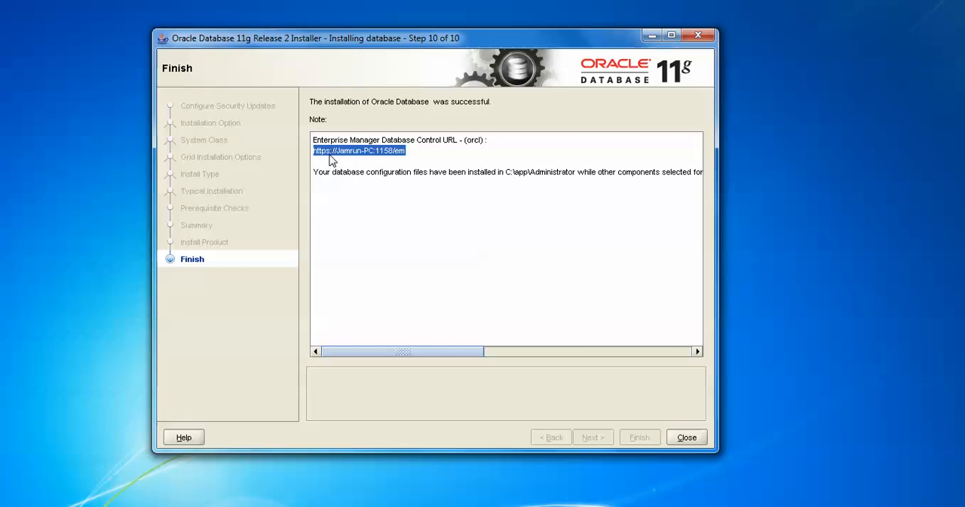
pyautogui.moveTo(733, 436)
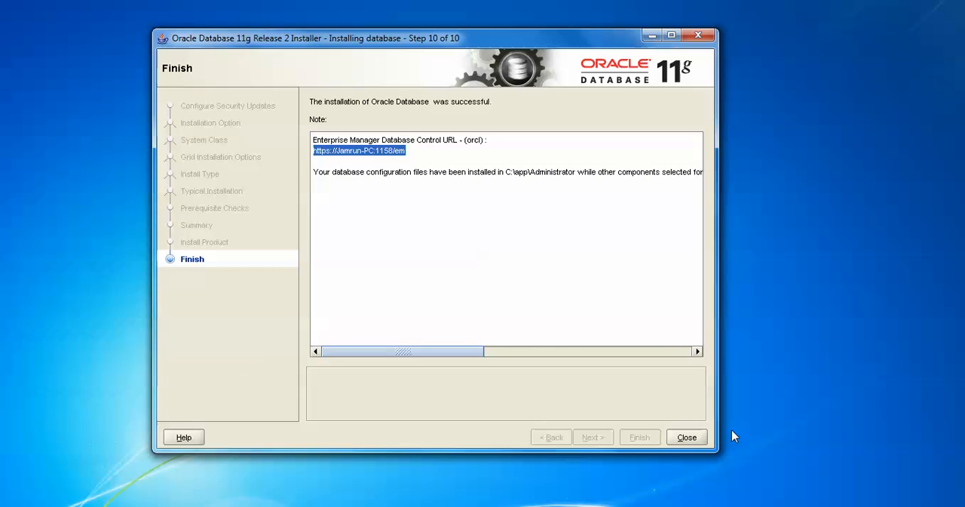
pyautogui.click(684, 437)
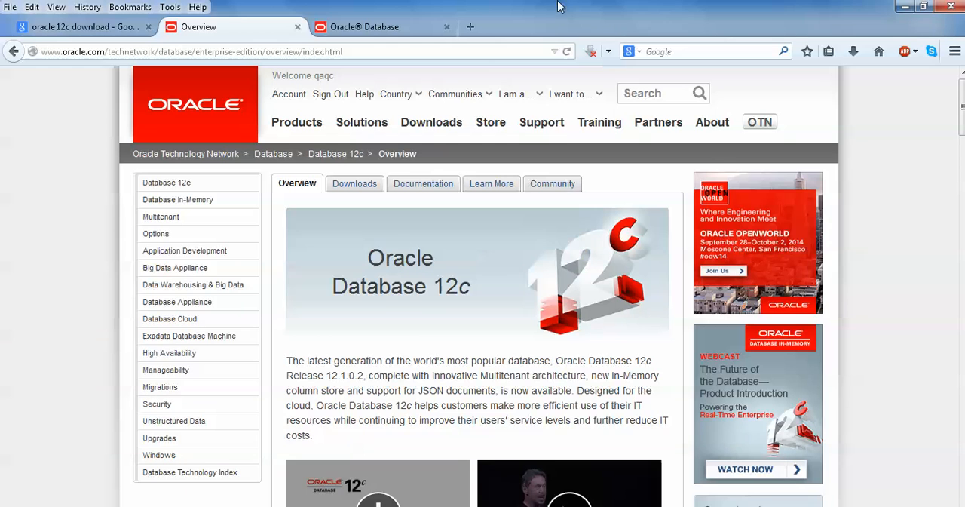
# Load the EM console URL in a new tab and confirm the security exception for the untrusted certificate
pyautogui.click(469, 27)
pyautogui.write('https://jamrun-pc:1158/em')
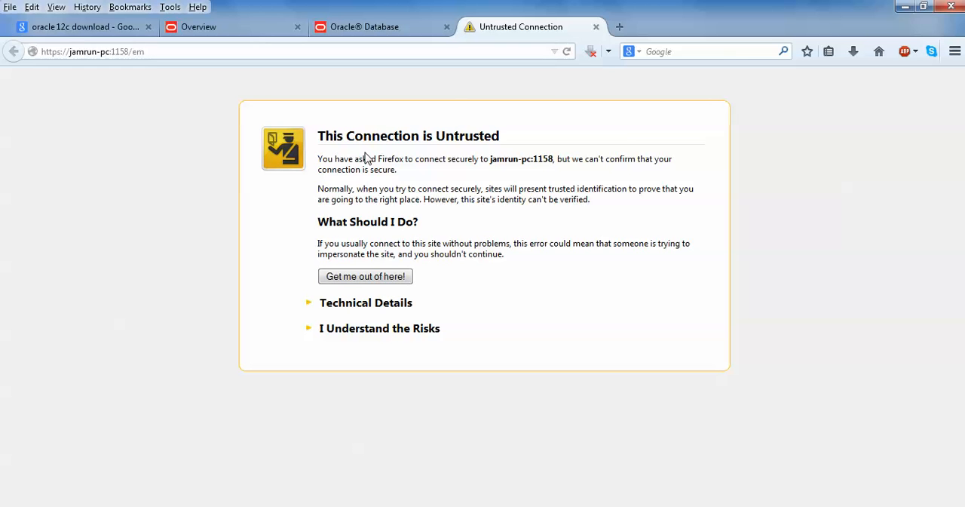
pyautogui.moveTo(367, 332)
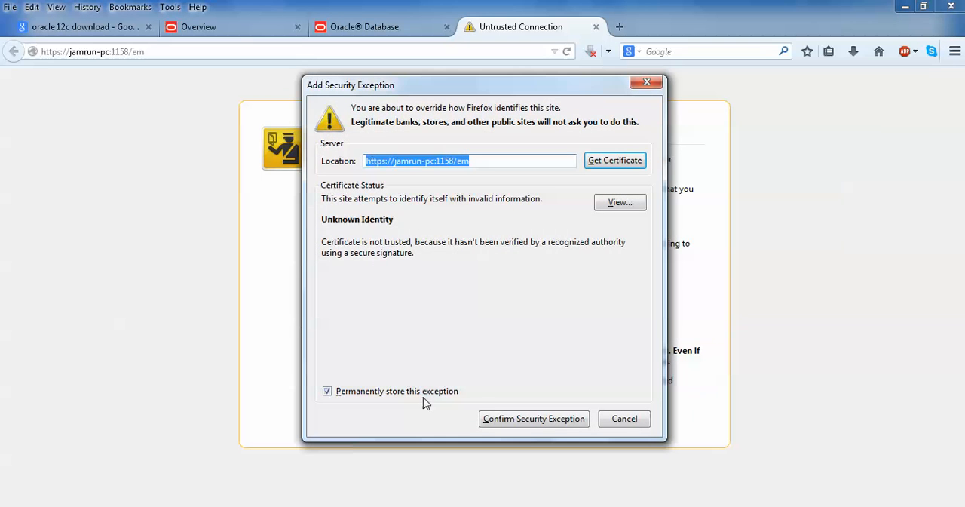
pyautogui.click(534, 419)
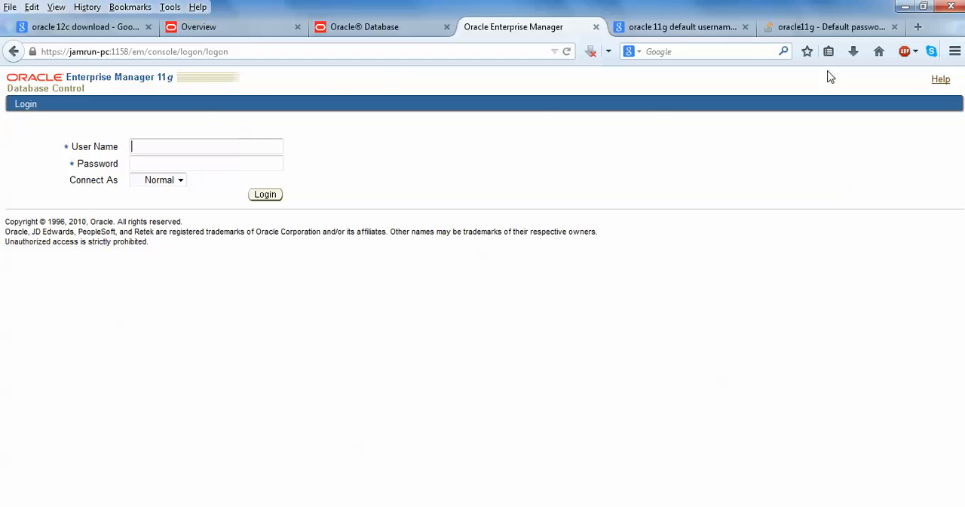
pyautogui.moveTo(103, 160)
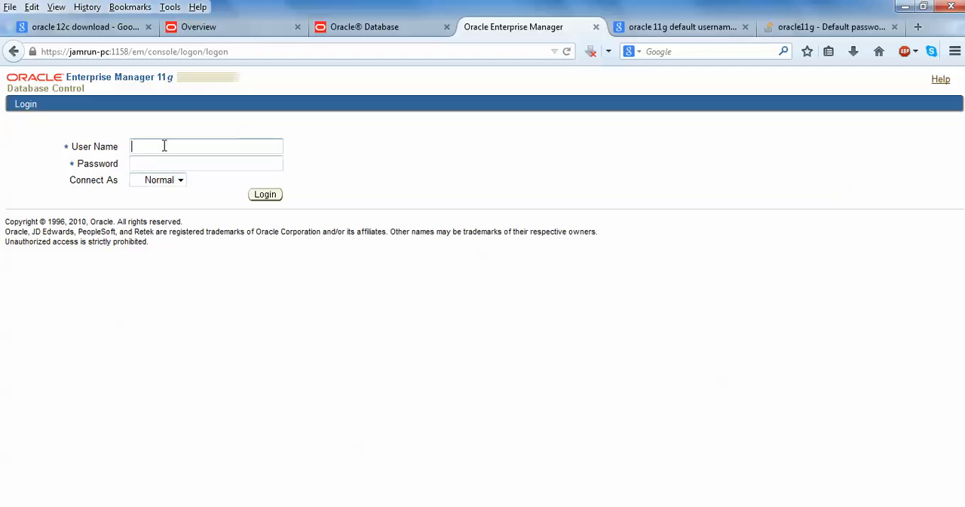
# Sign in to Database Control as SYSTEM with its password, reaching the orcl instance home page
pyautogui.write('SYSTEM')
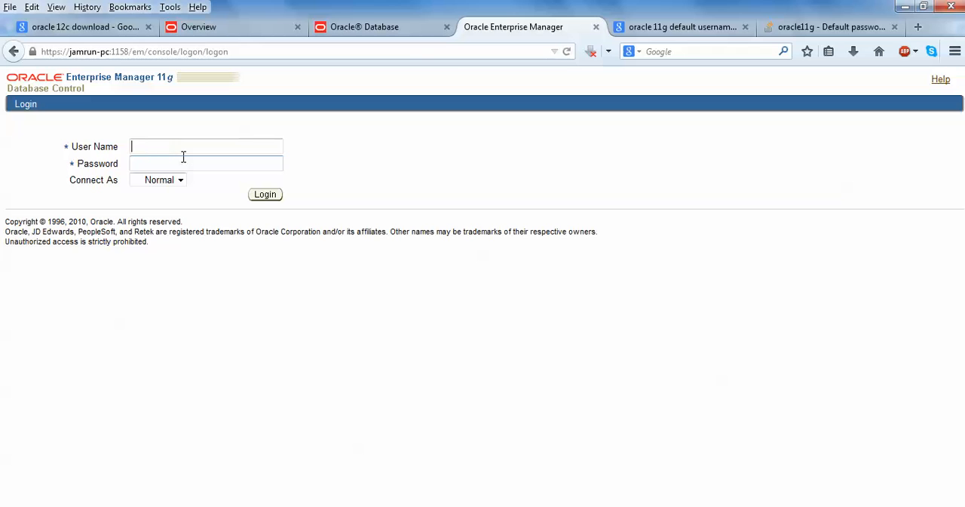
pyautogui.write('sys')
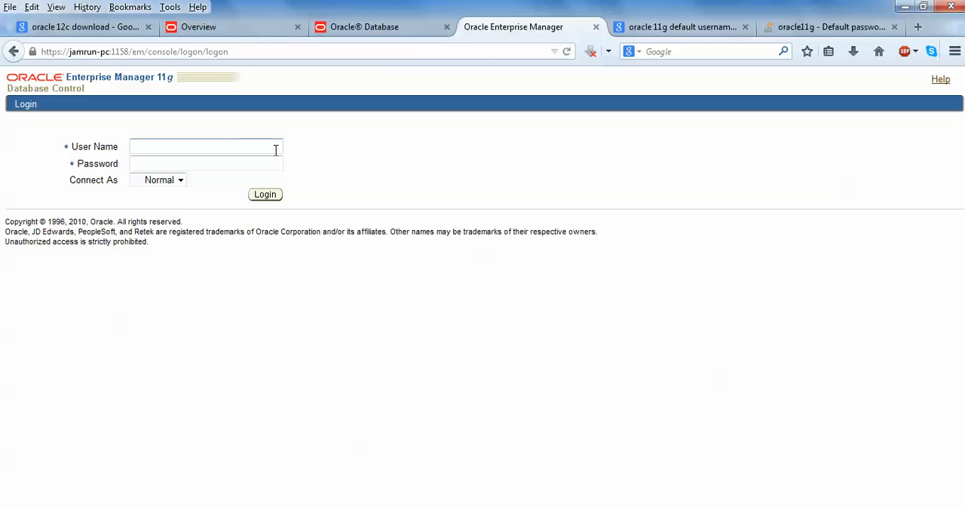
pyautogui.write('SYS')
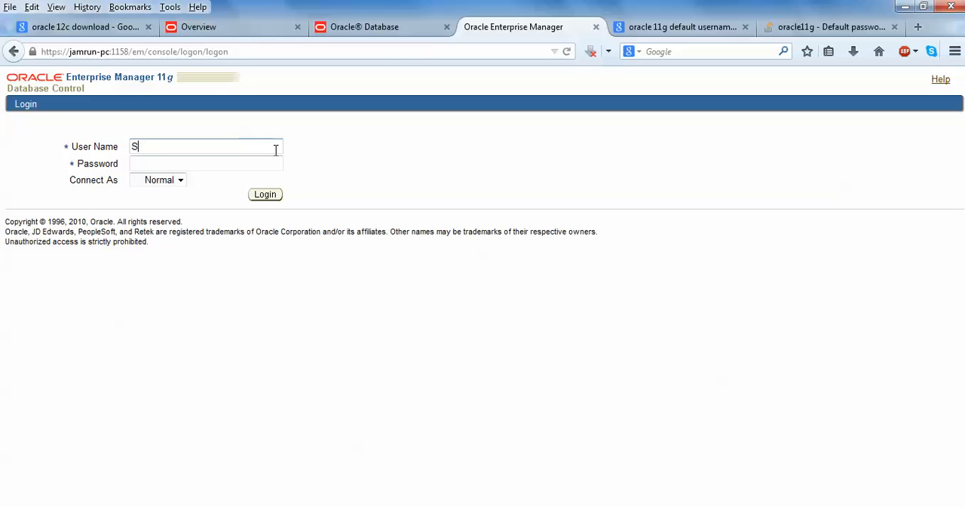
pyautogui.press('Backspace')
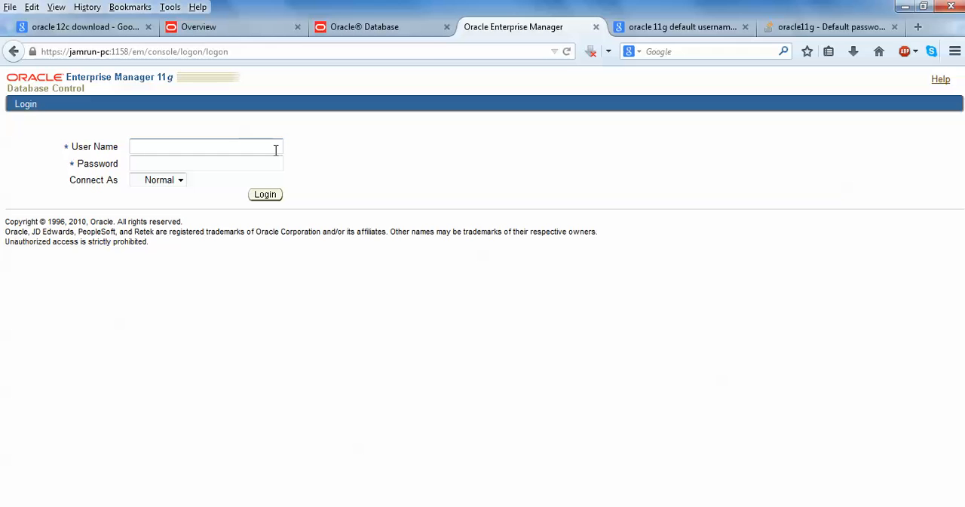
pyautogui.write('SYST')
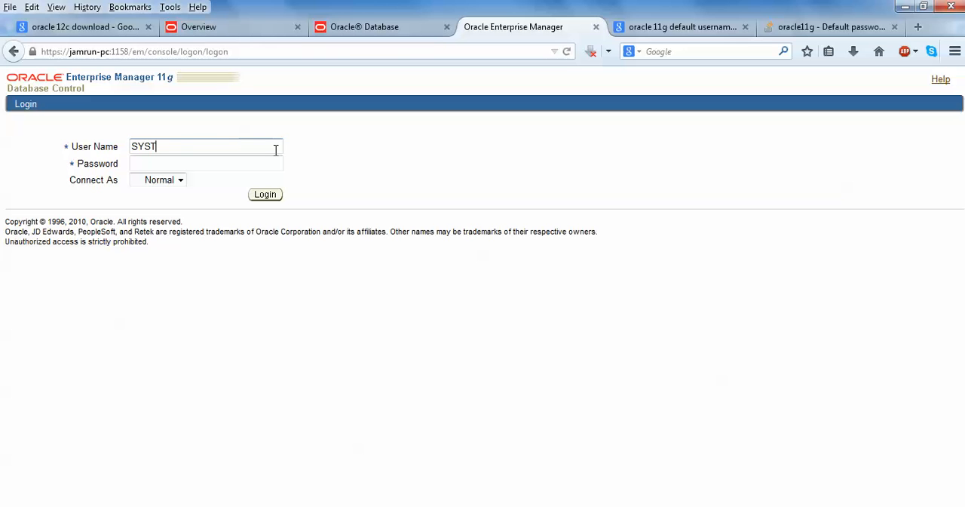
pyautogui.write('EM')
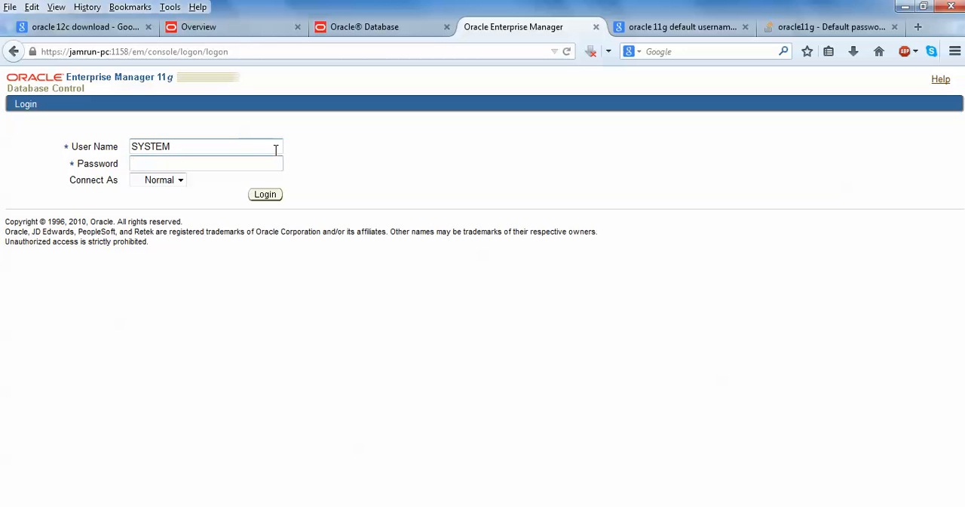
pyautogui.write('•')
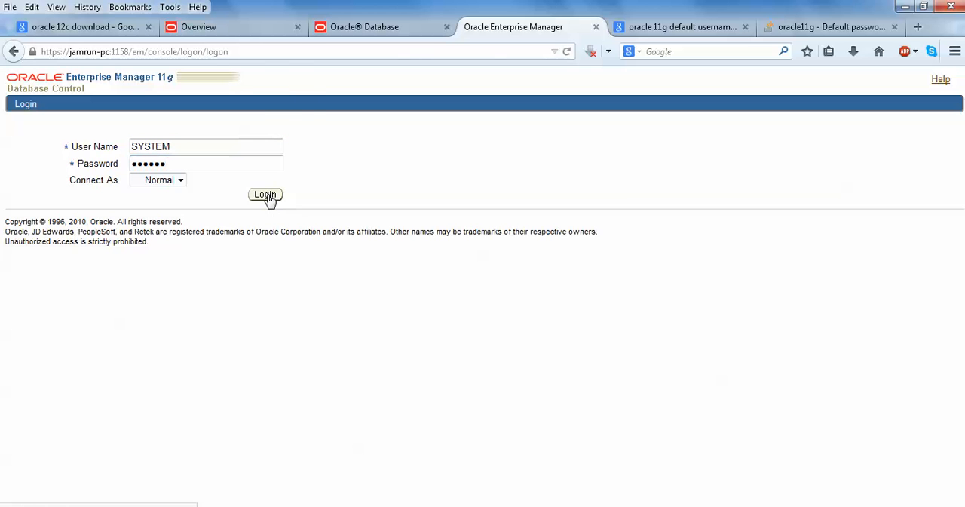
pyautogui.click(266, 195)
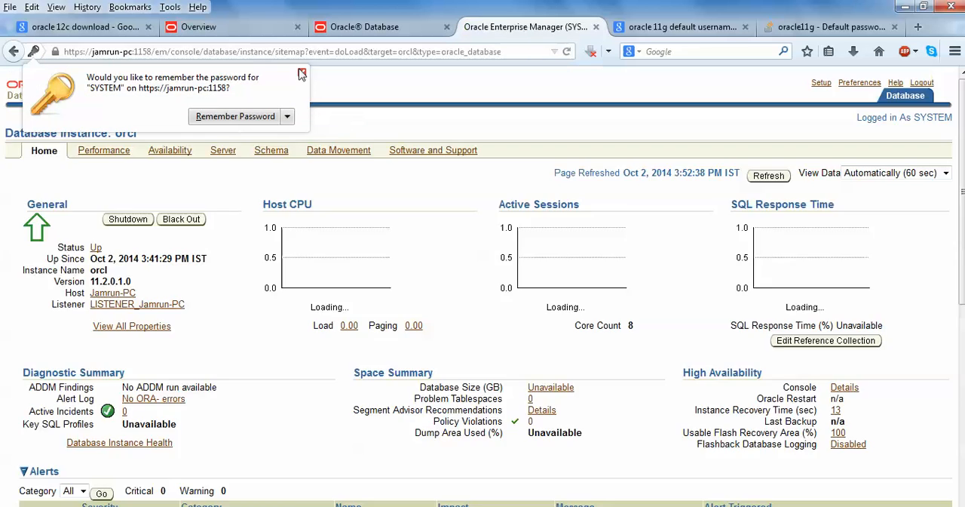
# Decline the remember-password offer and look over the orcl home page's status, alerts and policy violations
pyautogui.click(301, 74)
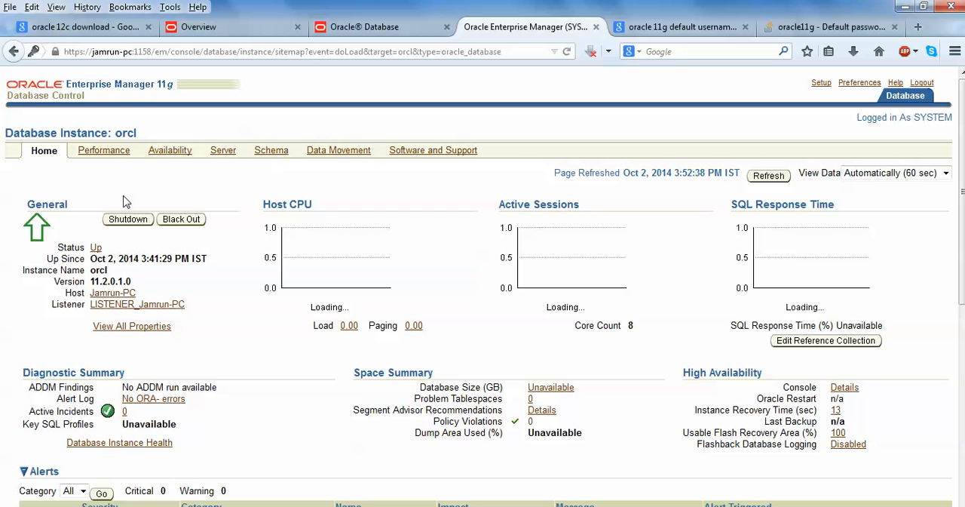
pyautogui.moveTo(130, 248)
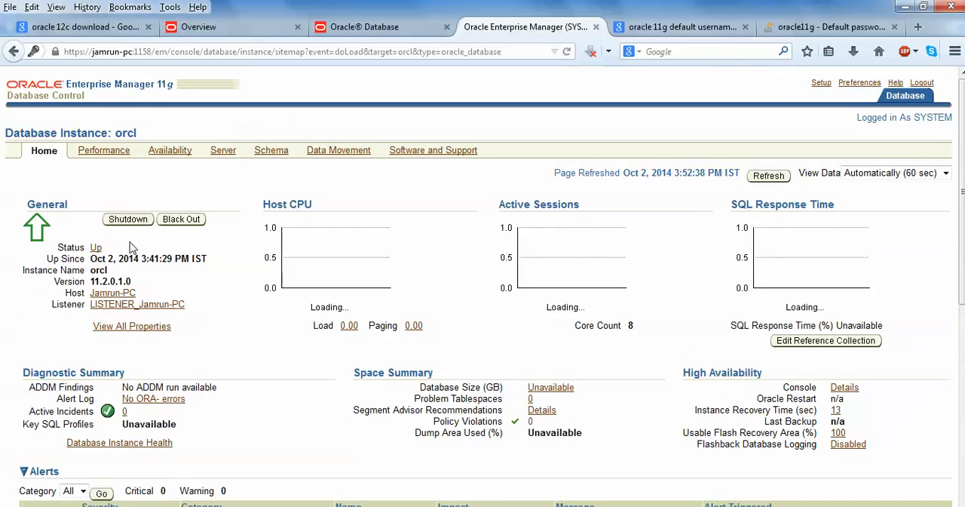
pyautogui.moveTo(132, 273)
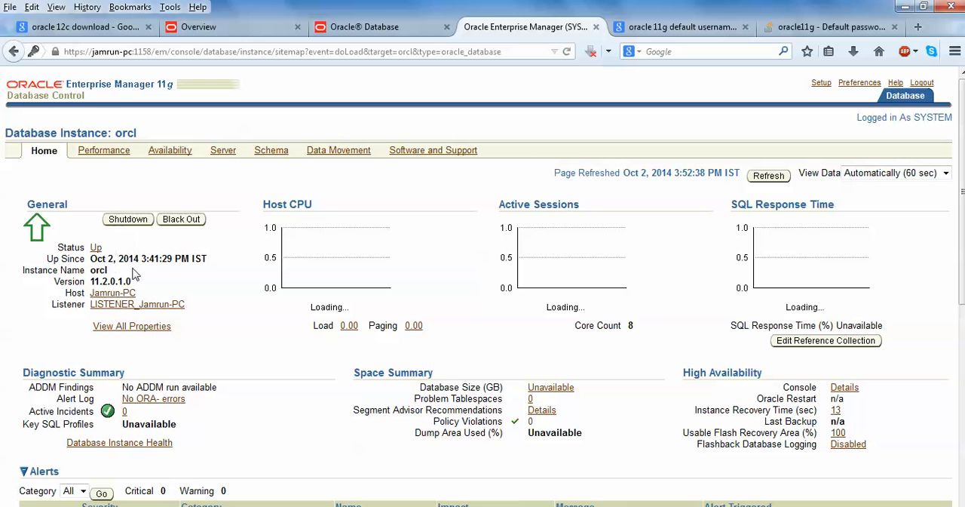
pyautogui.moveTo(109, 290)
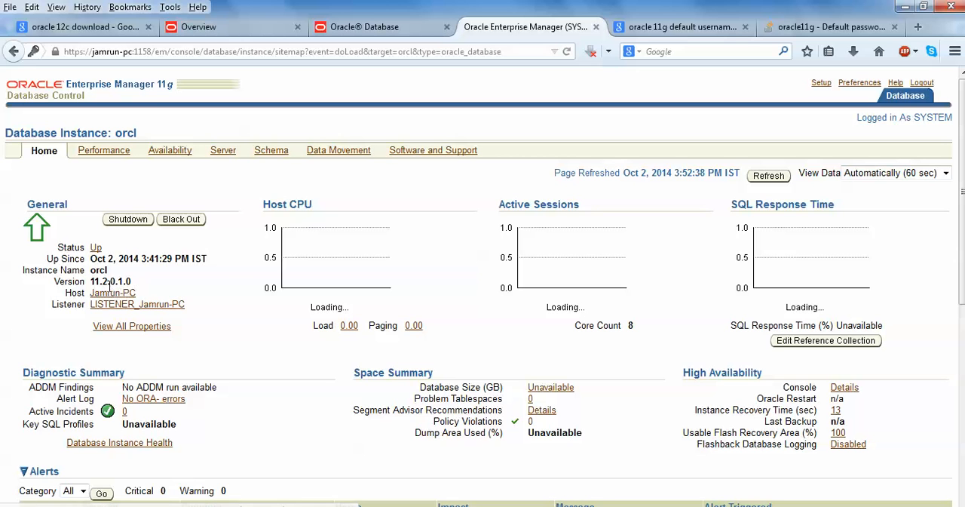
pyautogui.moveTo(334, 214)
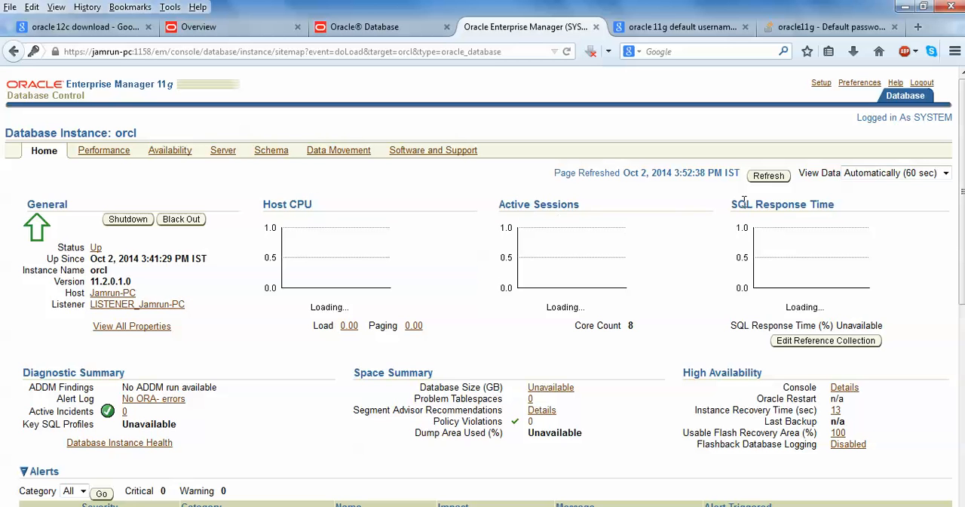
pyautogui.scroll(-3)
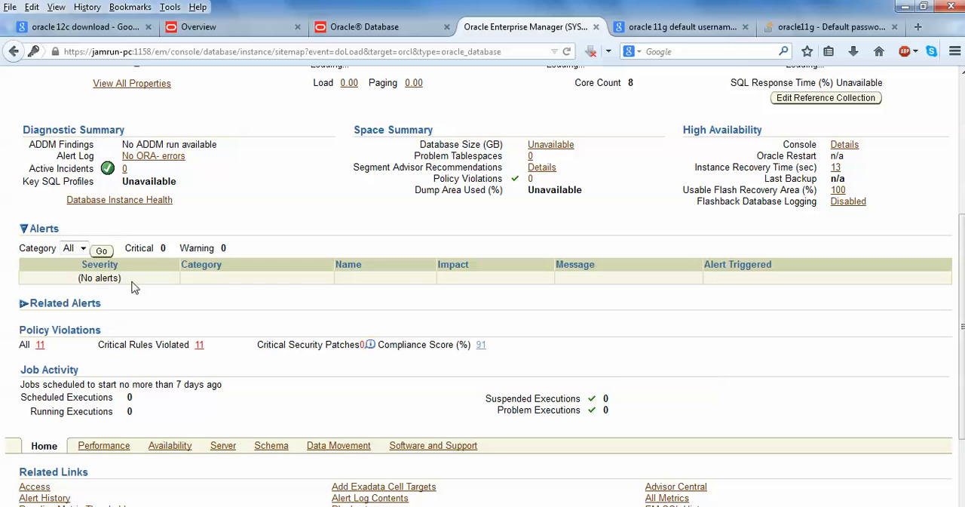
pyautogui.scroll(-3)
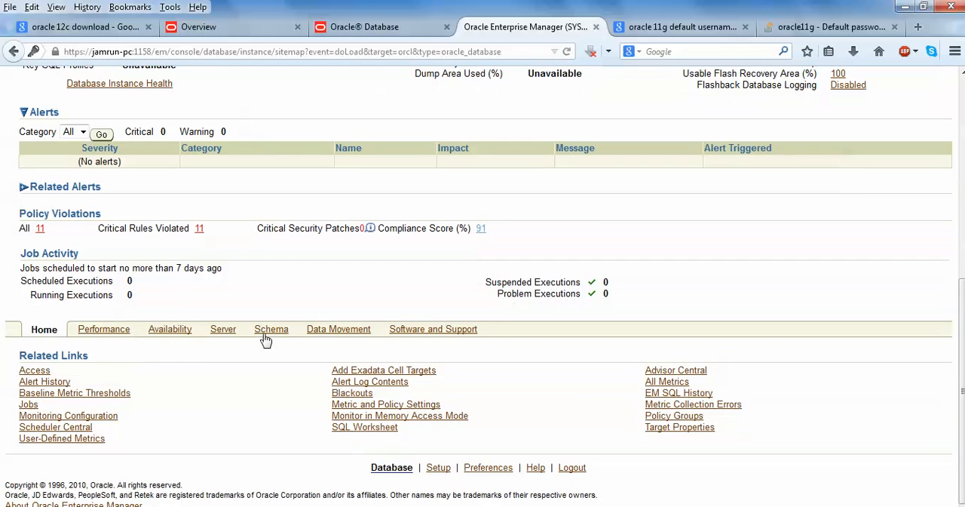
pyautogui.moveTo(440, 332)
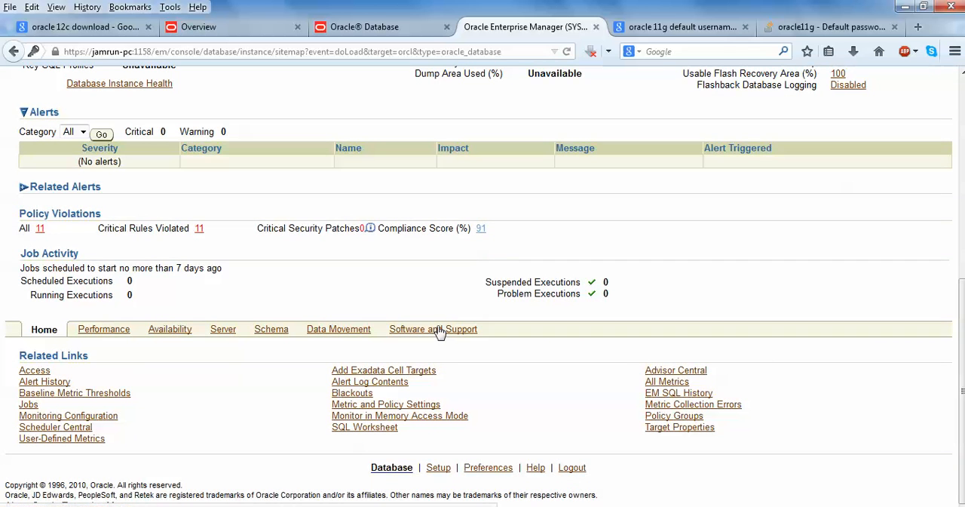
pyautogui.moveTo(437, 468)
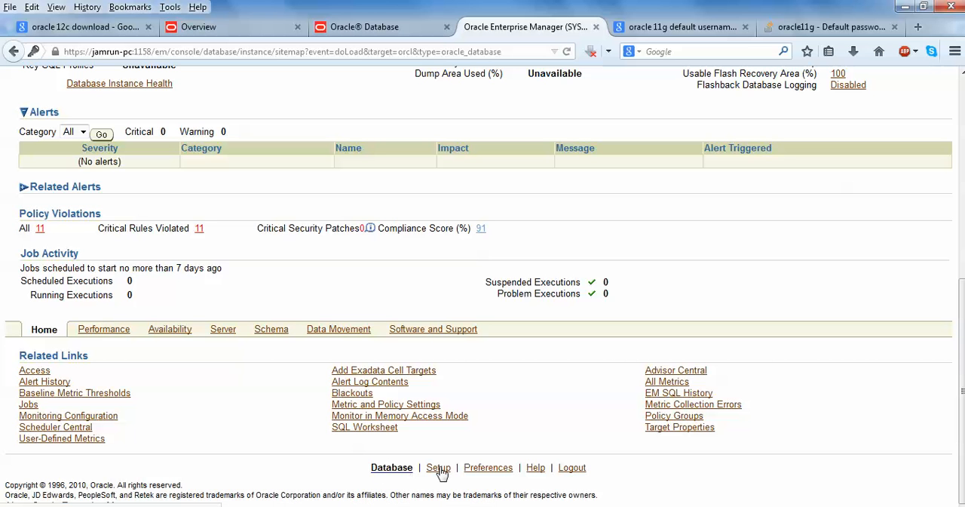
pyautogui.moveTo(573, 468)
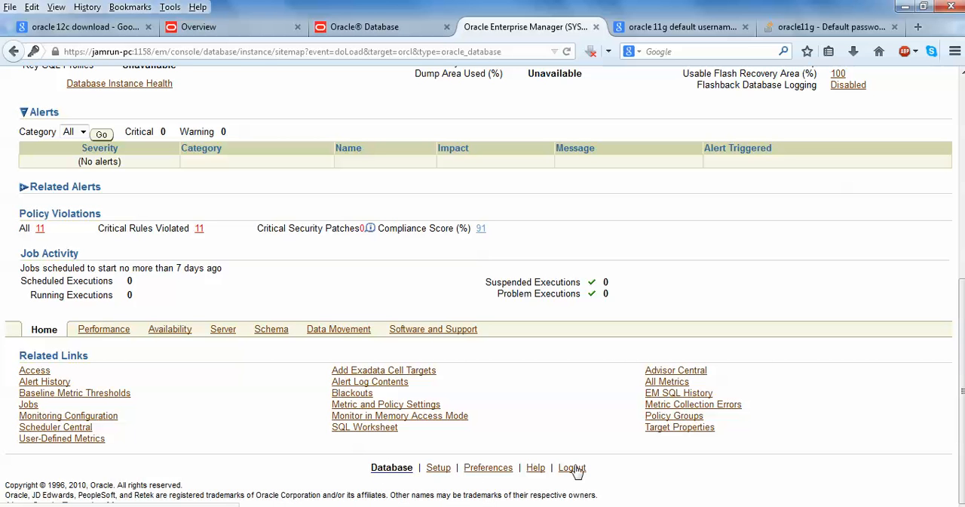
pyautogui.scroll(3)
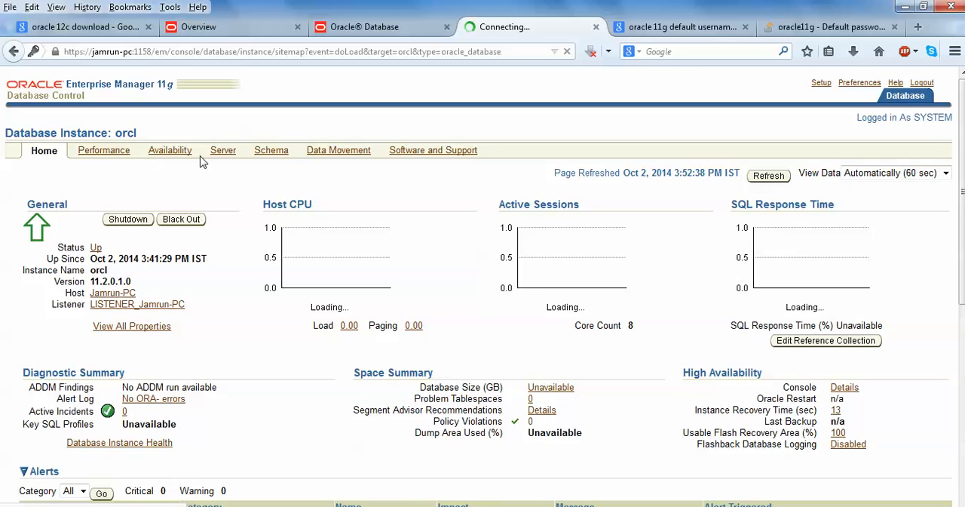
# View the orcl Performance charts, then the Availability page with backup and recovery options
pyautogui.click(103, 150)
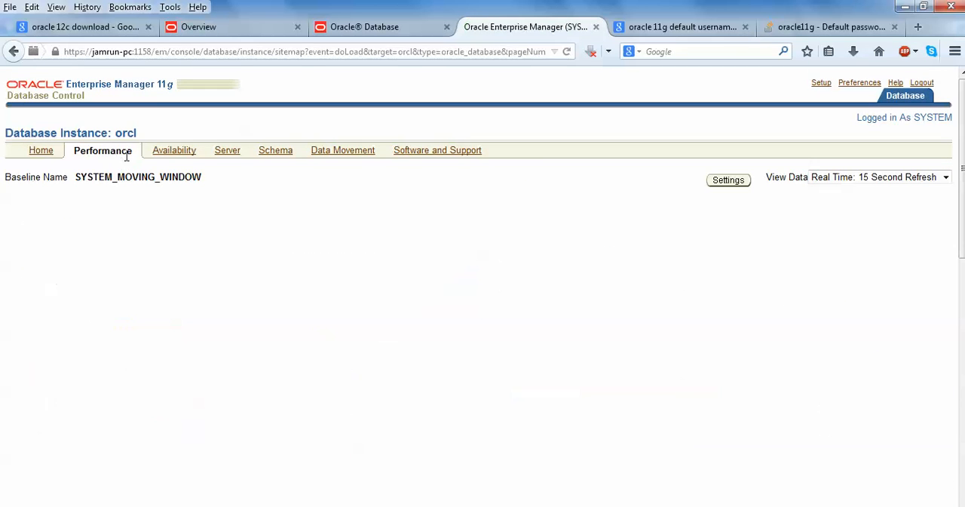
pyautogui.click(103, 149)
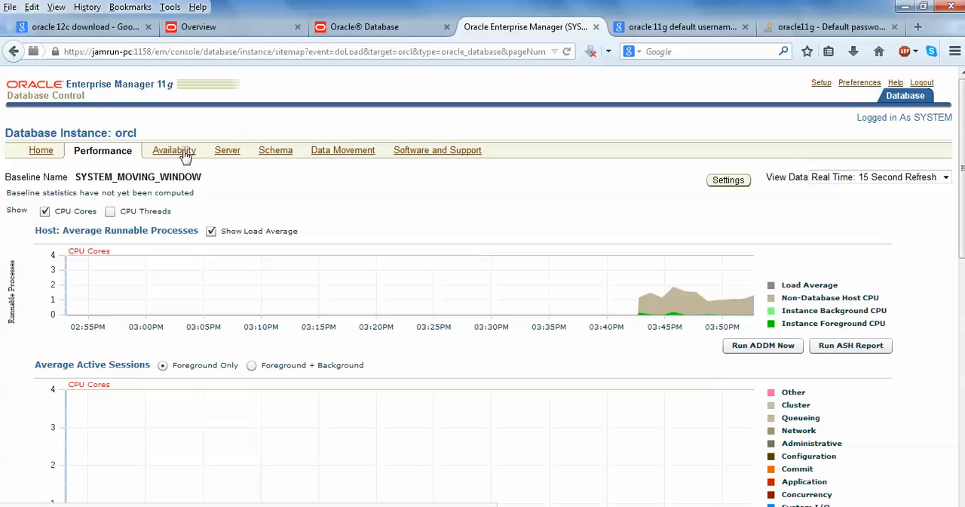
pyautogui.click(174, 151)
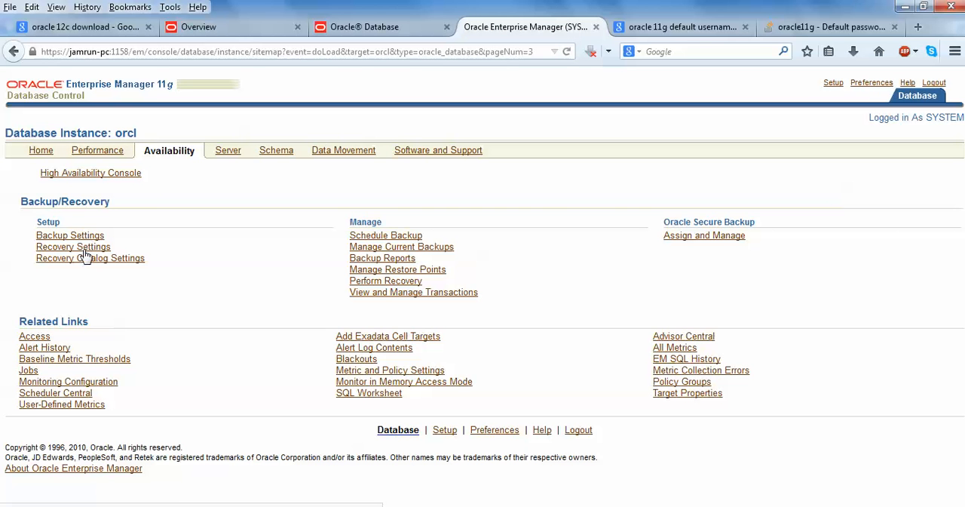
pyautogui.moveTo(362, 291)
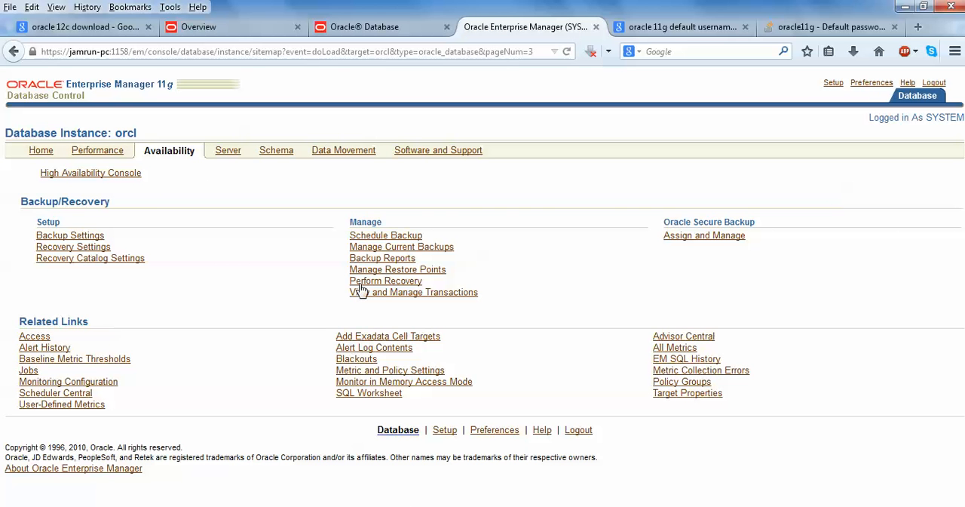
pyautogui.moveTo(377, 238)
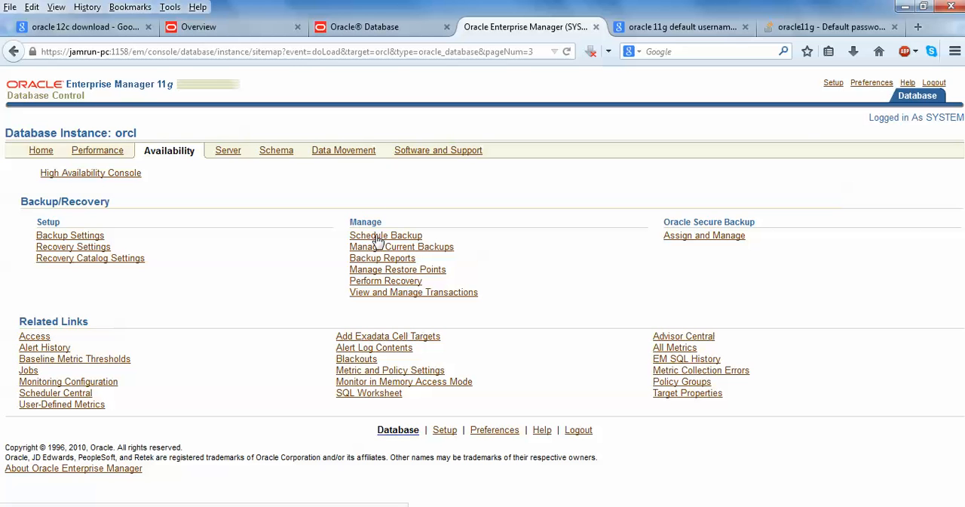
pyautogui.moveTo(389, 256)
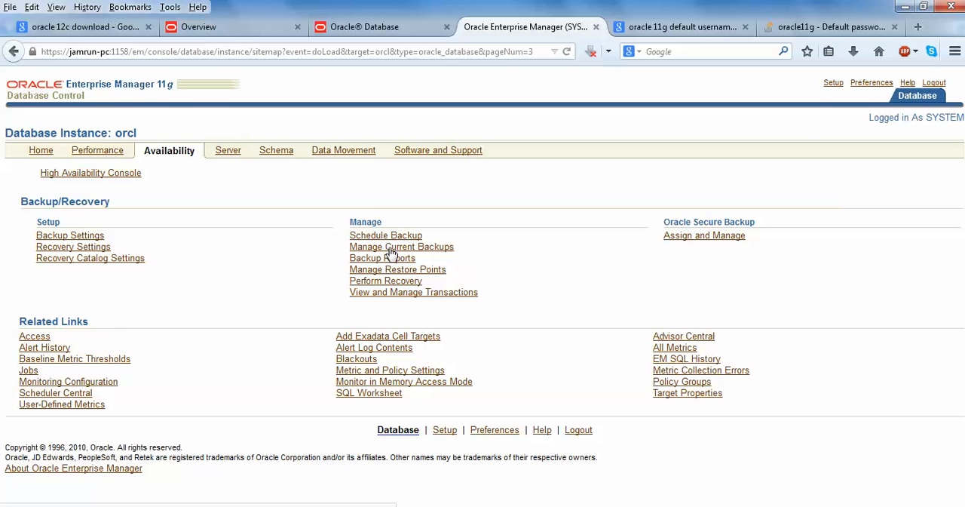
pyautogui.moveTo(391, 290)
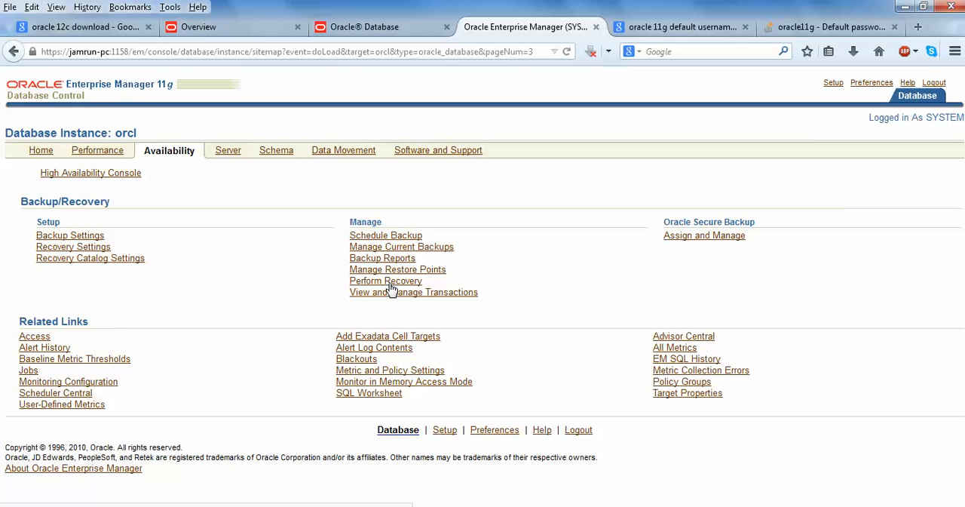
pyautogui.moveTo(228, 151)
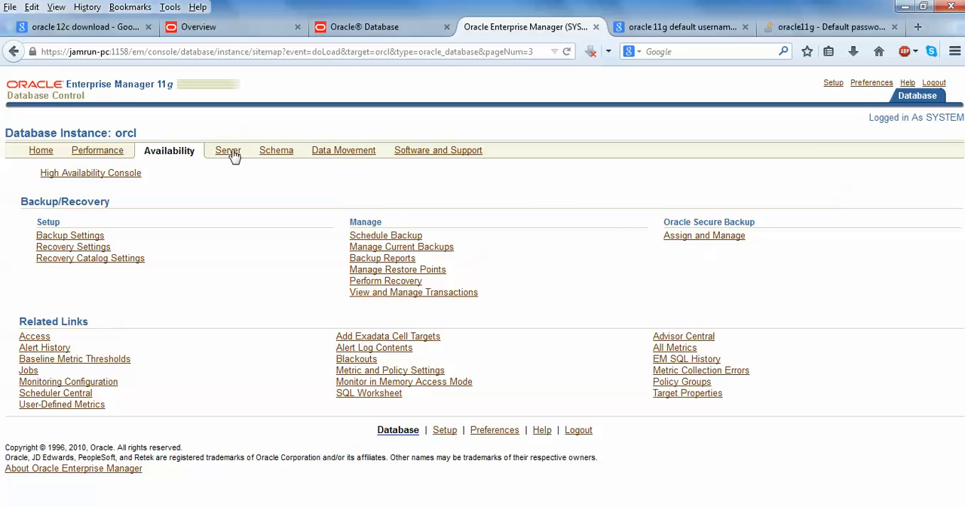
# View the orcl Server administration page and follow the Users link under Security
pyautogui.click(222, 151)
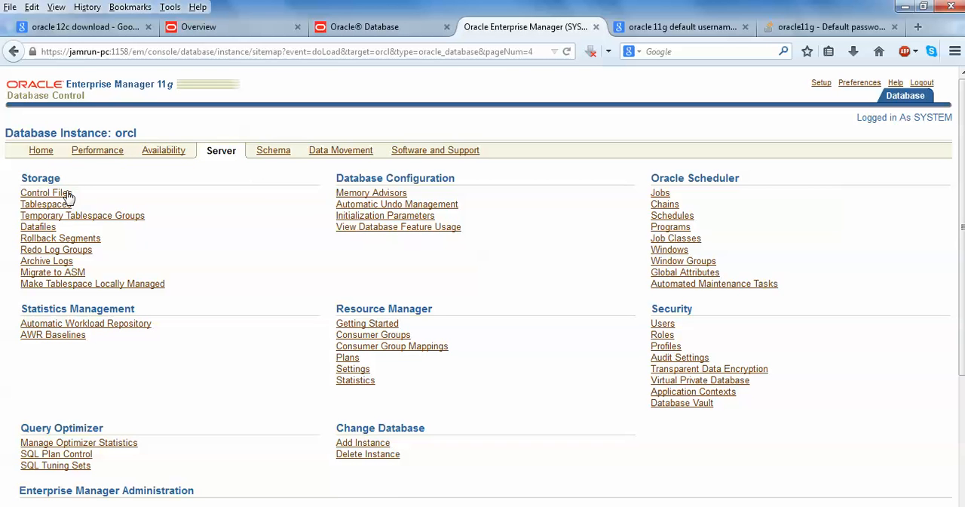
pyautogui.moveTo(61, 220)
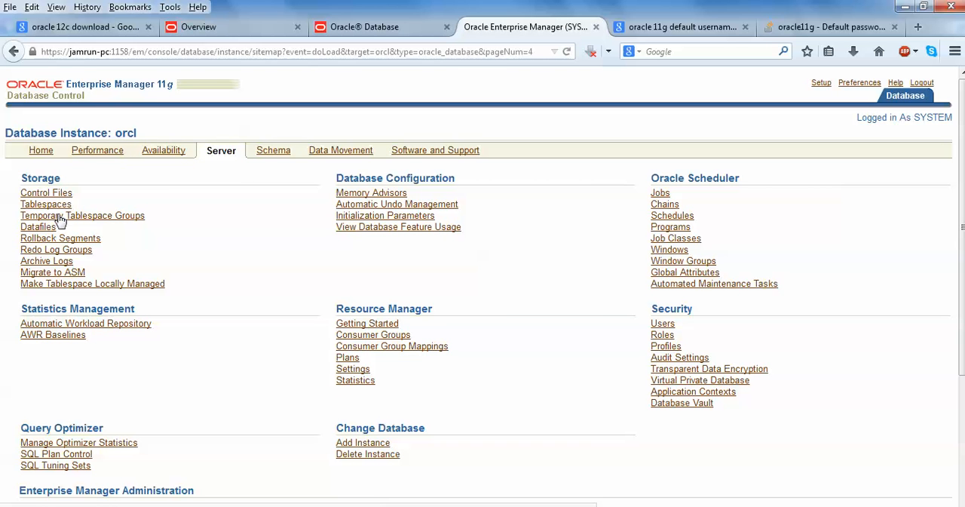
pyautogui.moveTo(62, 272)
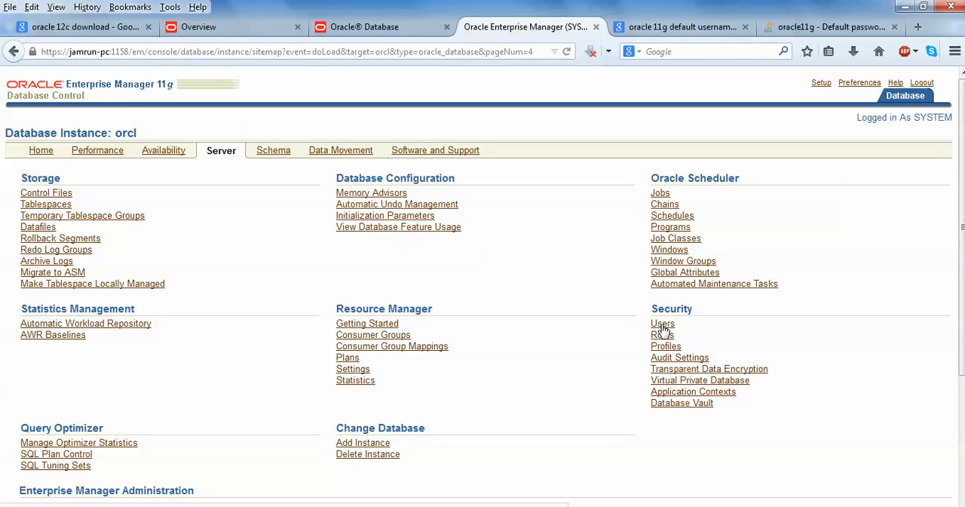
pyautogui.click(663, 335)
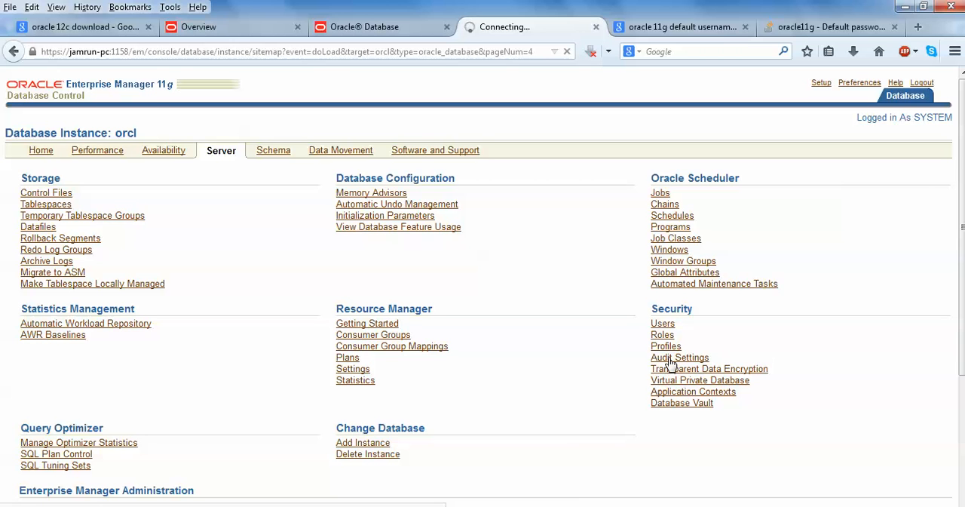
# Scroll through the 37 user accounts, noting expired and locked statuses, and return to the top
pyautogui.click(662, 323)
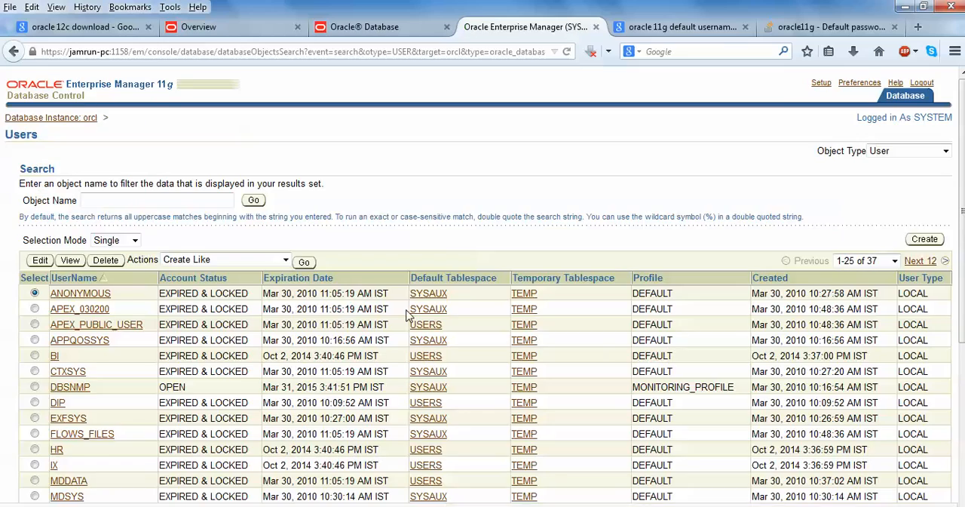
pyautogui.scroll(-3)
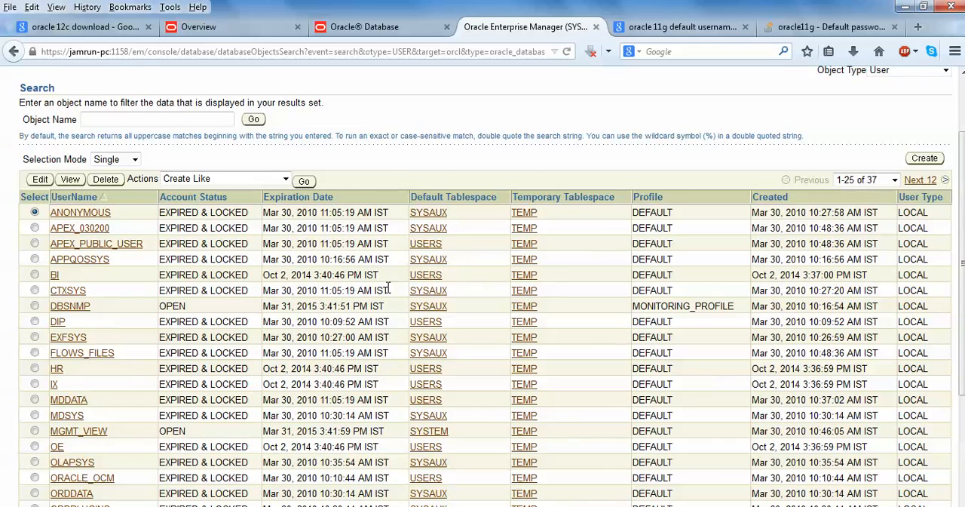
pyautogui.scroll(-3)
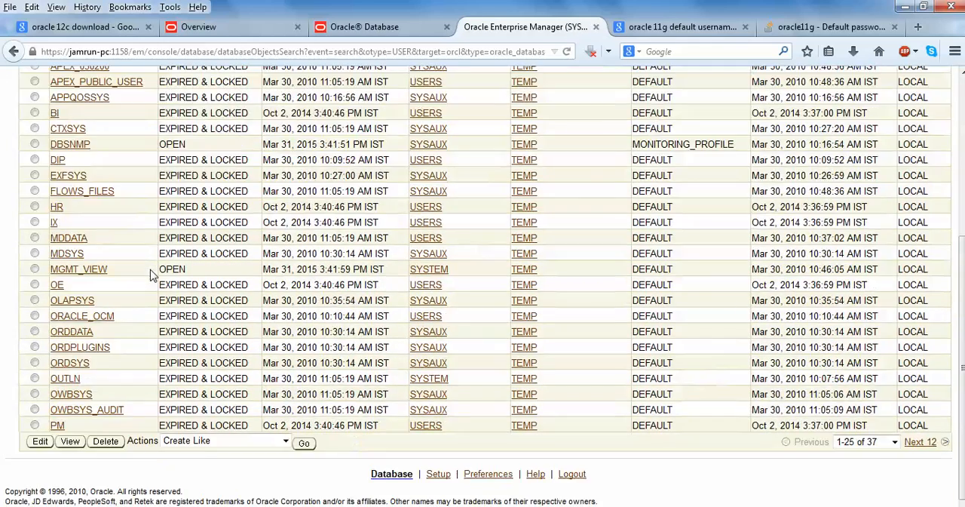
pyautogui.scroll(3)
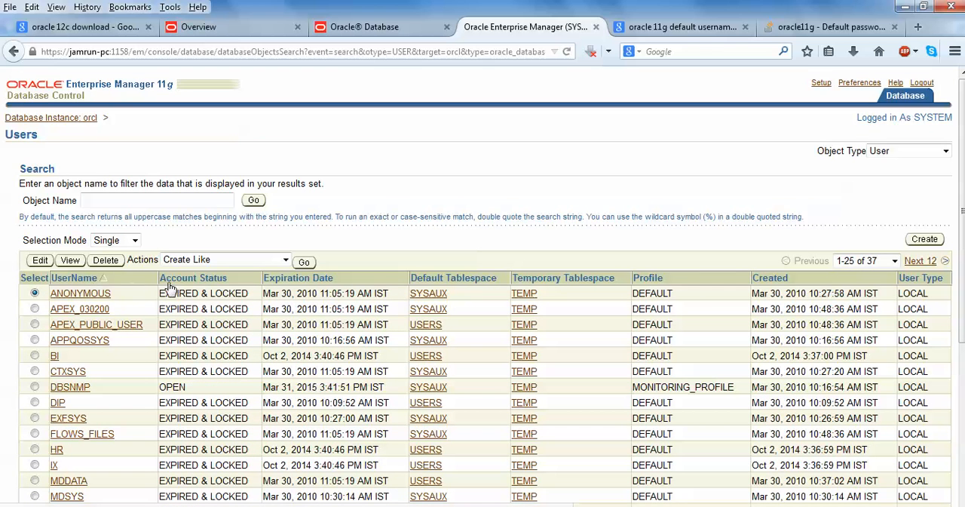
pyautogui.moveTo(210, 298)
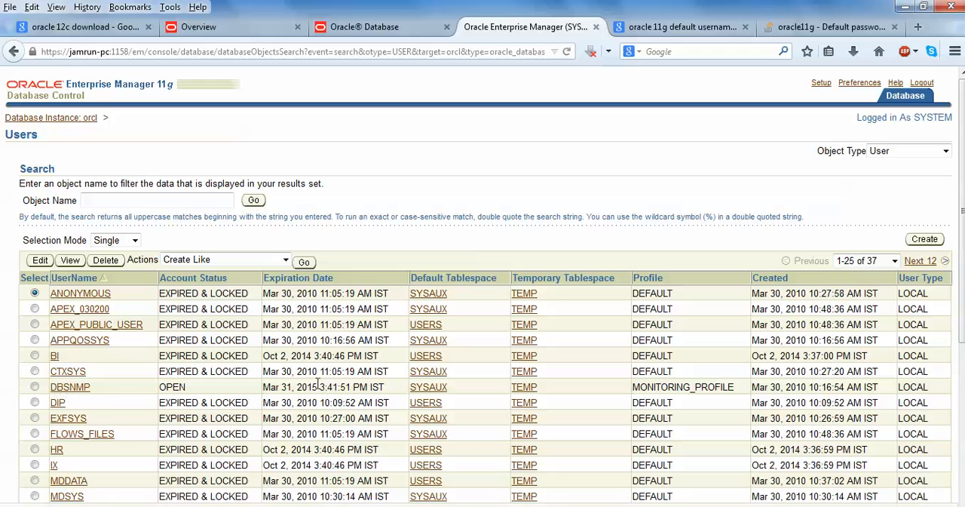
pyautogui.moveTo(812, 275)
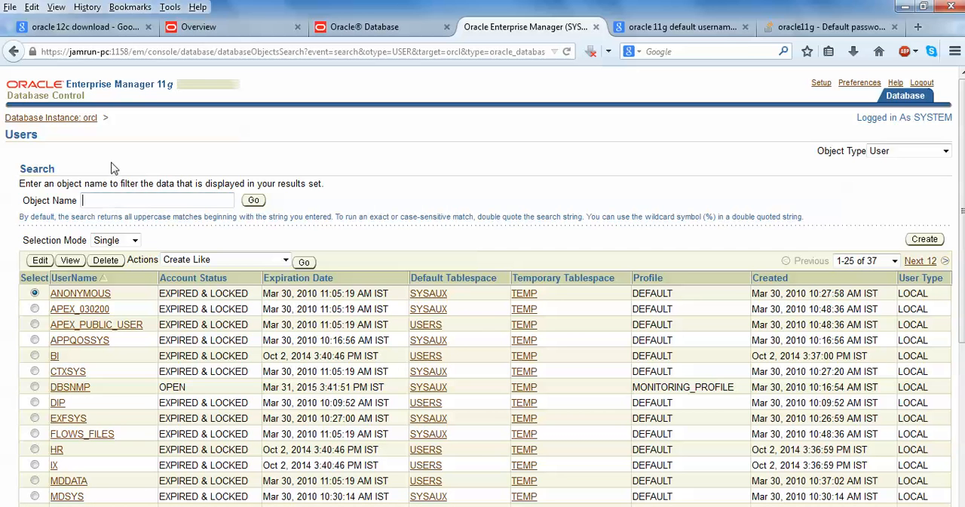
# Return to the Server overview and go to the Enterprise Manager Setup overview
pyautogui.click(52, 117)
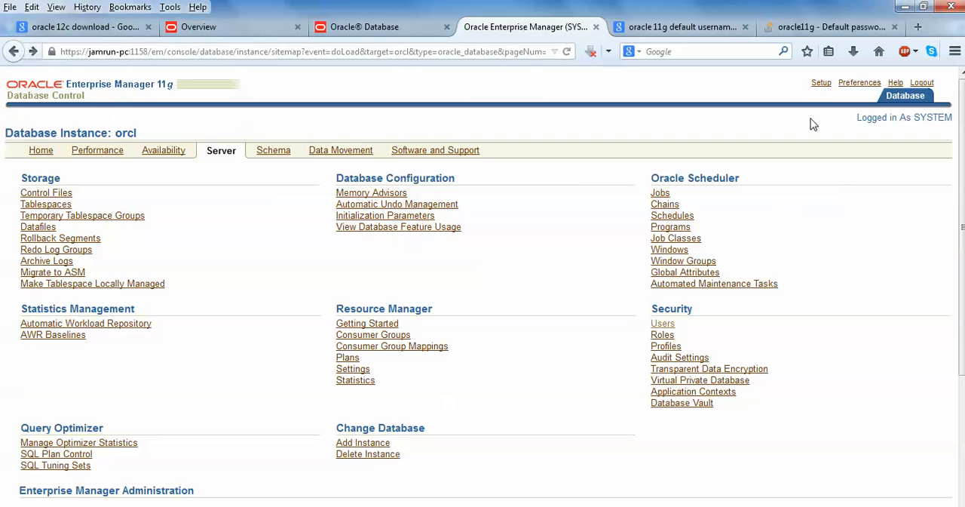
pyautogui.moveTo(821, 81)
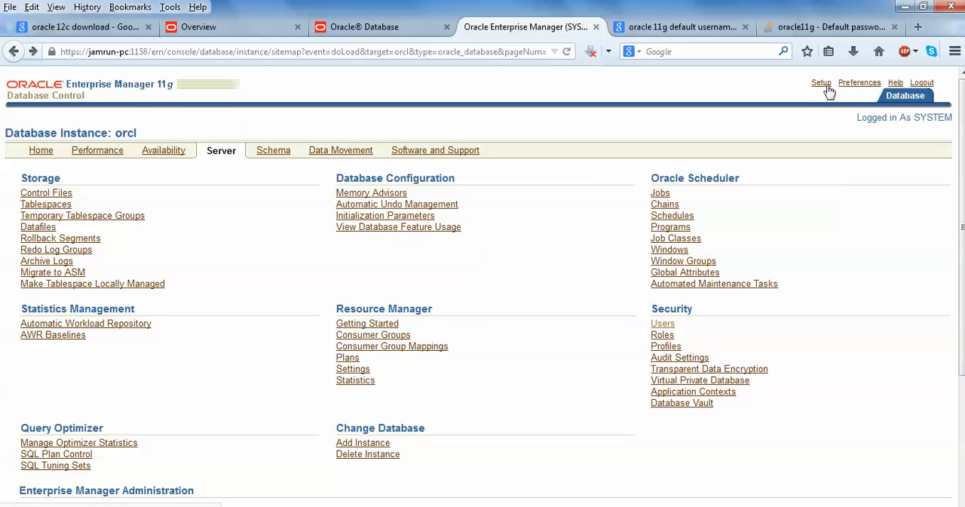
pyautogui.click(821, 82)
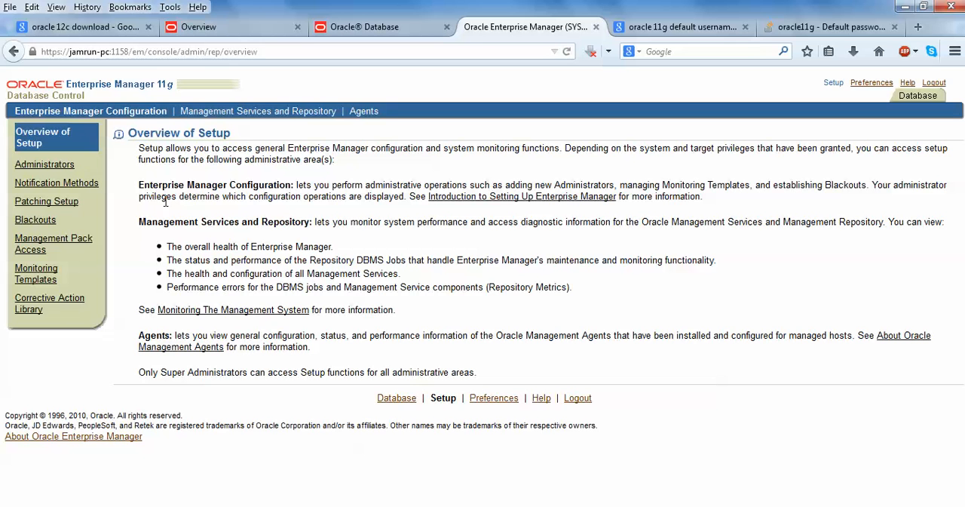
pyautogui.moveTo(48, 169)
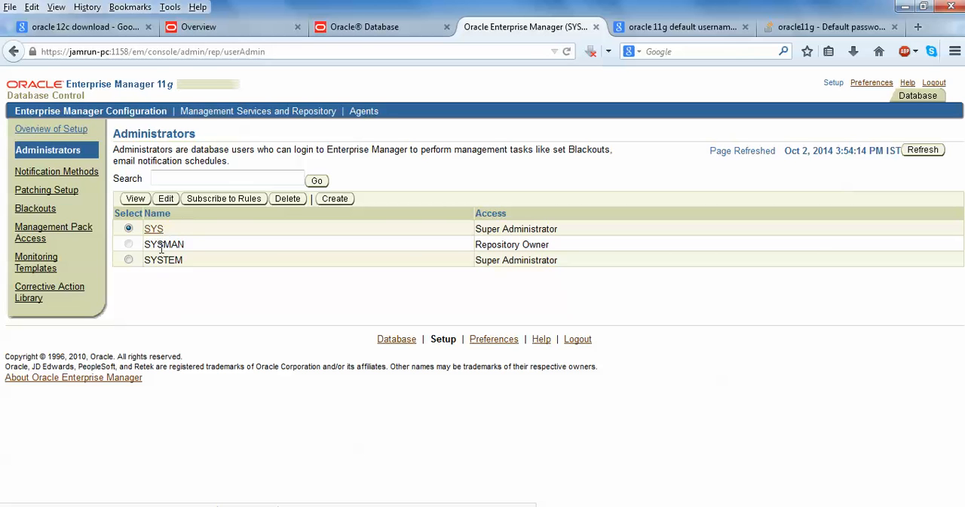
pyautogui.moveTo(238, 269)
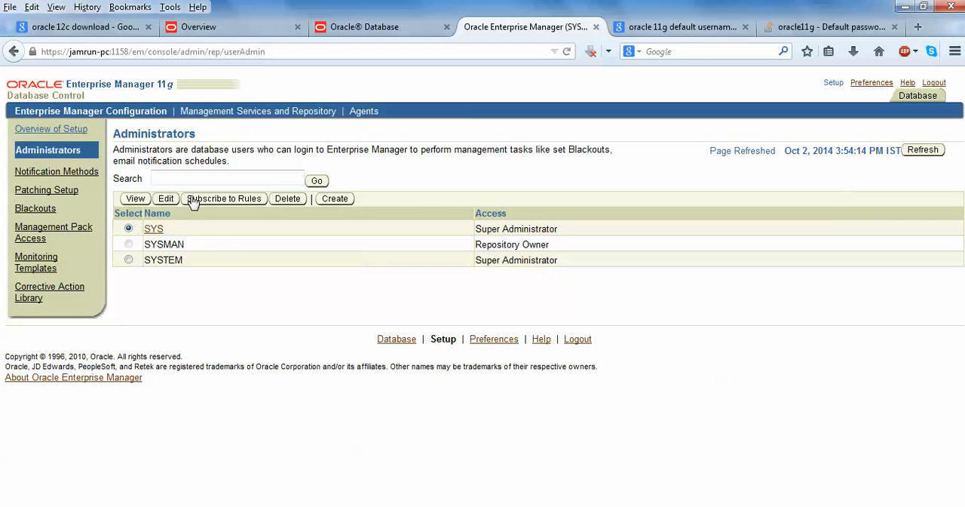
pyautogui.moveTo(81, 203)
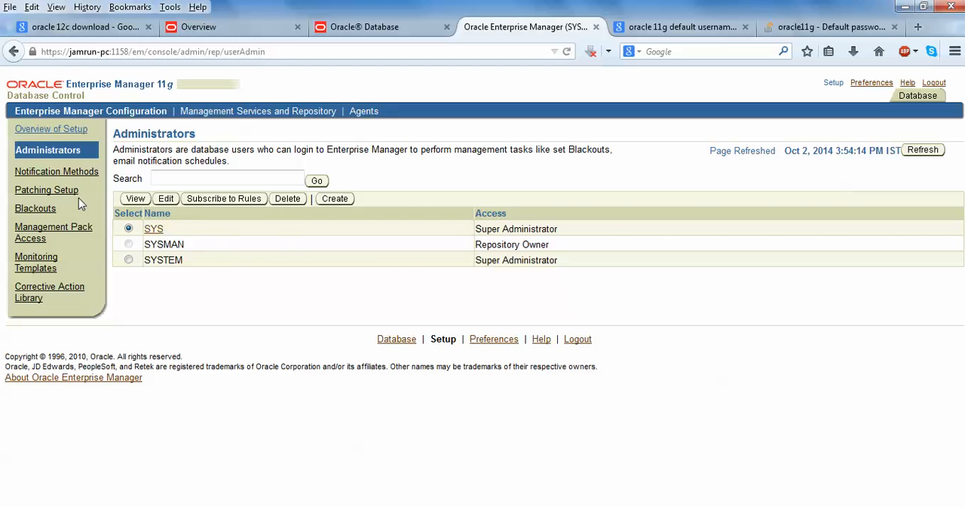
# Return to the Overview of Setup page from the Administrators list
pyautogui.click(51, 128)
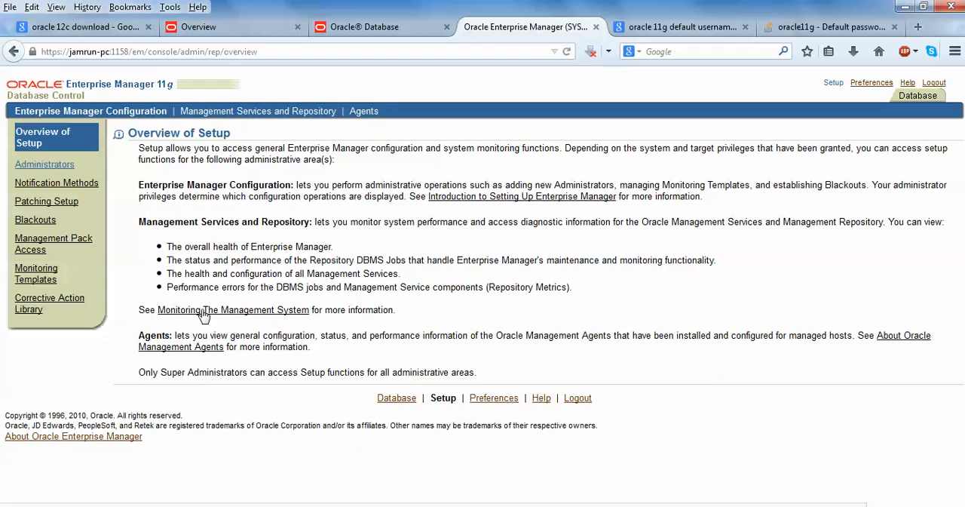
pyautogui.moveTo(48, 211)
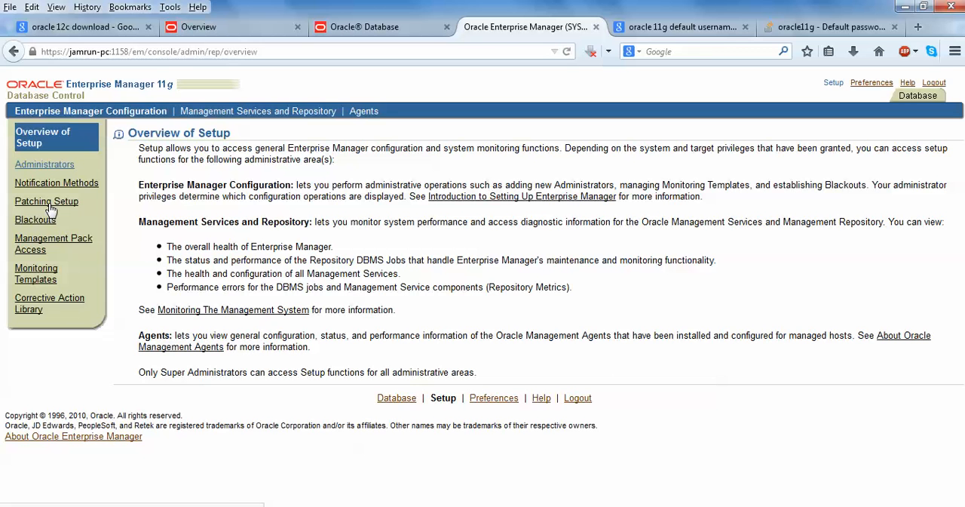
pyautogui.moveTo(43, 229)
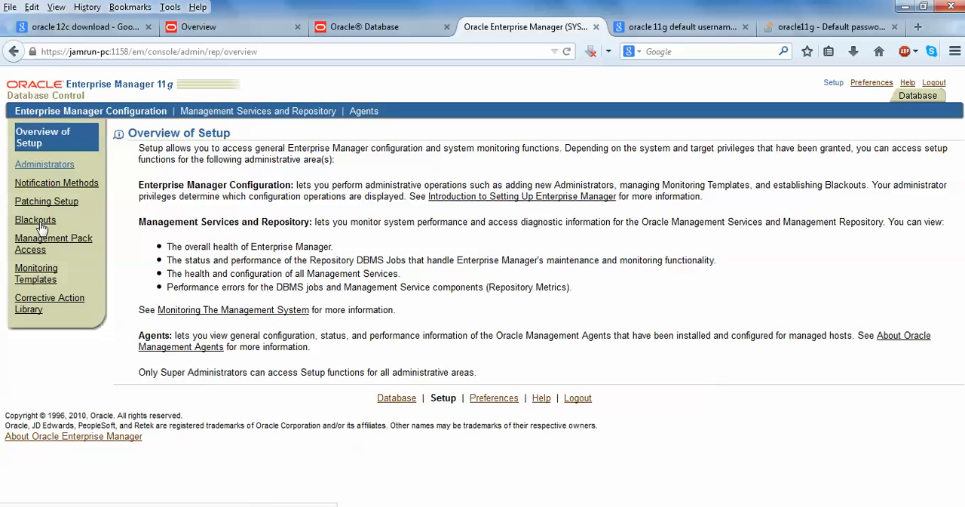
pyautogui.moveTo(39, 279)
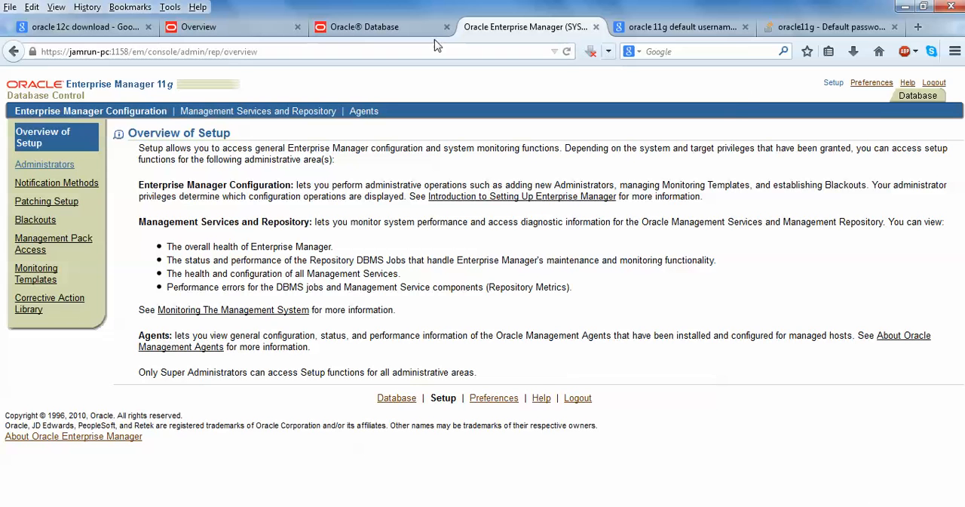
pyautogui.moveTo(33, 86)
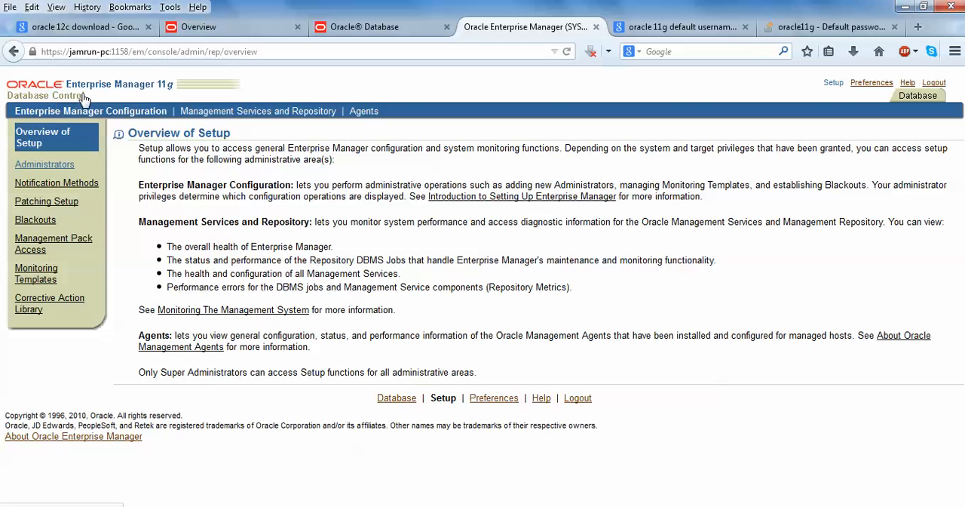
pyautogui.moveTo(190, 102)
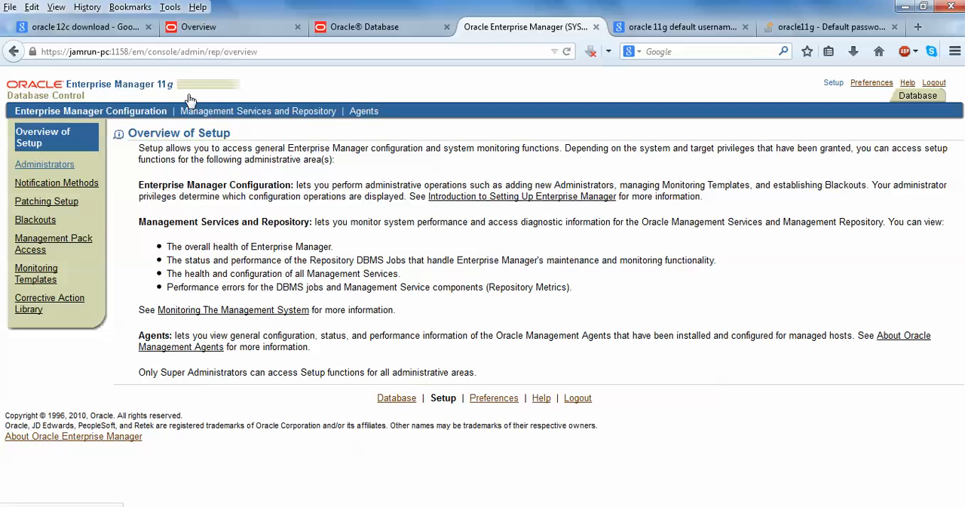
pyautogui.moveTo(663, 234)
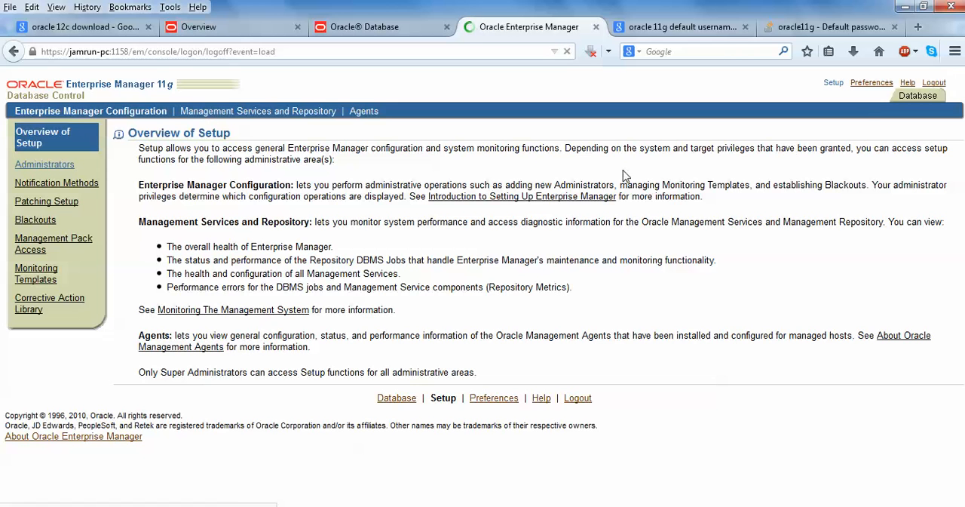
# Log out of Enterprise Manager, return to its login form and start entering an http IP address ending .1.105
pyautogui.click(934, 81)
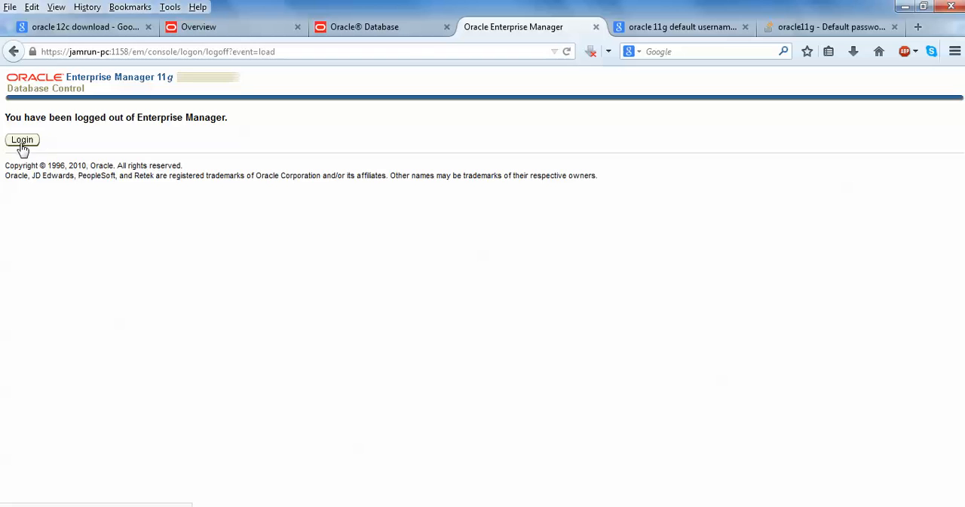
pyautogui.click(21, 138)
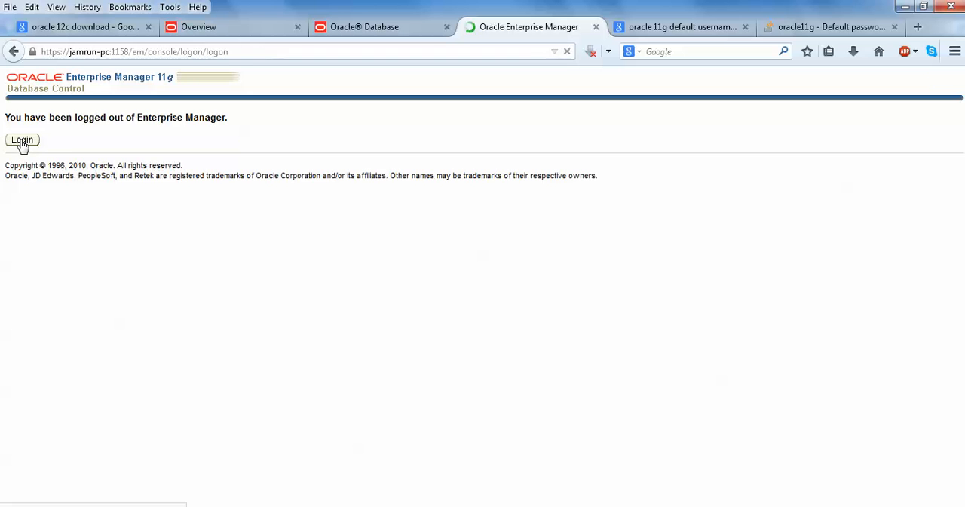
pyautogui.click(21, 140)
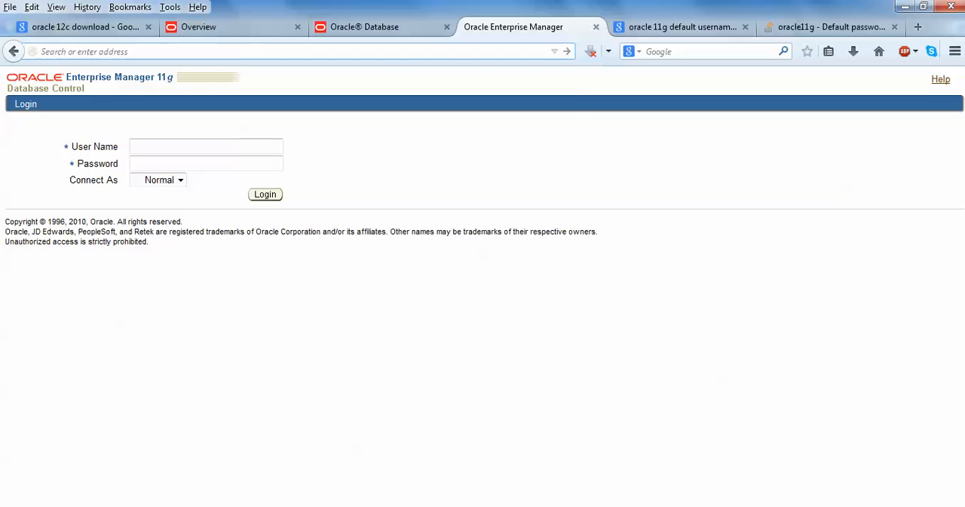
pyautogui.write('https:192.168')
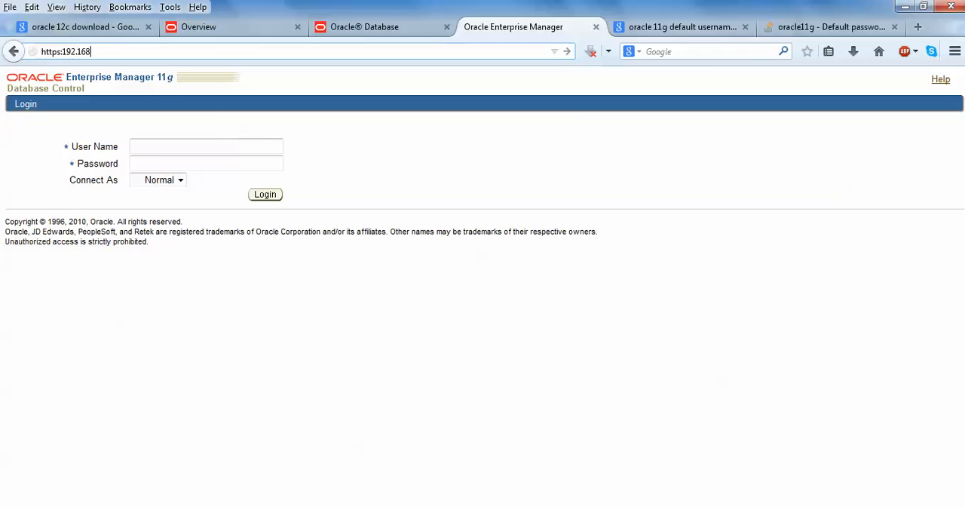
pyautogui.write('.1.105')
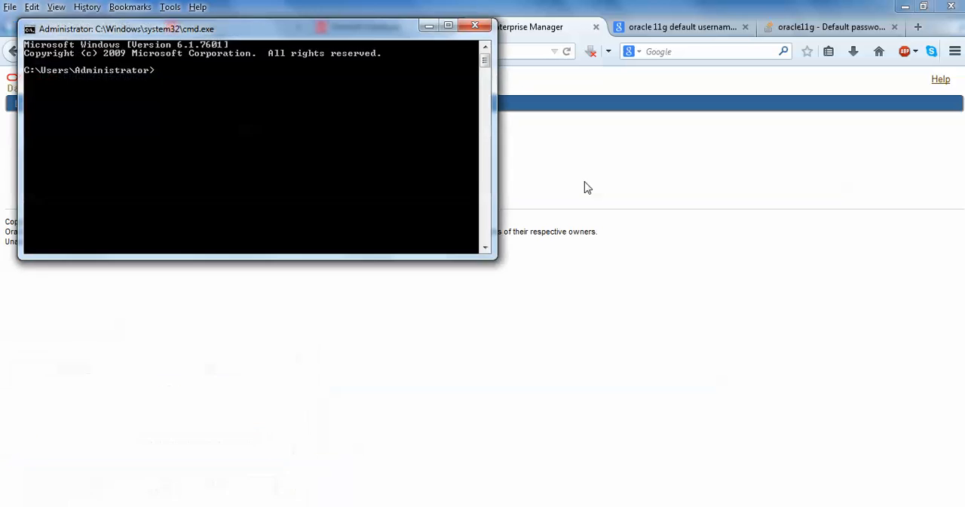
# Run ipconfig and scroll the output to find the machine's IPv4 address
pyautogui.write('ipconfig')
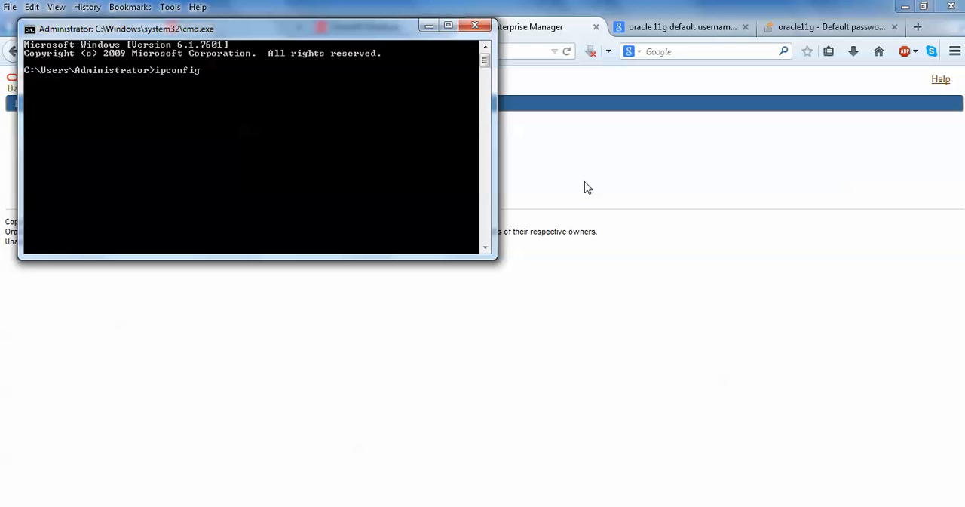
pyautogui.press('Return')
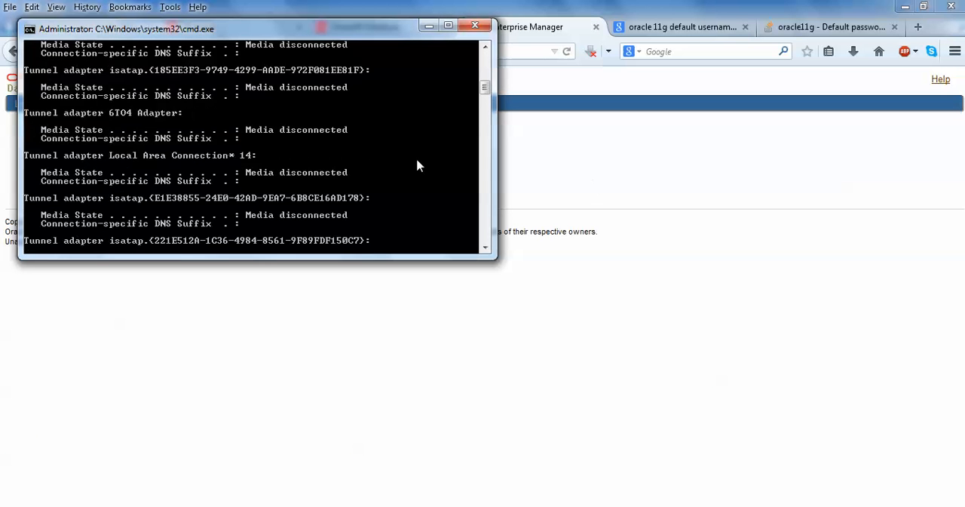
pyautogui.scroll(3)
pyautogui.write('https://192.168.1.105:')
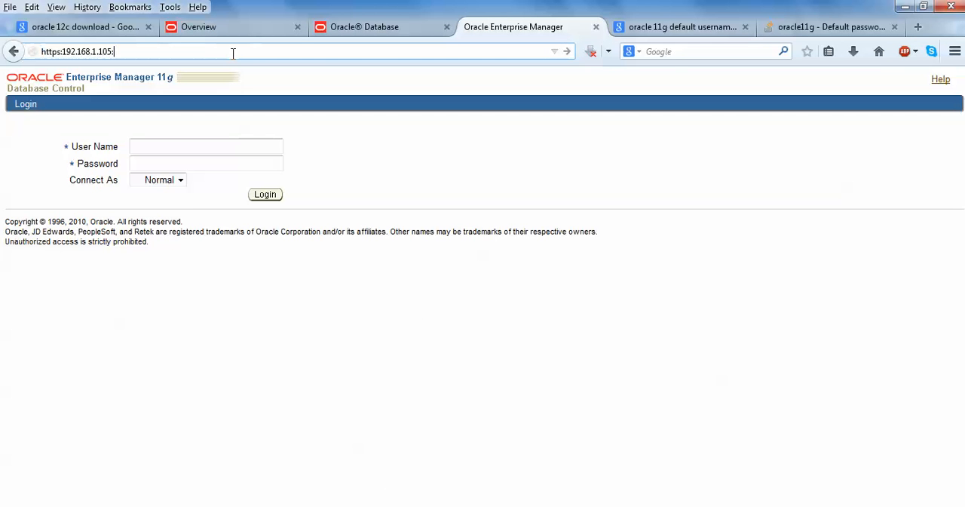
pyautogui.press('BackSpace')
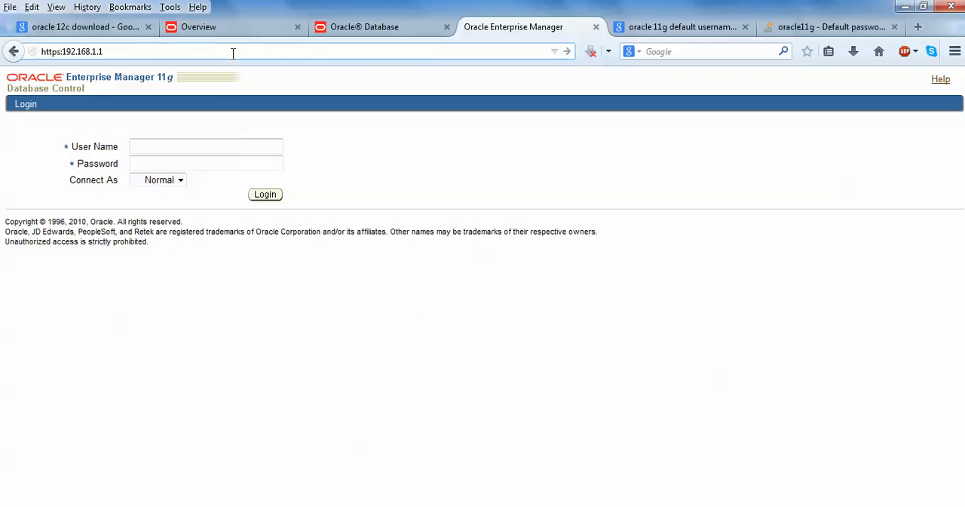
pyautogui.click(3, 505)
pyautogui.write('01')
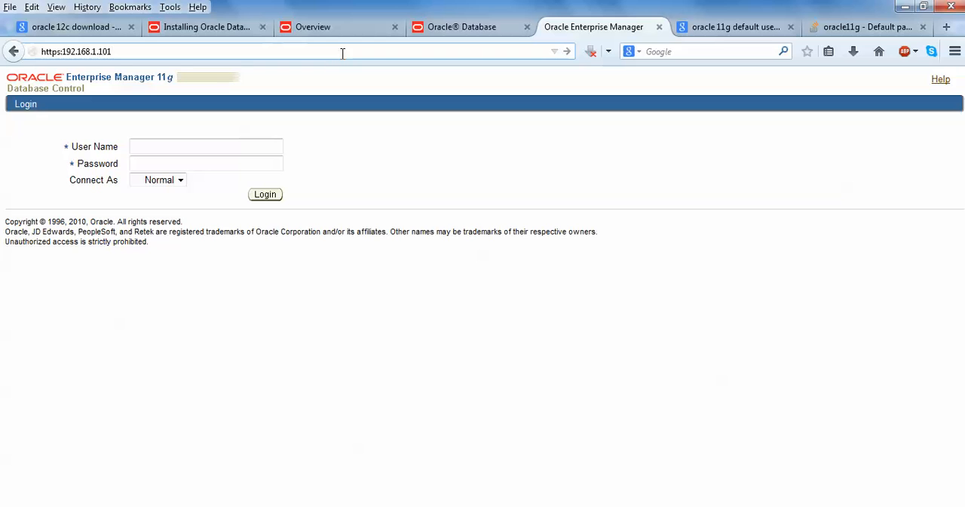
pyautogui.write(':1158')
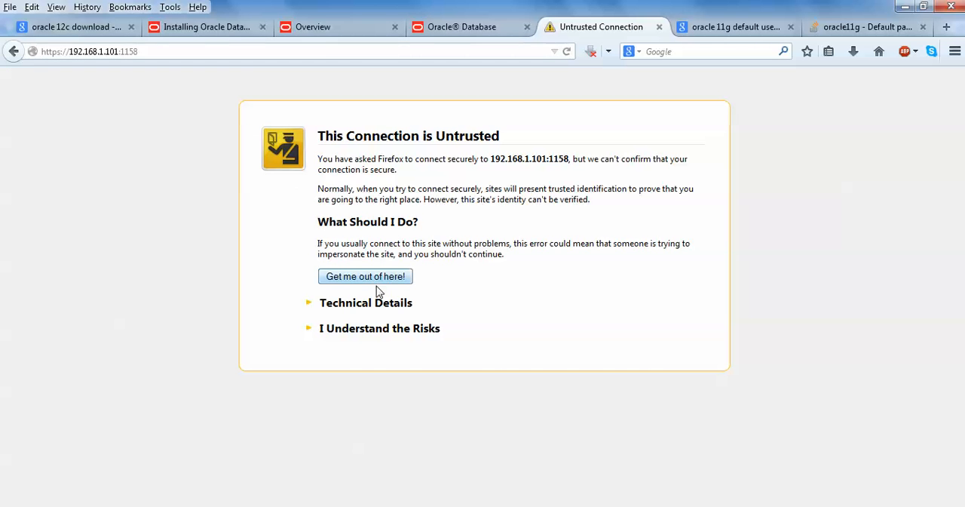
# Accept the untrusted certificate by adding and confirming a security exception for the server
pyautogui.click(381, 328)
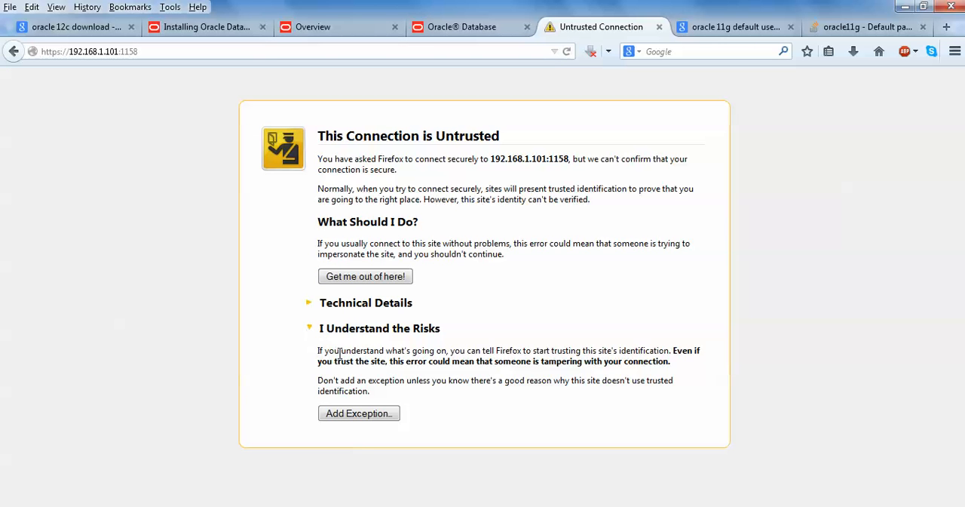
pyautogui.click(359, 413)
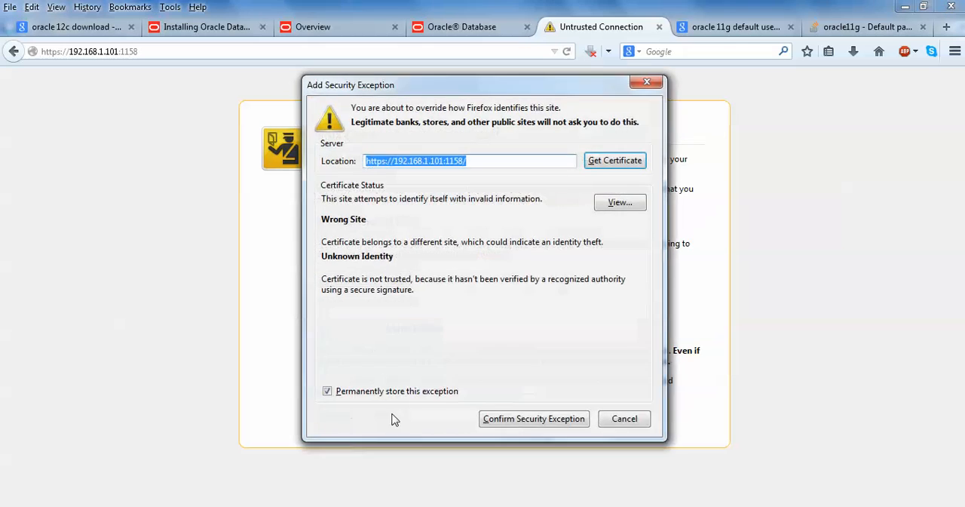
pyautogui.click(534, 420)
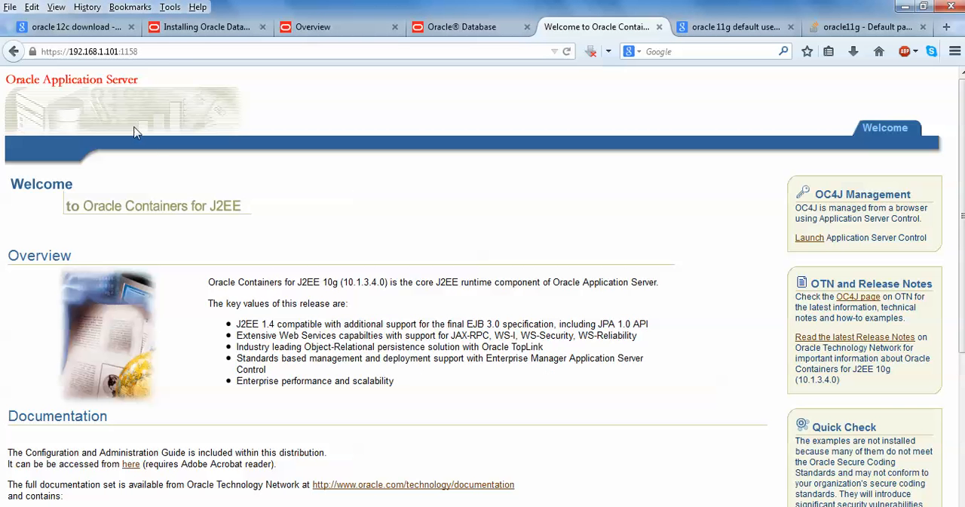
pyautogui.moveTo(133, 99)
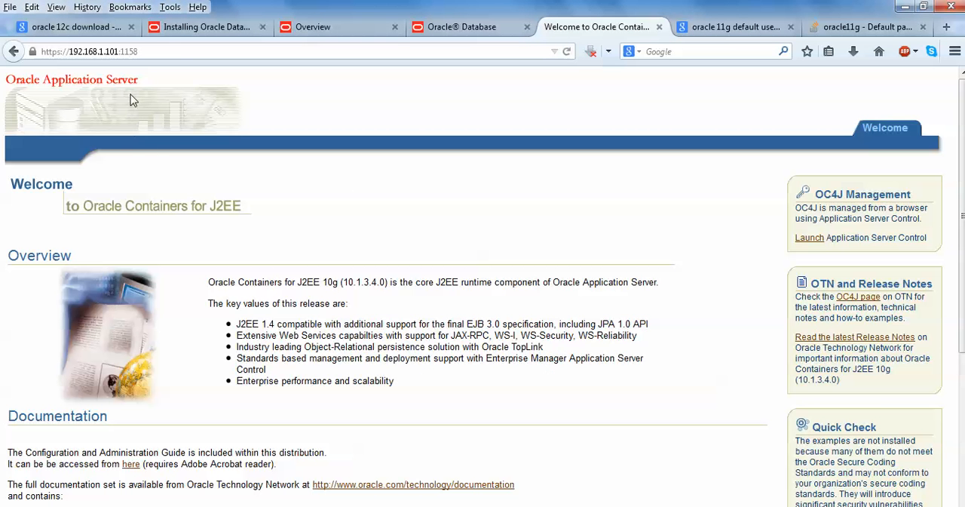
pyautogui.scroll(-3)
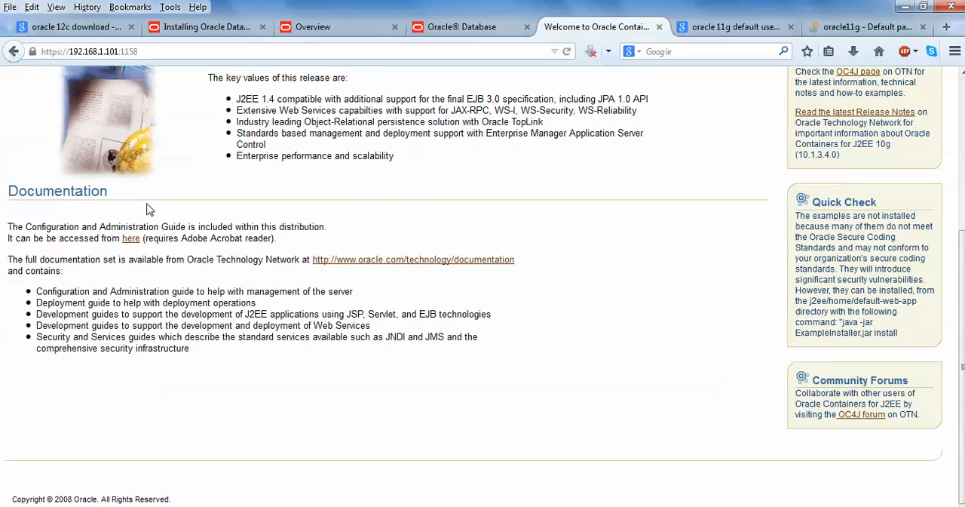
pyautogui.scroll(3)
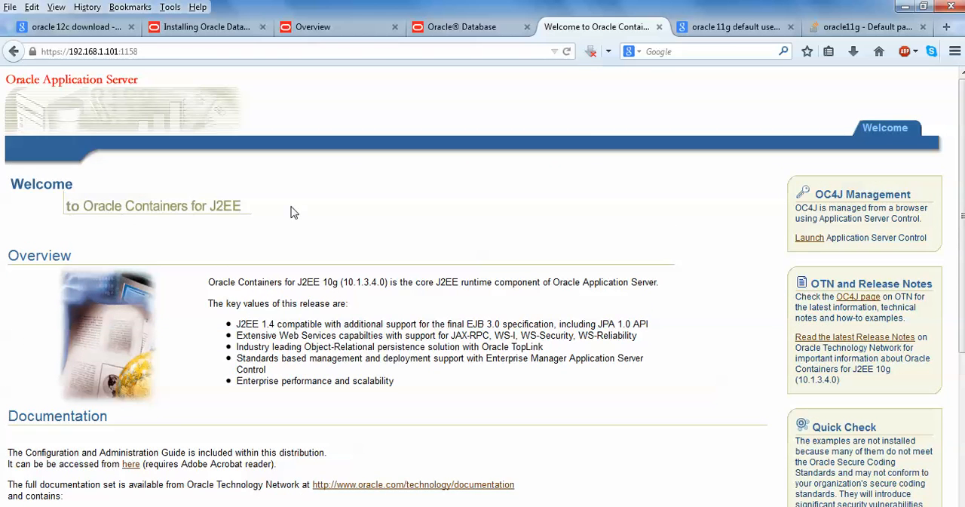
pyautogui.moveTo(809, 241)
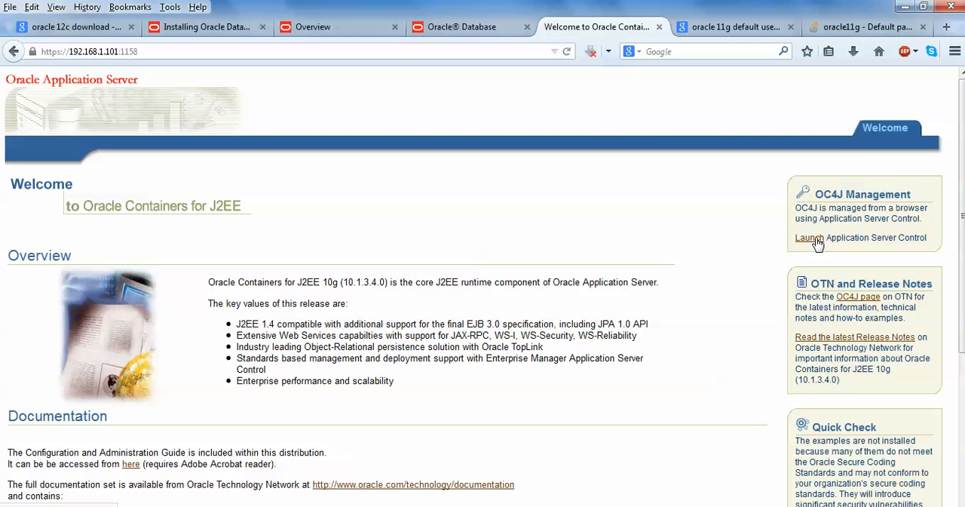
pyautogui.scroll(-3)
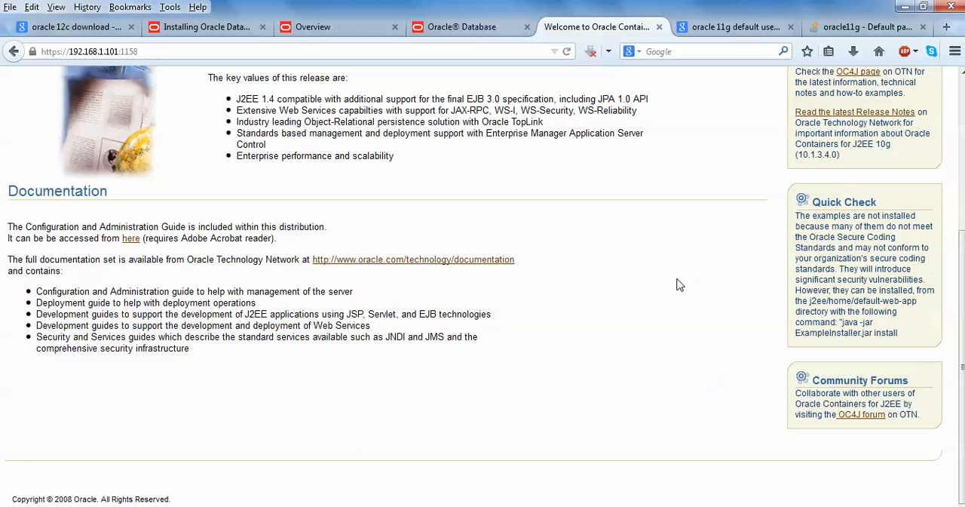